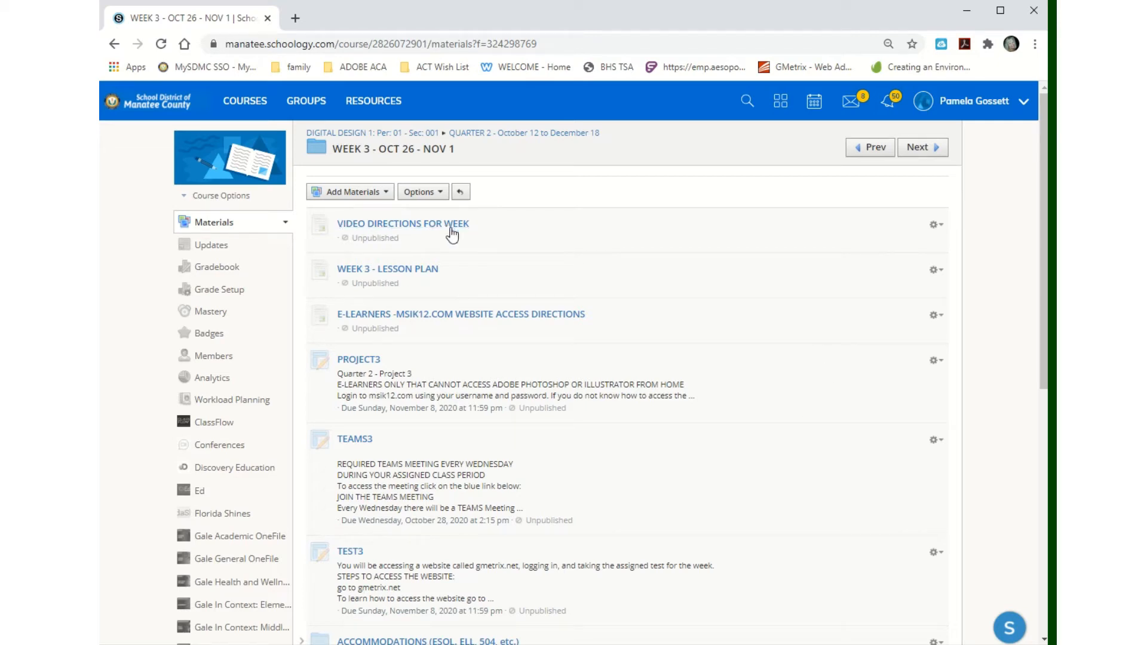
{"action": "mouse_move", "coordinate": [409, 277]}
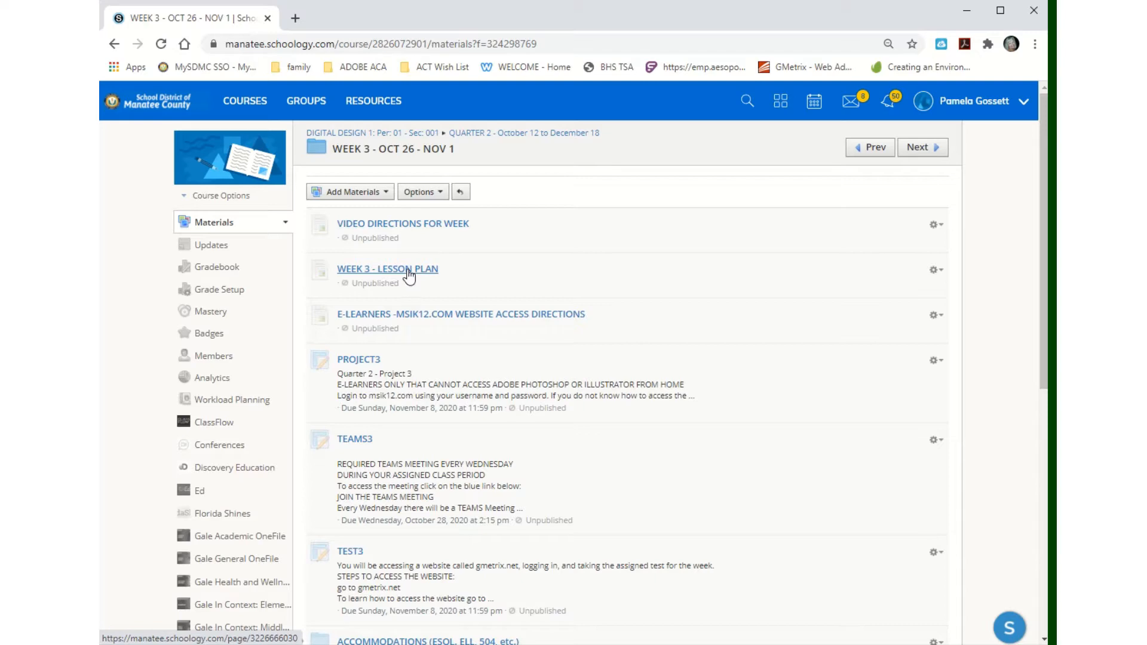
Read the Week 3 lesson plan, highlighting the PROJECT GRADE 60% heading.
{"action": "left_click", "coordinate": [387, 268]}
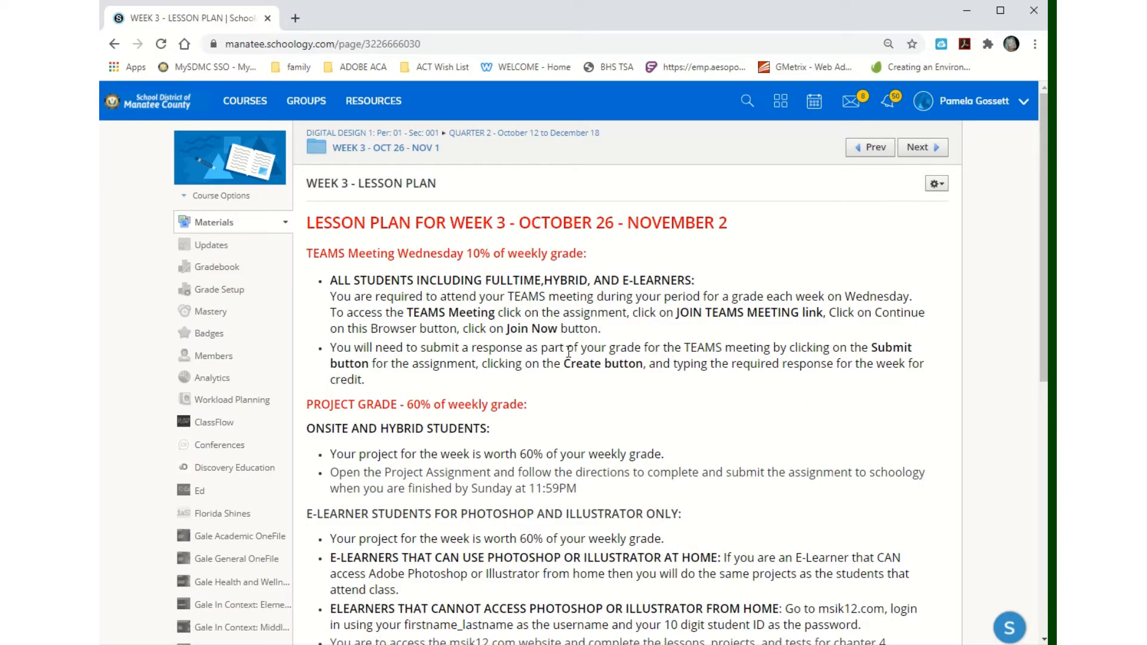
{"action": "scroll", "scroll_direction": "down", "scroll_amount": 3}
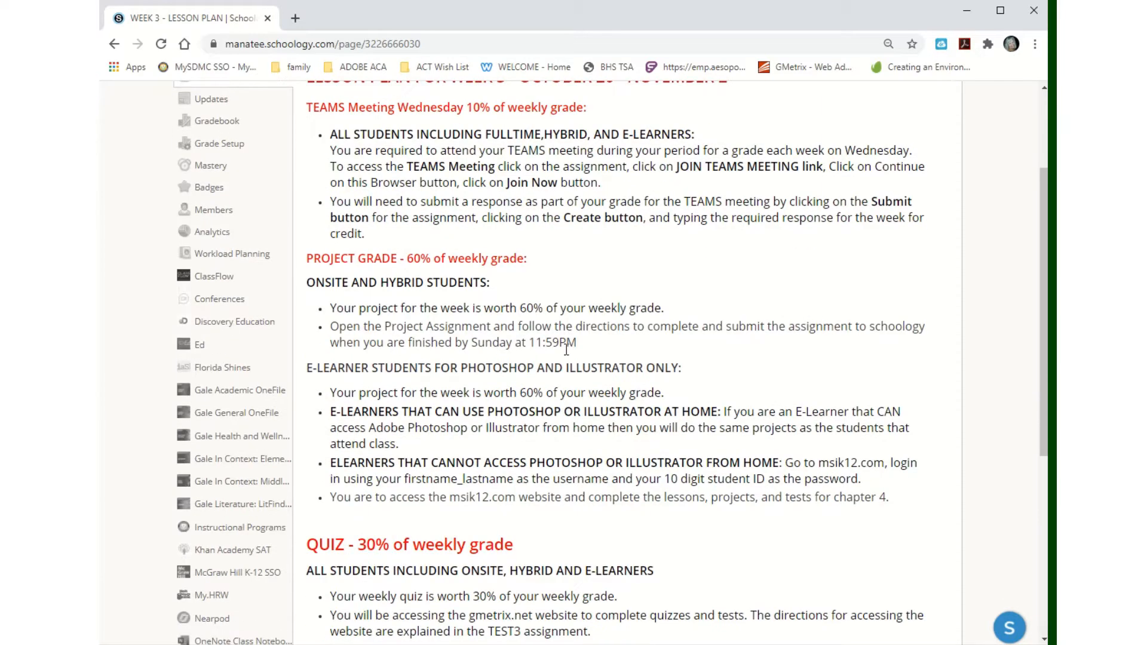
{"action": "scroll", "scroll_direction": "up", "scroll_amount": 3}
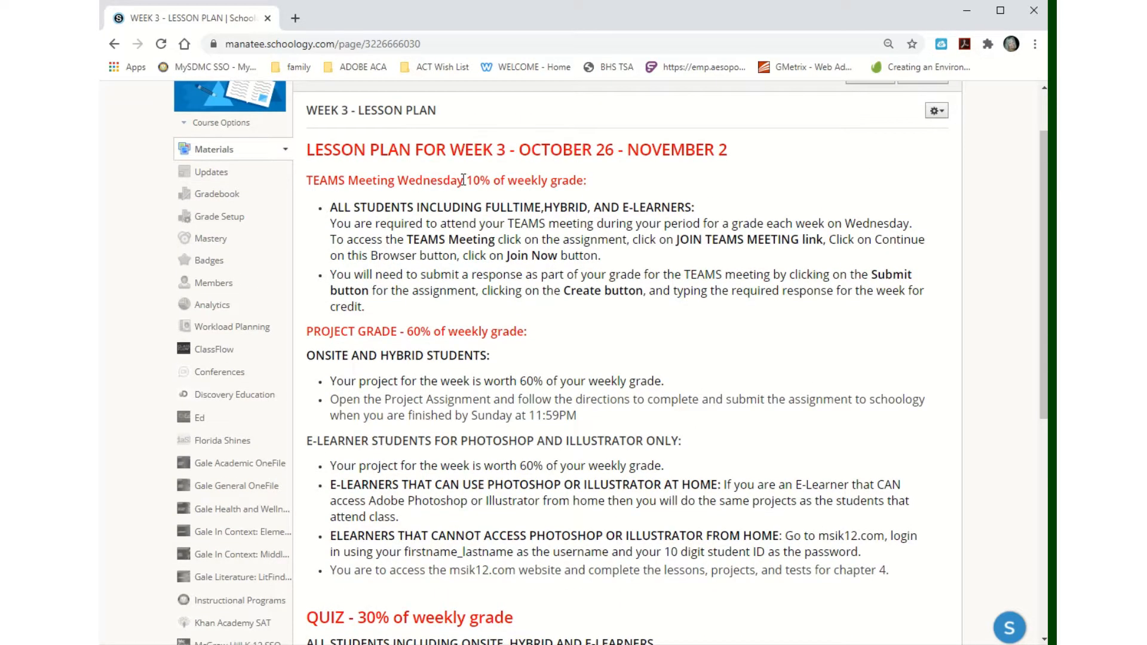
{"action": "left_click_drag", "start_coordinate": [464, 180], "coordinate": [585, 180]}
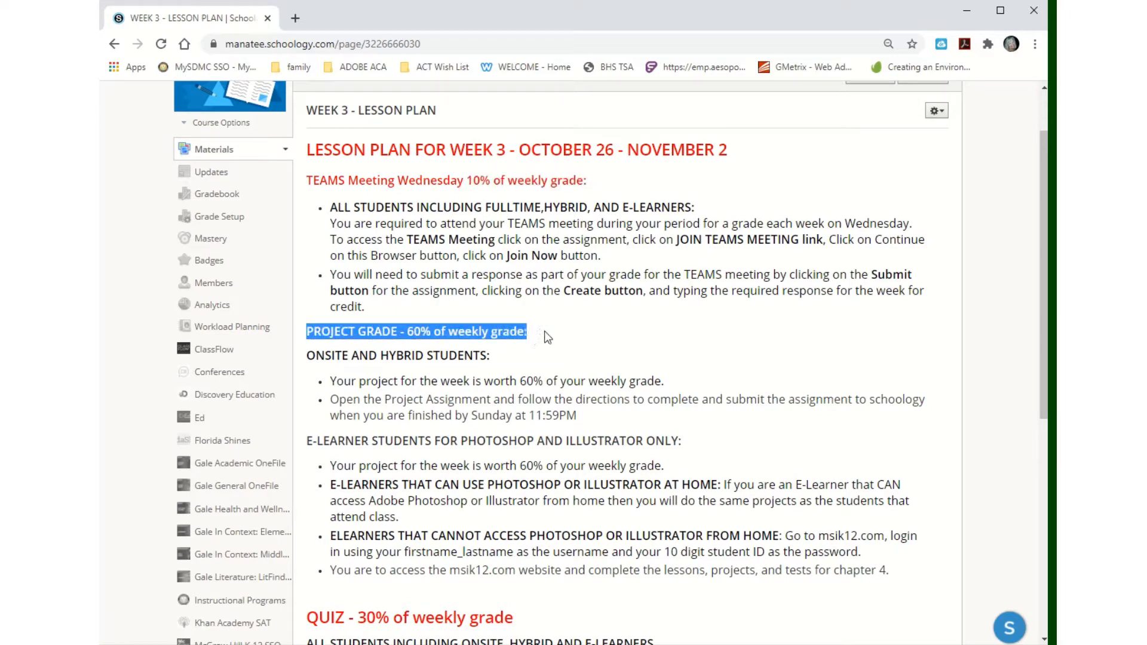
{"action": "scroll", "scroll_direction": "down", "scroll_amount": 3}
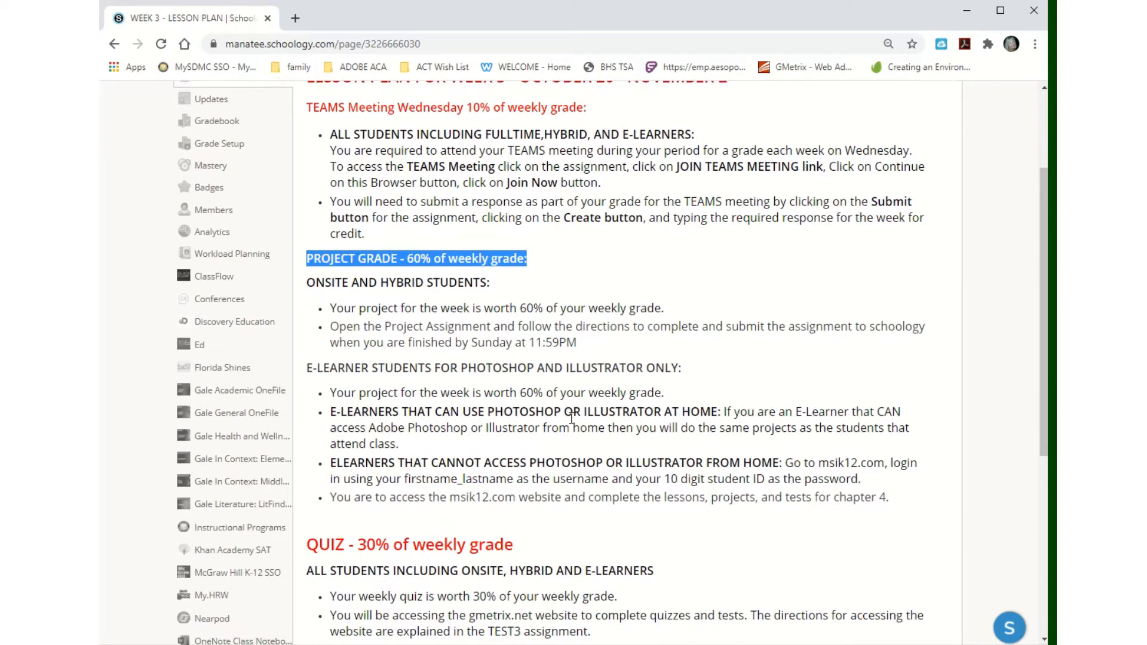
{"action": "mouse_move", "coordinate": [456, 303]}
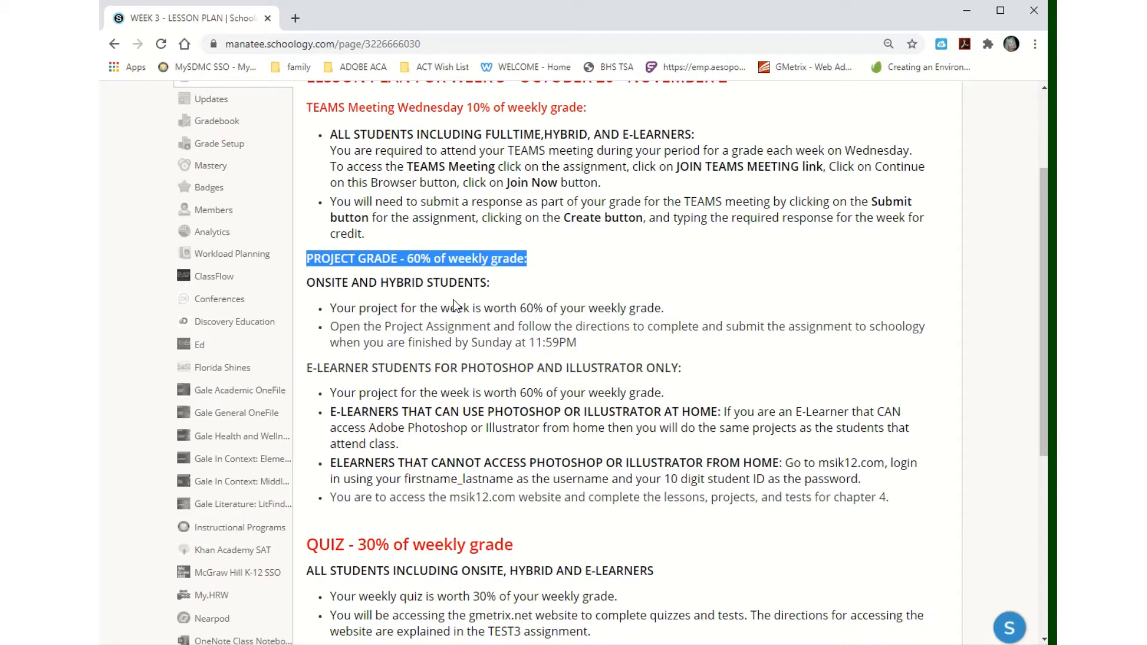
{"action": "mouse_move", "coordinate": [460, 325]}
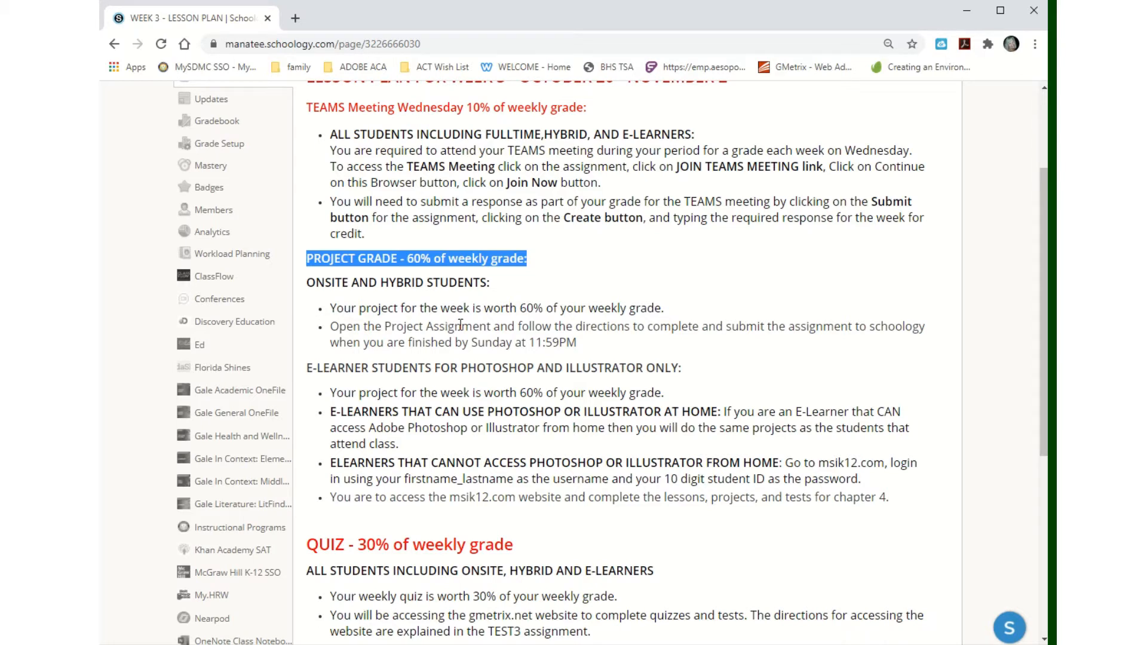
{"action": "mouse_move", "coordinate": [484, 339]}
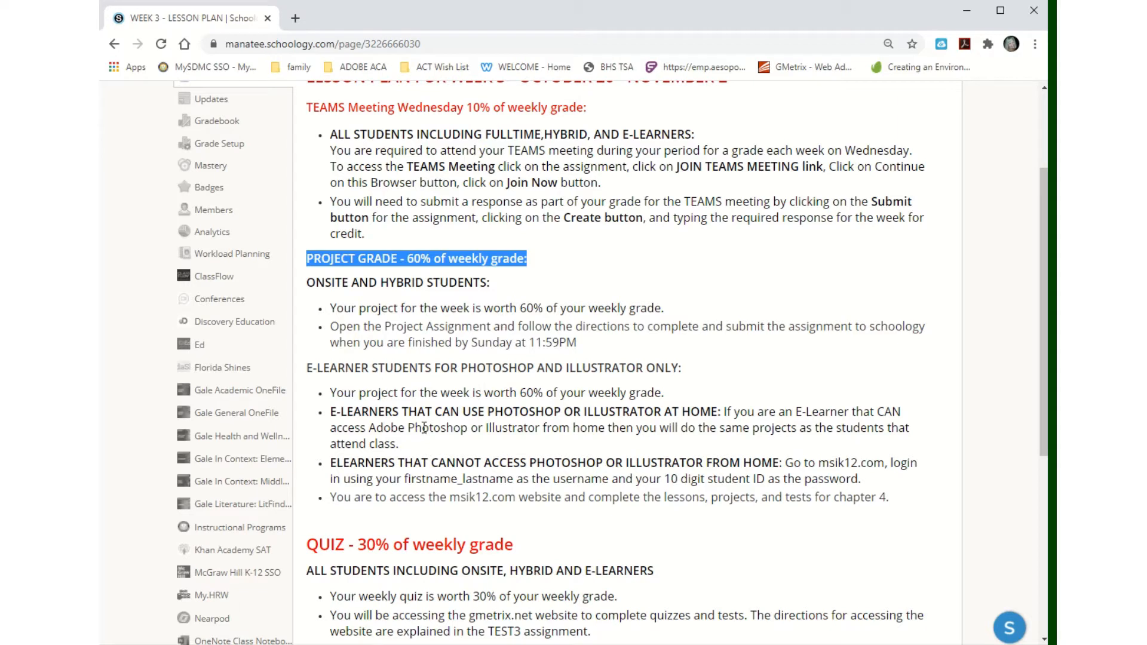
{"action": "mouse_move", "coordinate": [448, 387]}
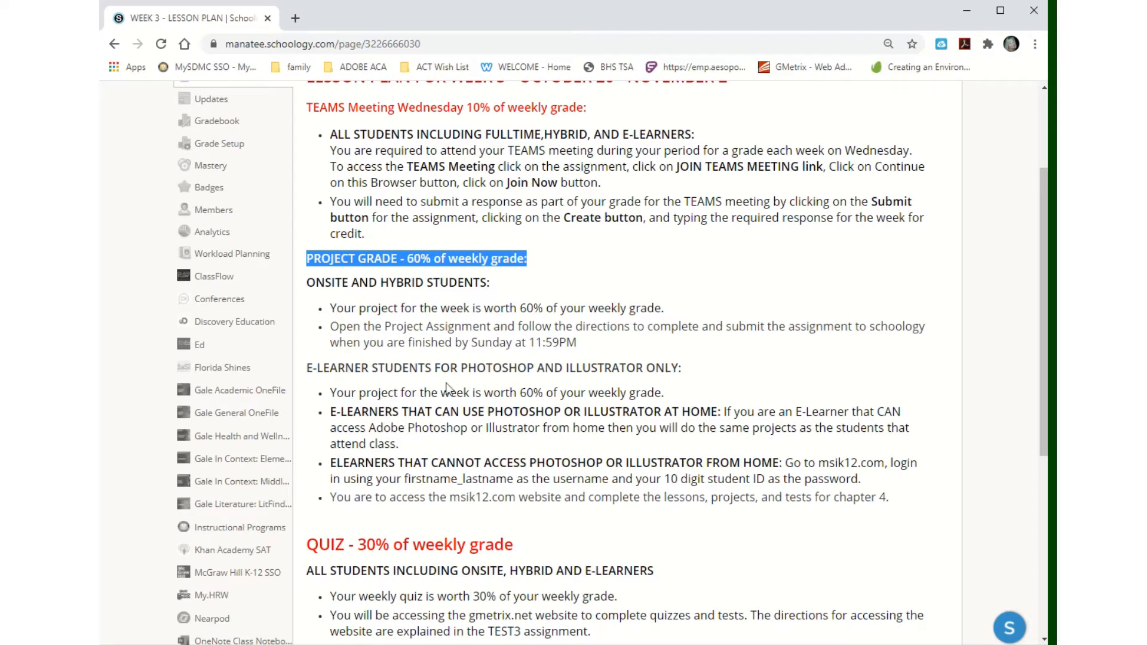
{"action": "mouse_move", "coordinate": [629, 428]}
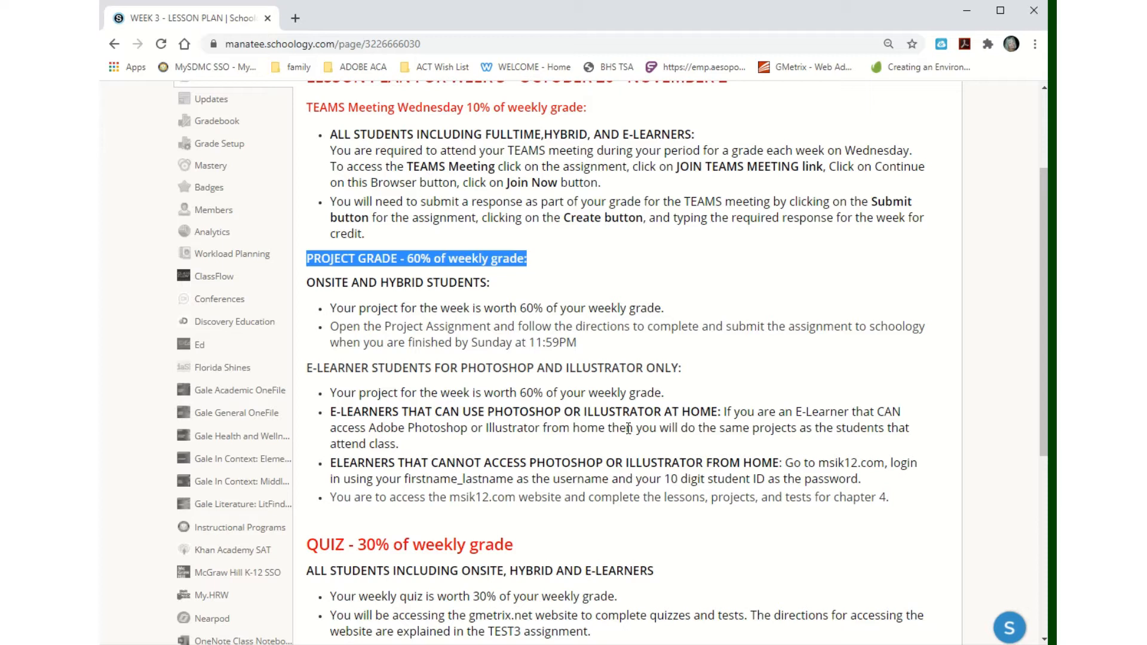
{"action": "mouse_move", "coordinate": [615, 449]}
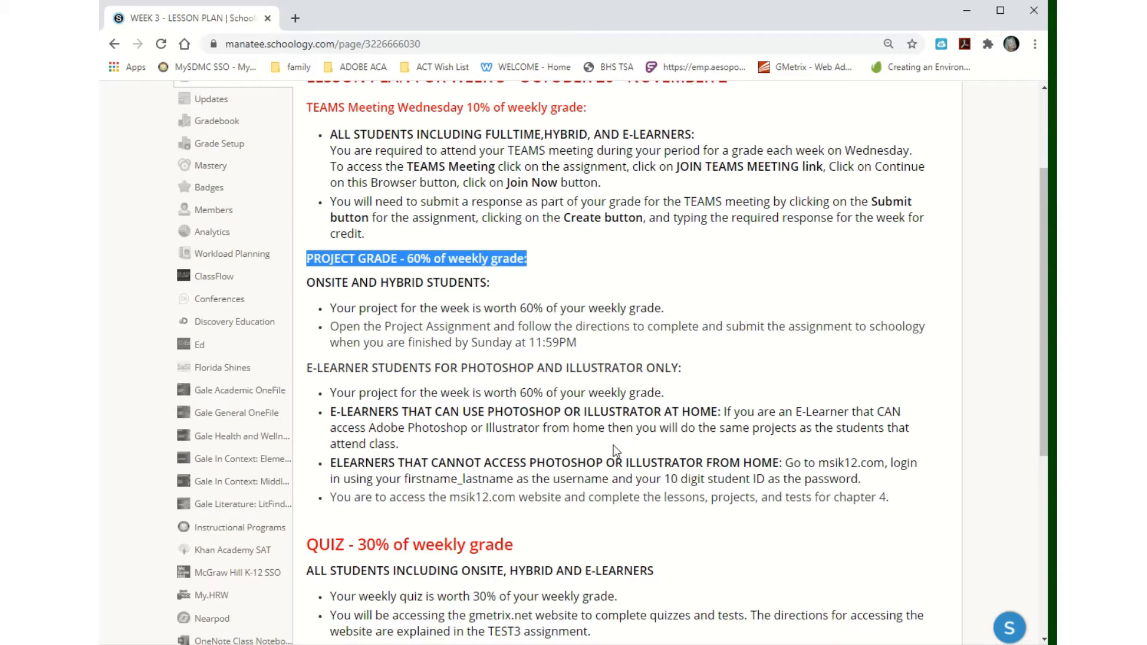
{"action": "mouse_move", "coordinate": [651, 432]}
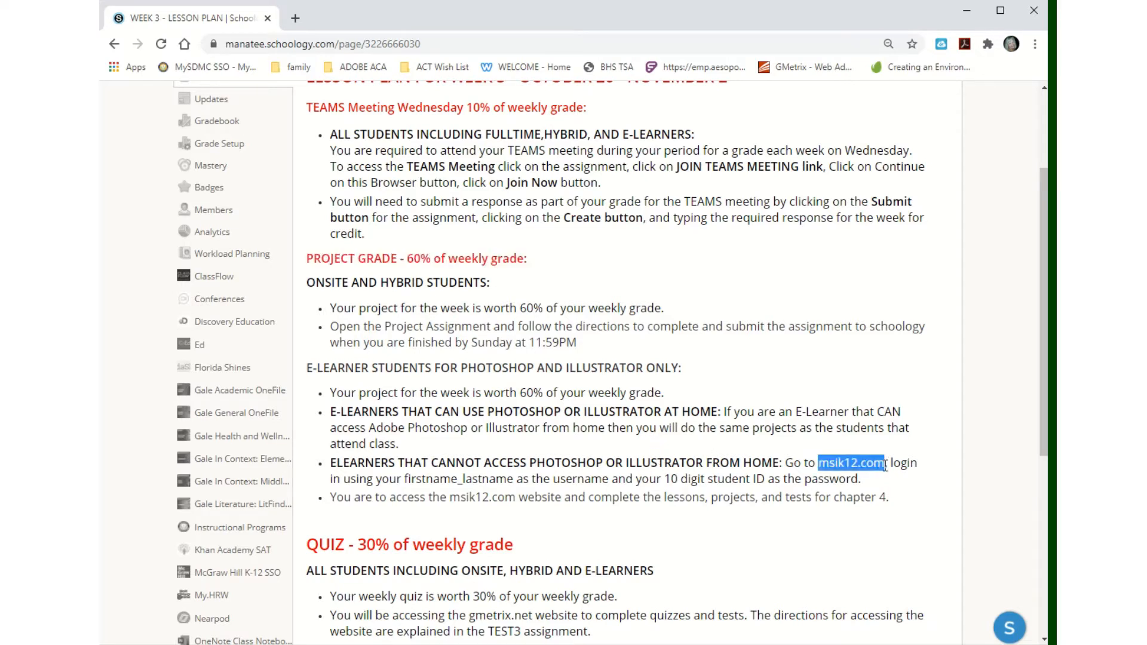
Highlight chapter 4 in the e-learner instructions and review the quiz grade section.
{"action": "double_click", "coordinate": [850, 497]}
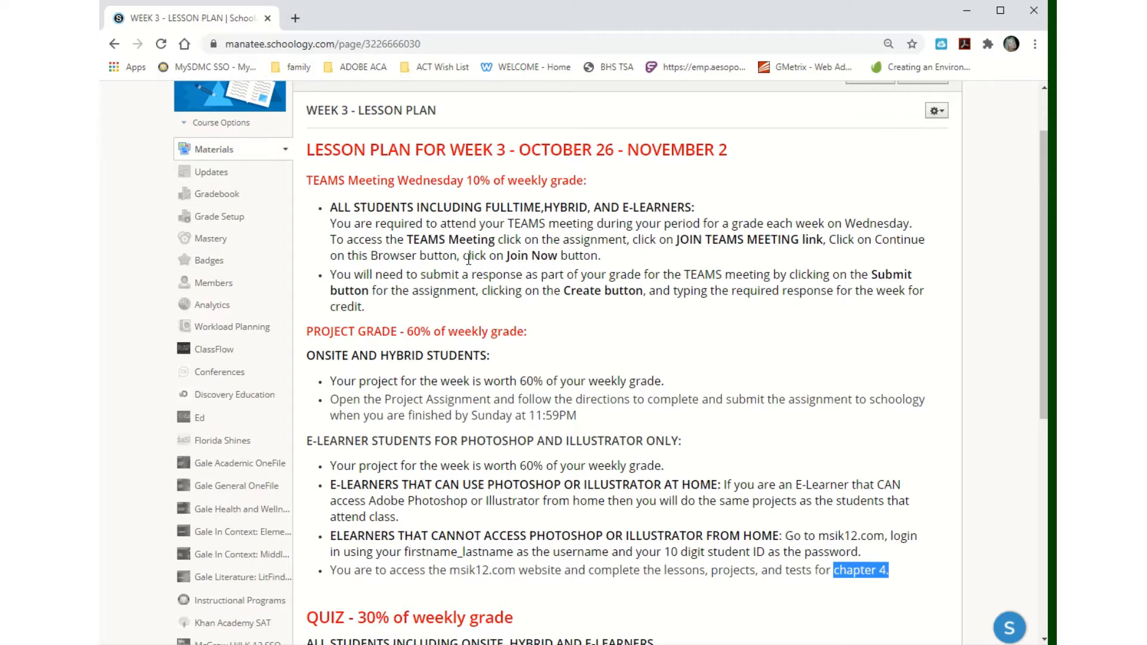
{"action": "mouse_move", "coordinate": [865, 593]}
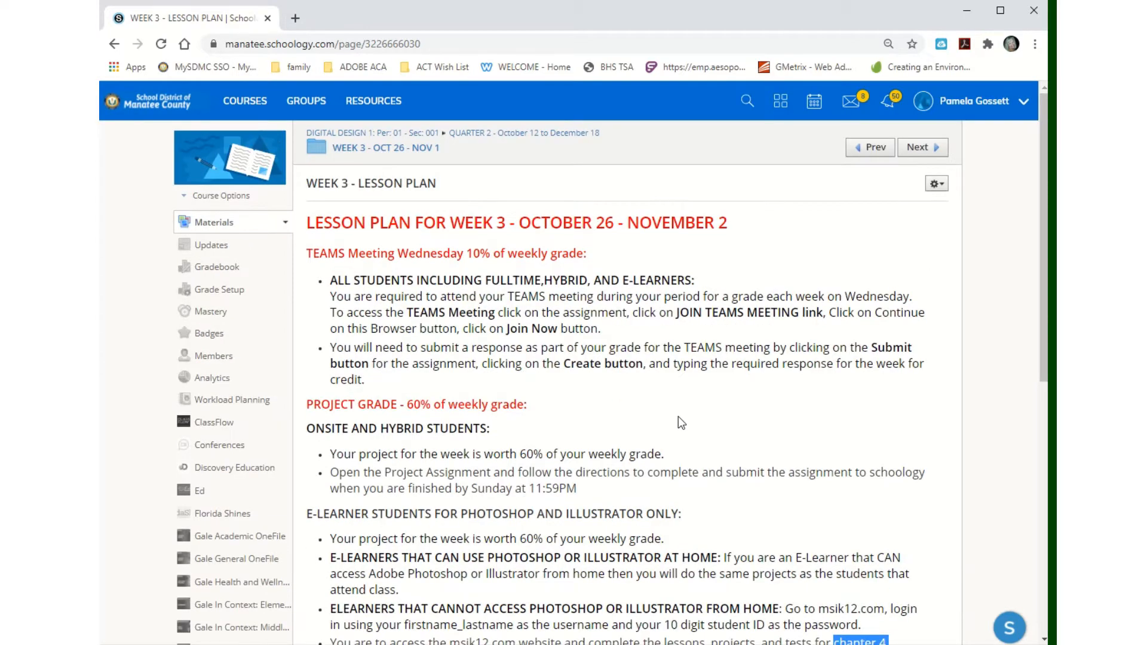
{"action": "scroll", "scroll_direction": "down", "scroll_amount": 3}
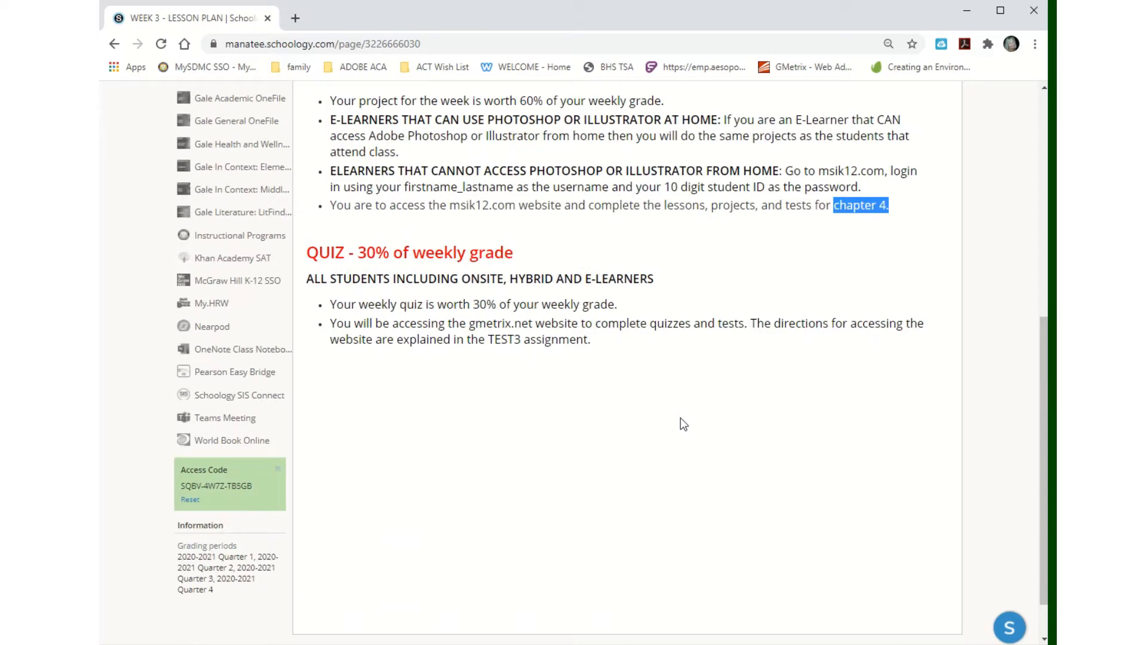
{"action": "scroll", "scroll_direction": "up", "scroll_amount": 3}
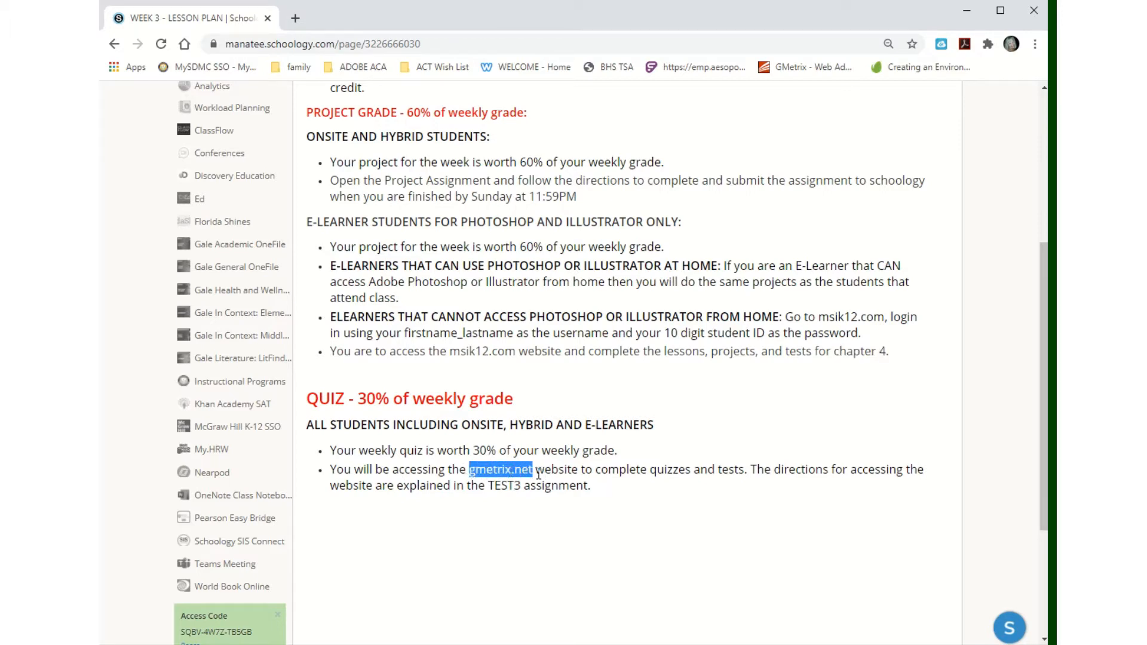
{"action": "mouse_move", "coordinate": [903, 122]}
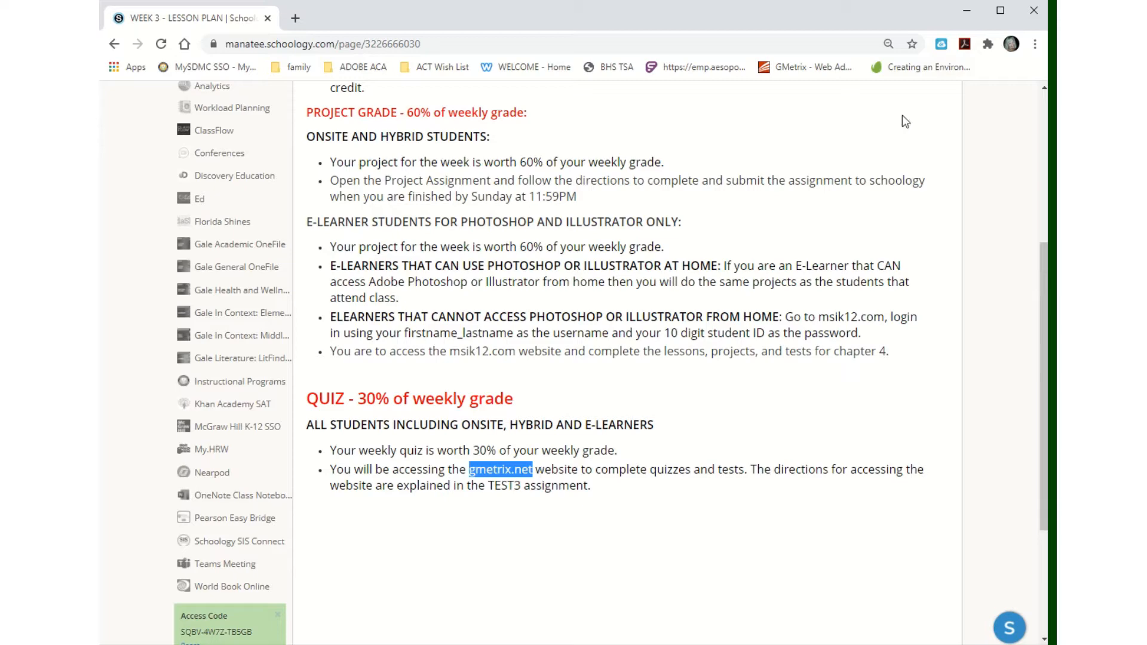
{"action": "scroll", "scroll_direction": "up", "scroll_amount": 3}
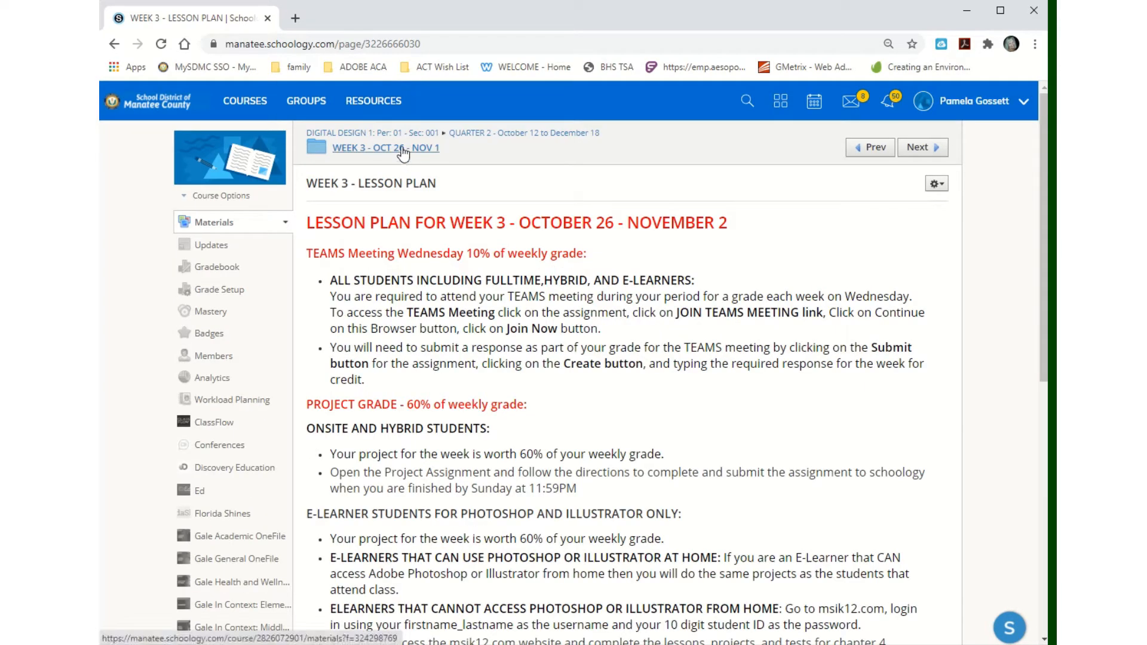
Return to the Week 3 folder and read the PROJECT3 assignment instructions.
{"action": "left_click", "coordinate": [384, 148]}
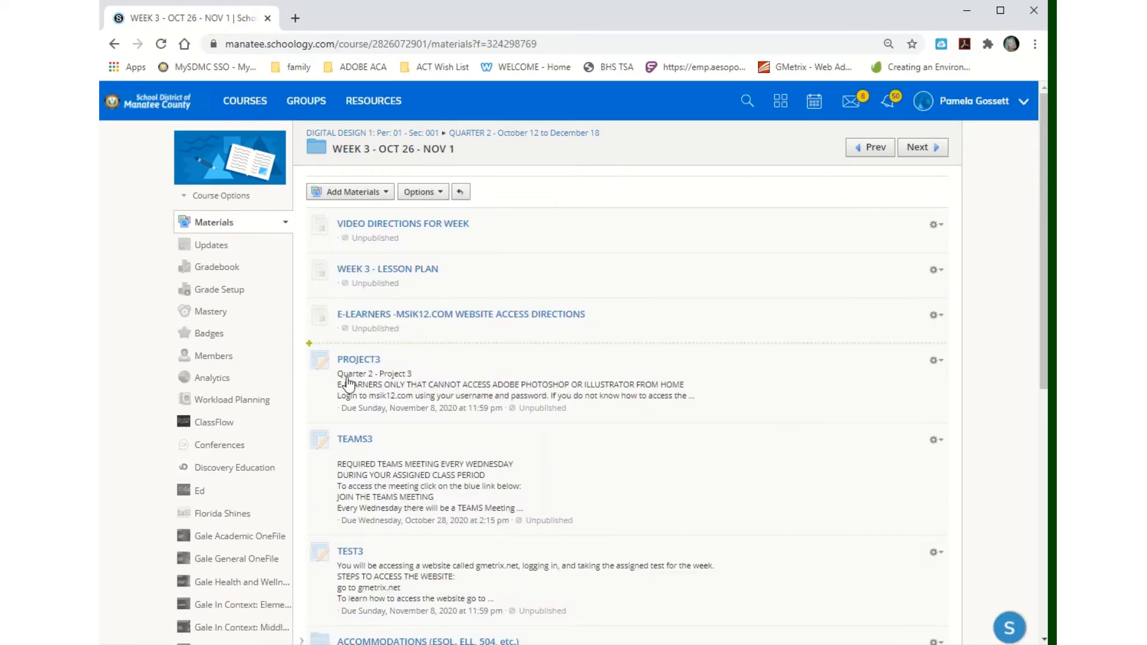
{"action": "left_click", "coordinate": [358, 358]}
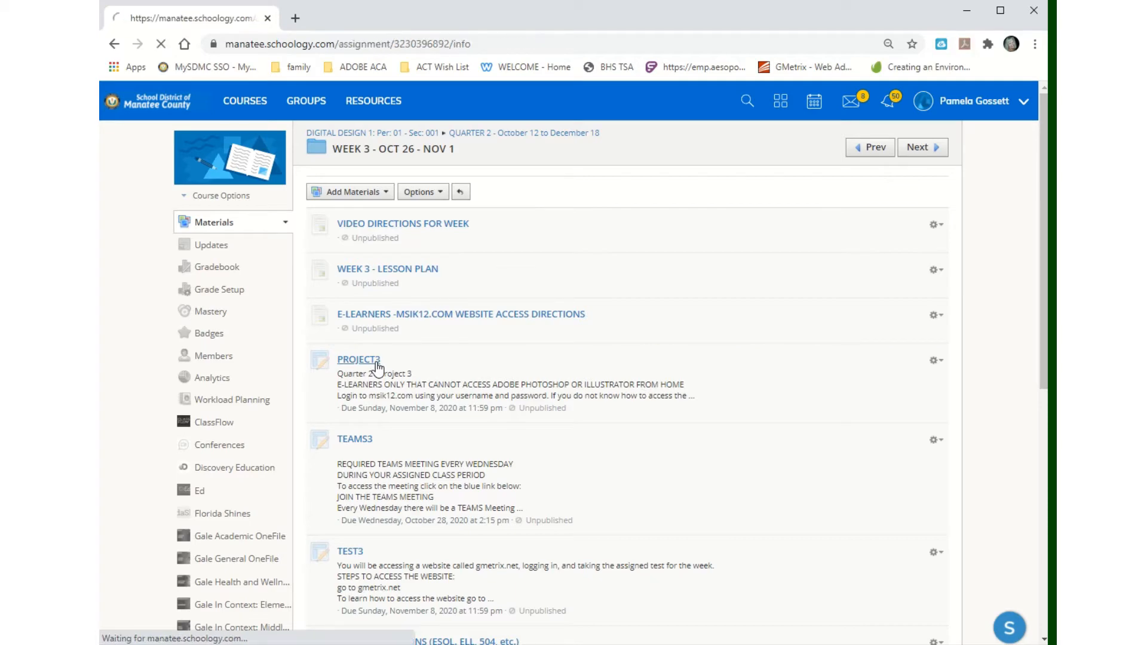
{"action": "left_click", "coordinate": [359, 358]}
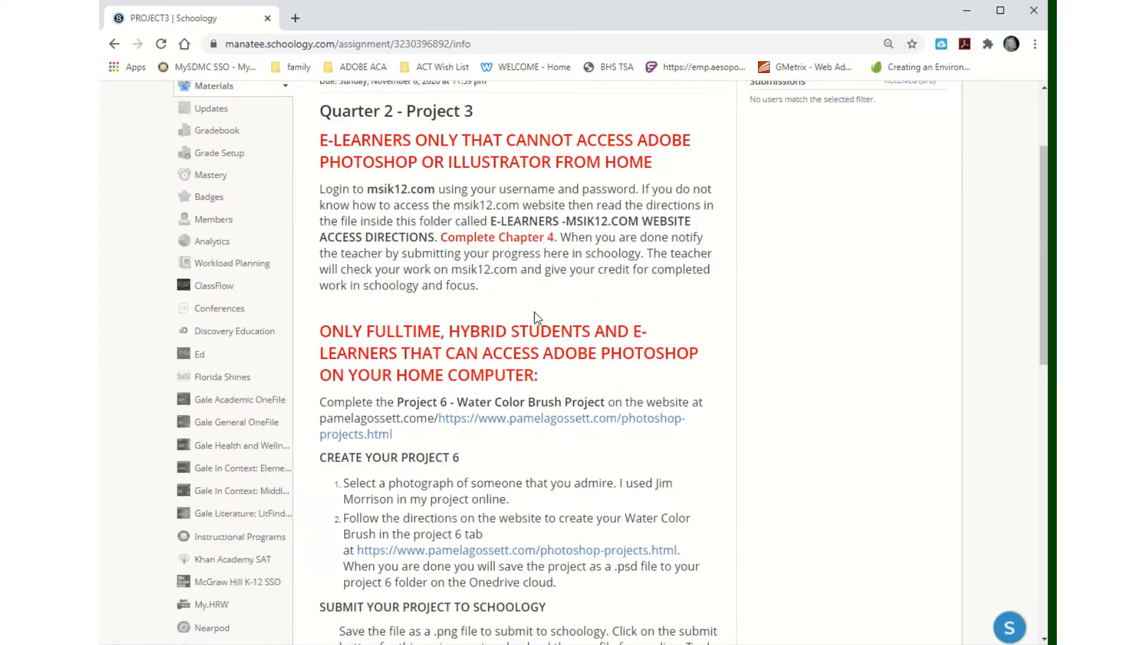
{"action": "scroll", "scroll_direction": "down", "scroll_amount": 3}
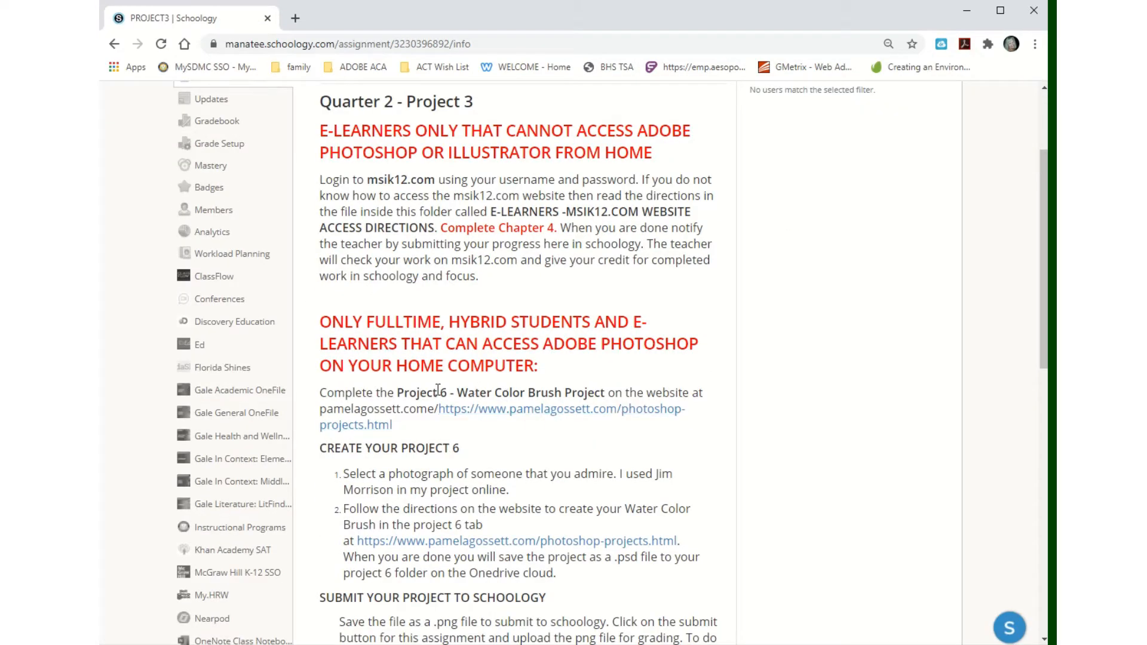
{"action": "mouse_move", "coordinate": [571, 318]}
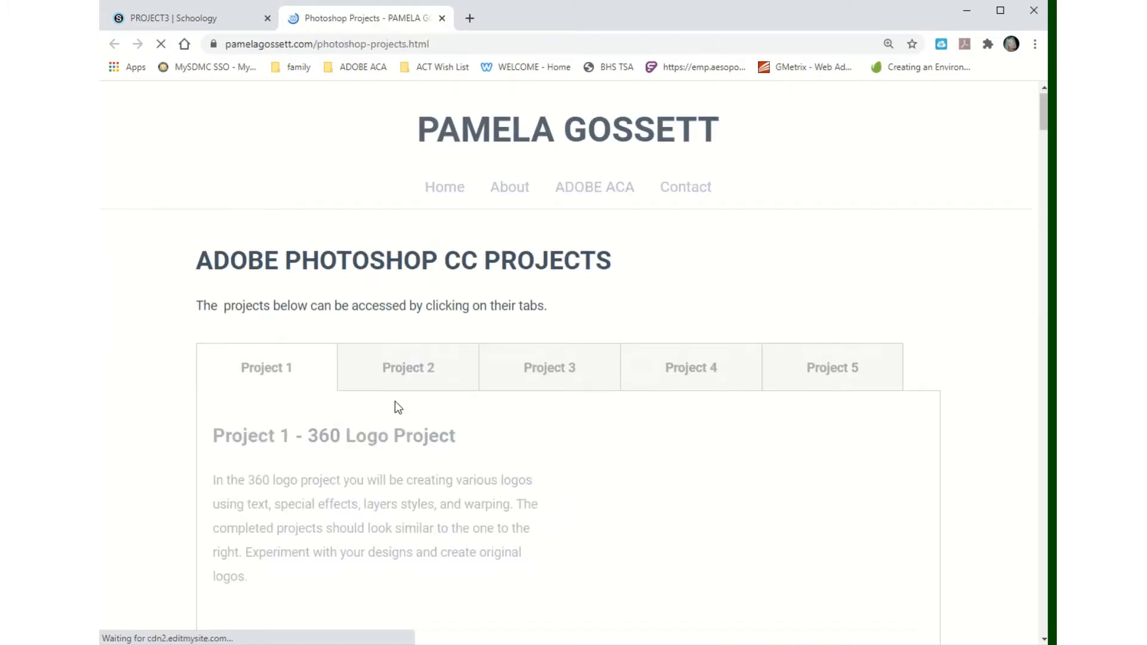
Review the Photoshop Projects tutorial steps including Threshold, then return to PROJECT3.
{"action": "scroll", "scroll_direction": "down", "scroll_amount": 3}
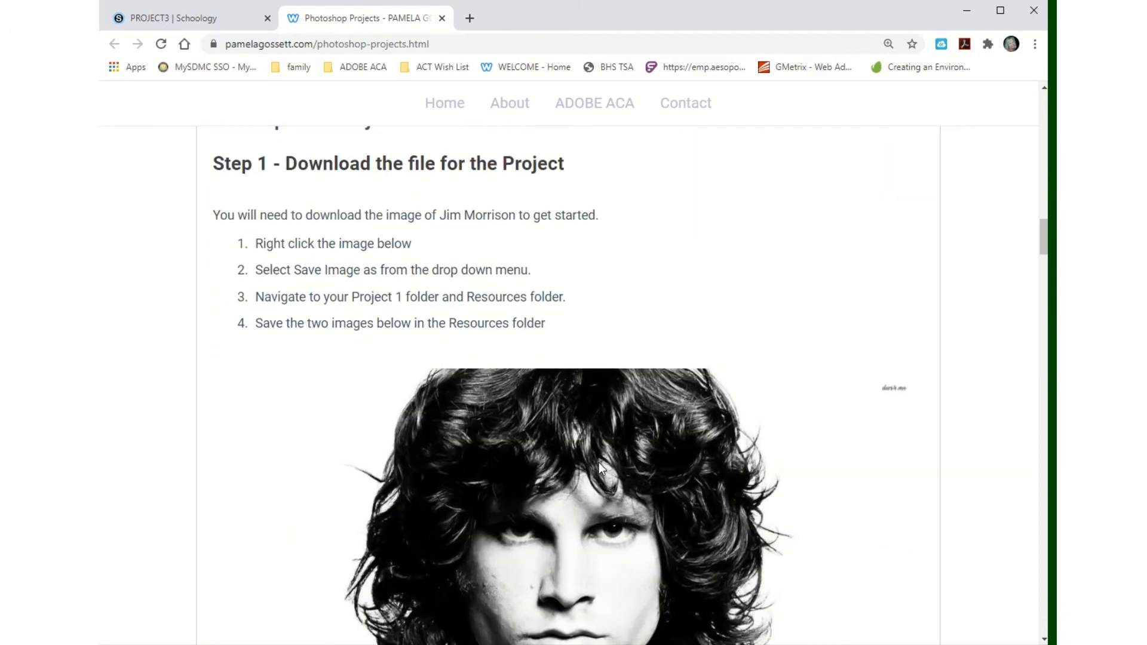
{"action": "scroll", "scroll_direction": "down", "scroll_amount": 3}
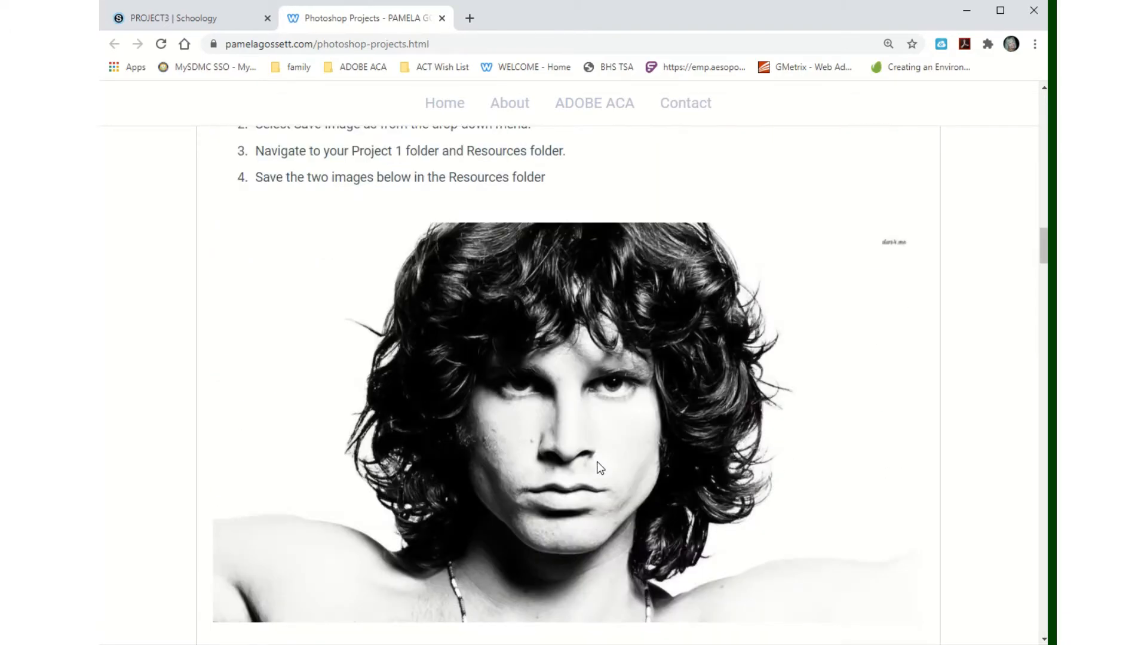
{"action": "scroll", "scroll_direction": "down", "scroll_amount": 3}
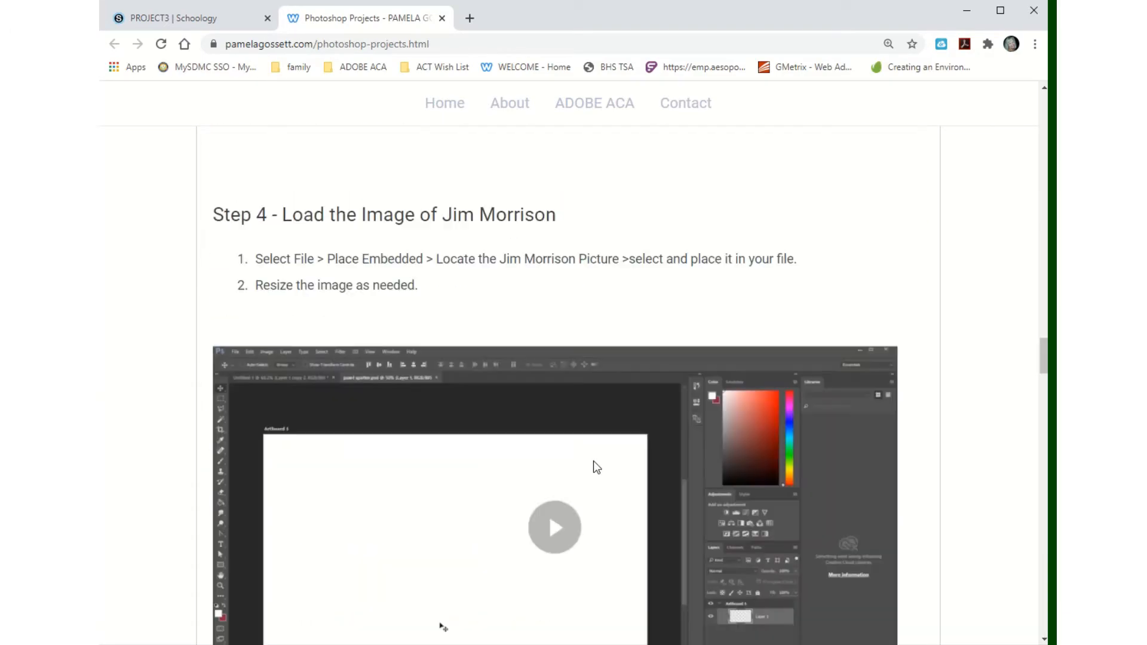
{"action": "scroll", "scroll_direction": "down", "scroll_amount": 3}
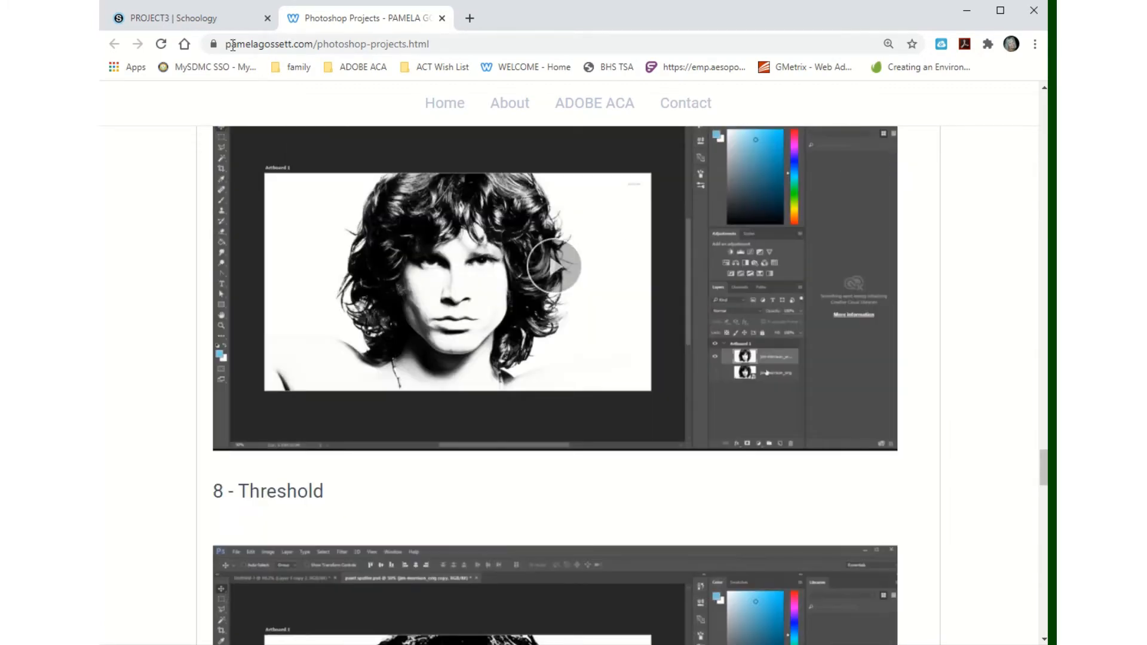
{"action": "left_click", "coordinate": [179, 18]}
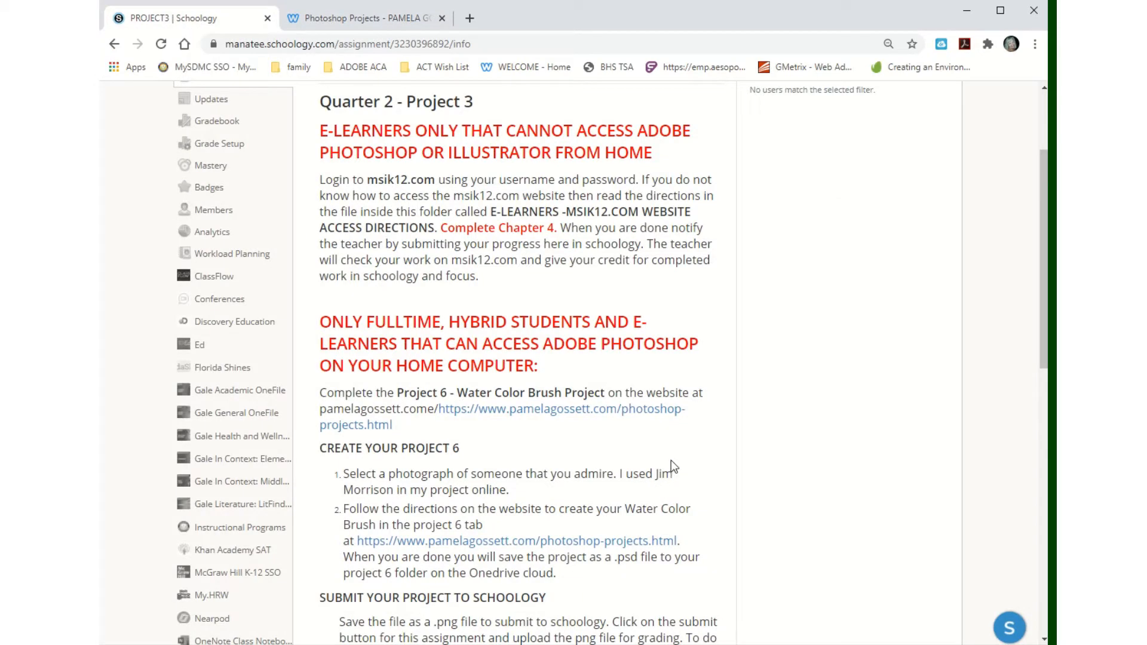
{"action": "mouse_move", "coordinate": [647, 432]}
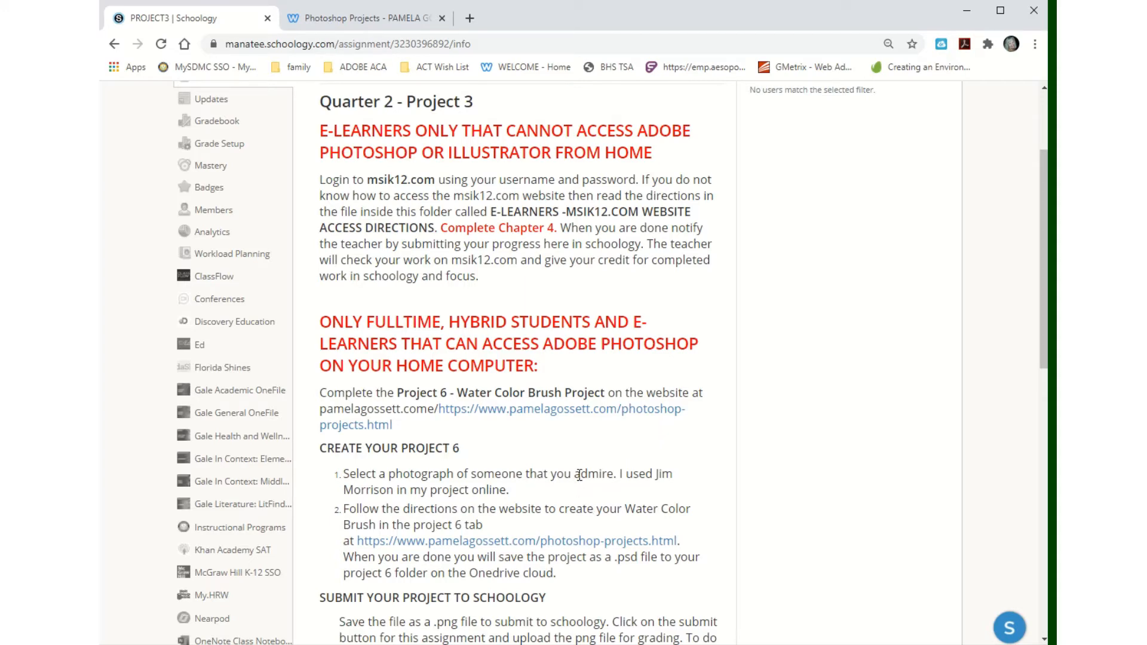
Point out the Submissions heading, then go to the TEAMS3 assignment in the Week 3 folder.
{"action": "scroll", "scroll_direction": "down", "scroll_amount": 3}
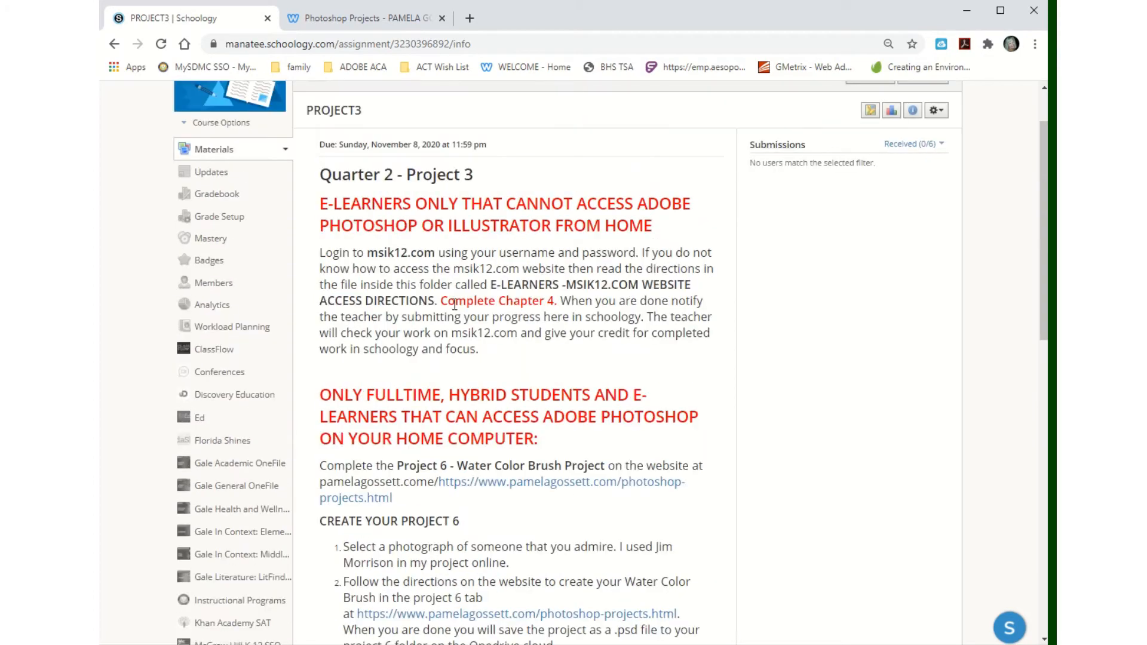
{"action": "double_click", "coordinate": [520, 301]}
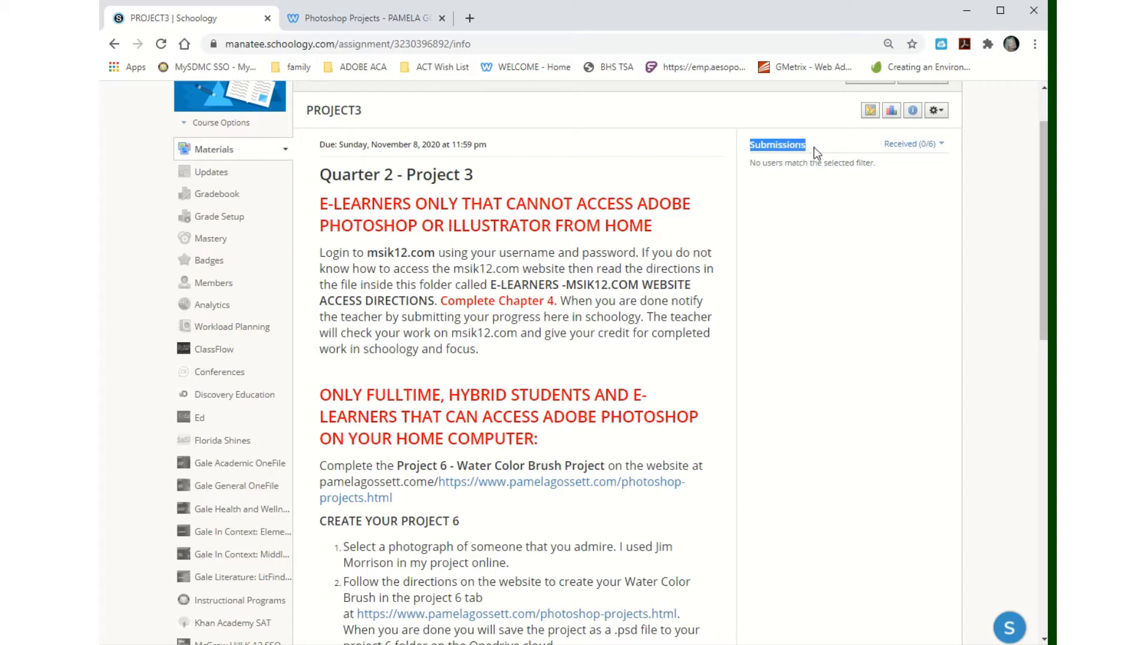
{"action": "mouse_move", "coordinate": [623, 296]}
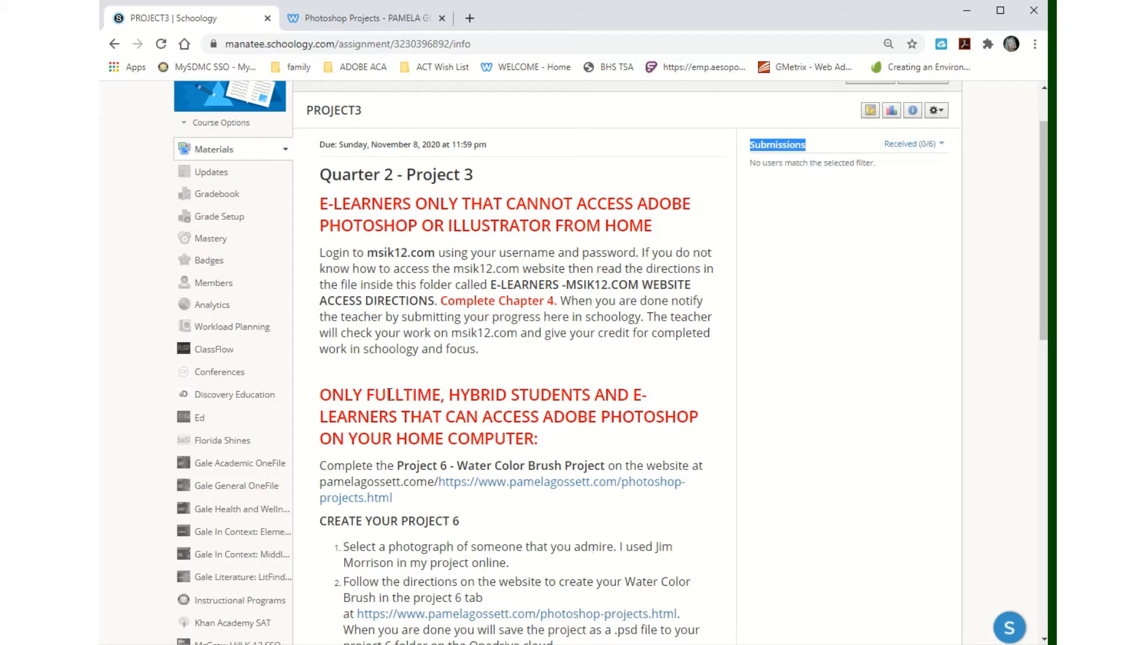
{"action": "mouse_move", "coordinate": [595, 513]}
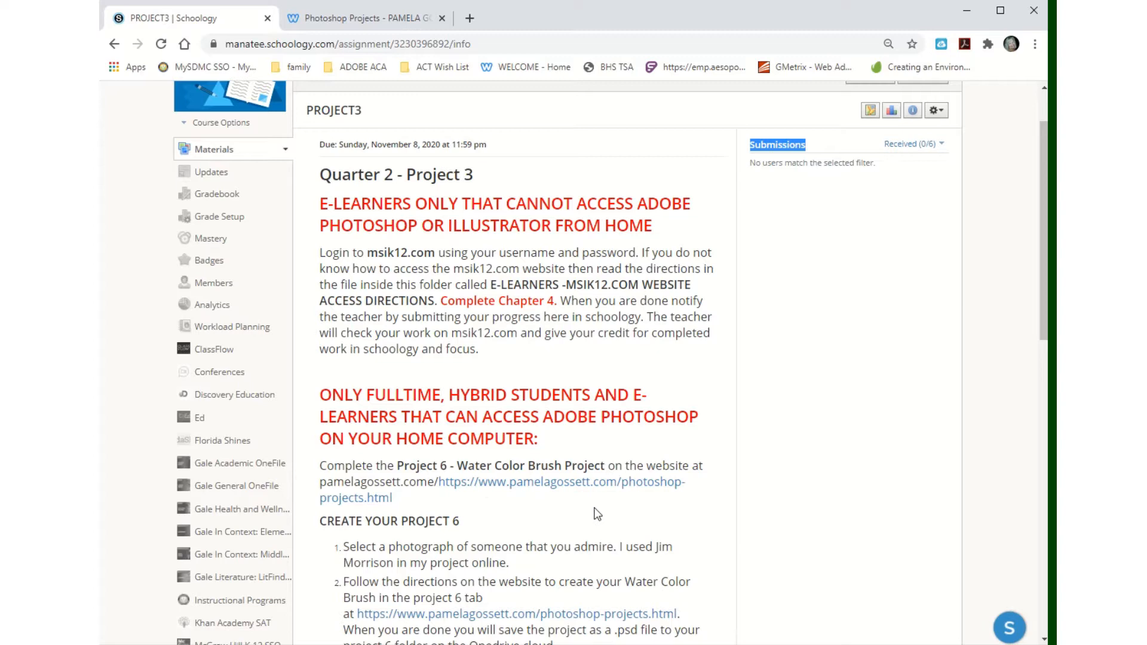
{"action": "mouse_move", "coordinate": [786, 166]}
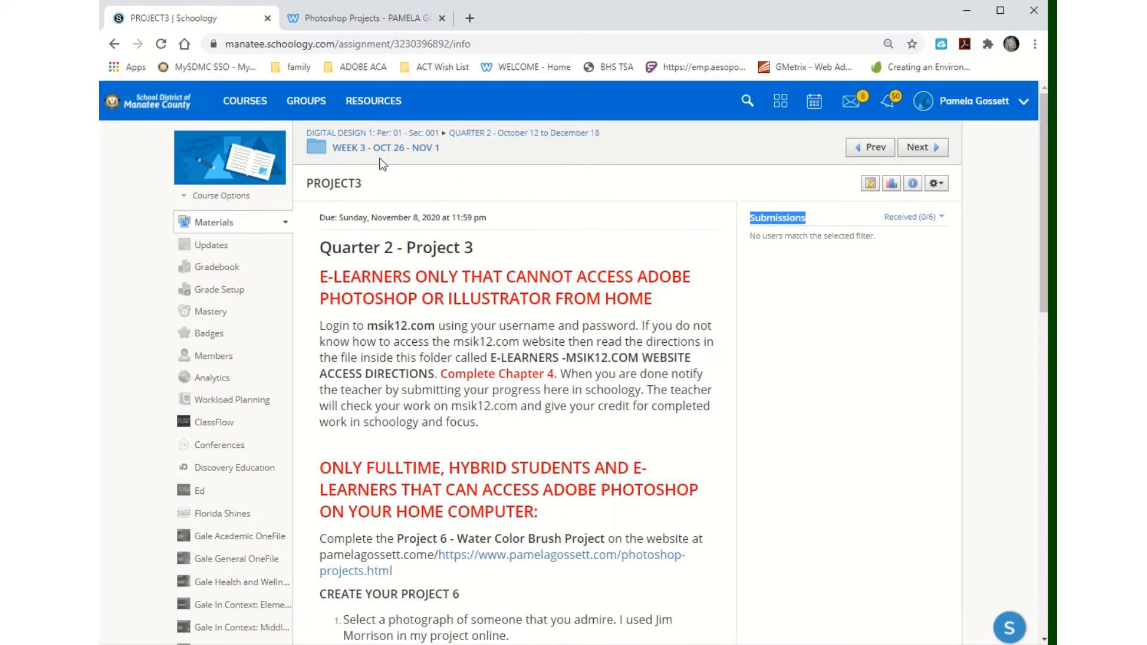
{"action": "left_click", "coordinate": [386, 149]}
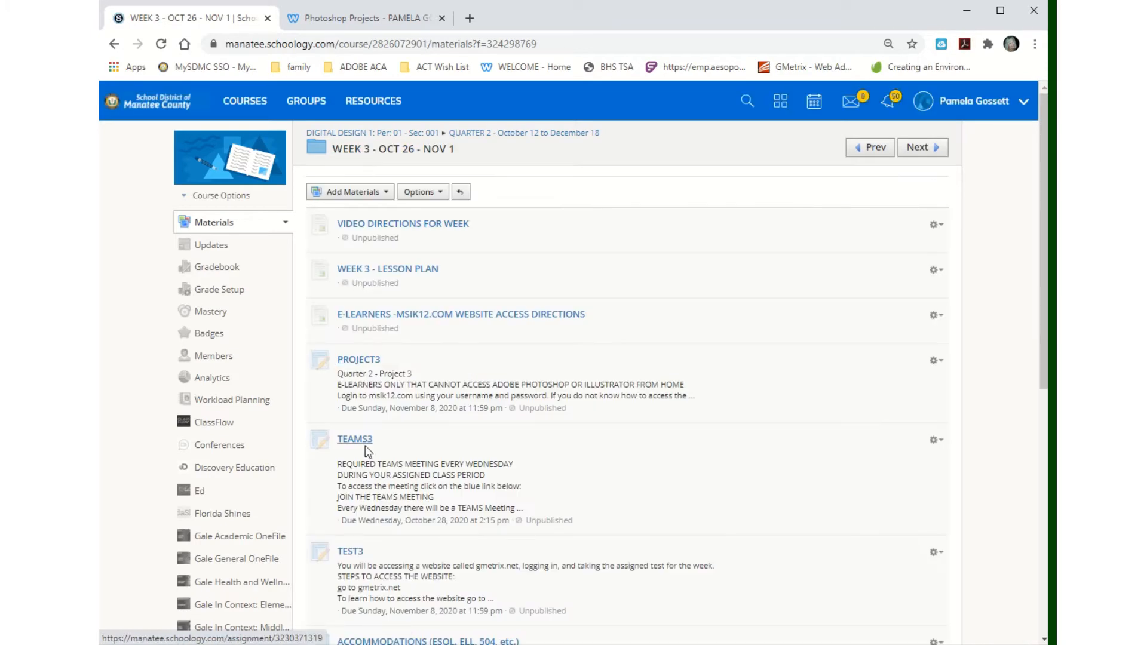
{"action": "left_click", "coordinate": [353, 439]}
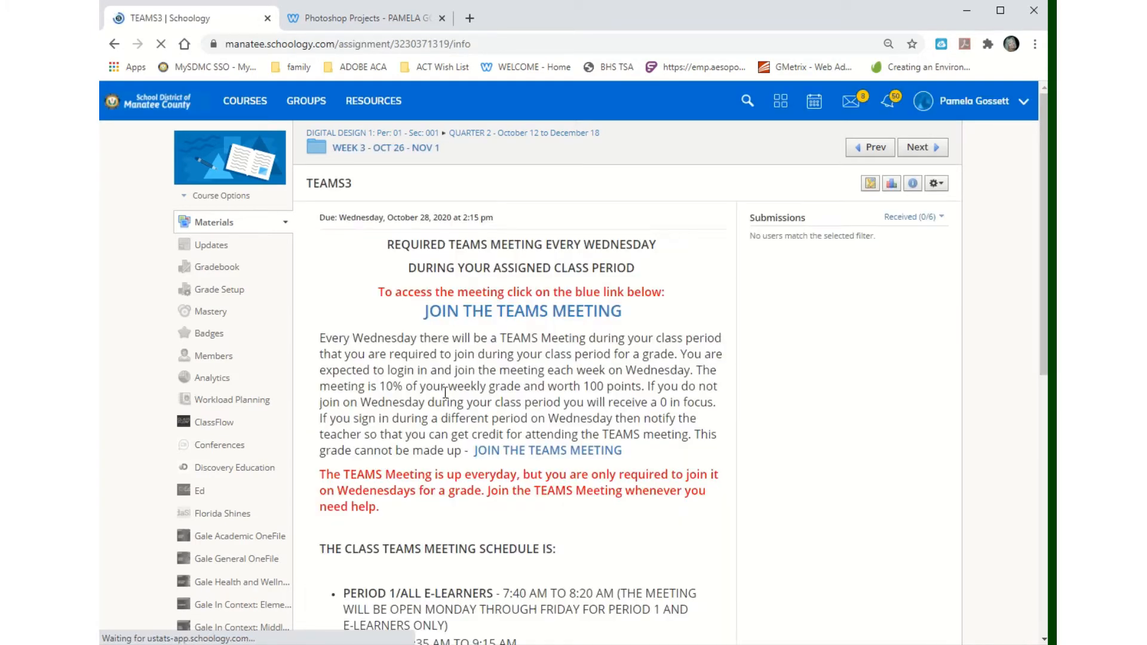
Join the weekly Teams meeting in the browser, declining the desktop app prompt.
{"action": "left_click", "coordinate": [523, 310]}
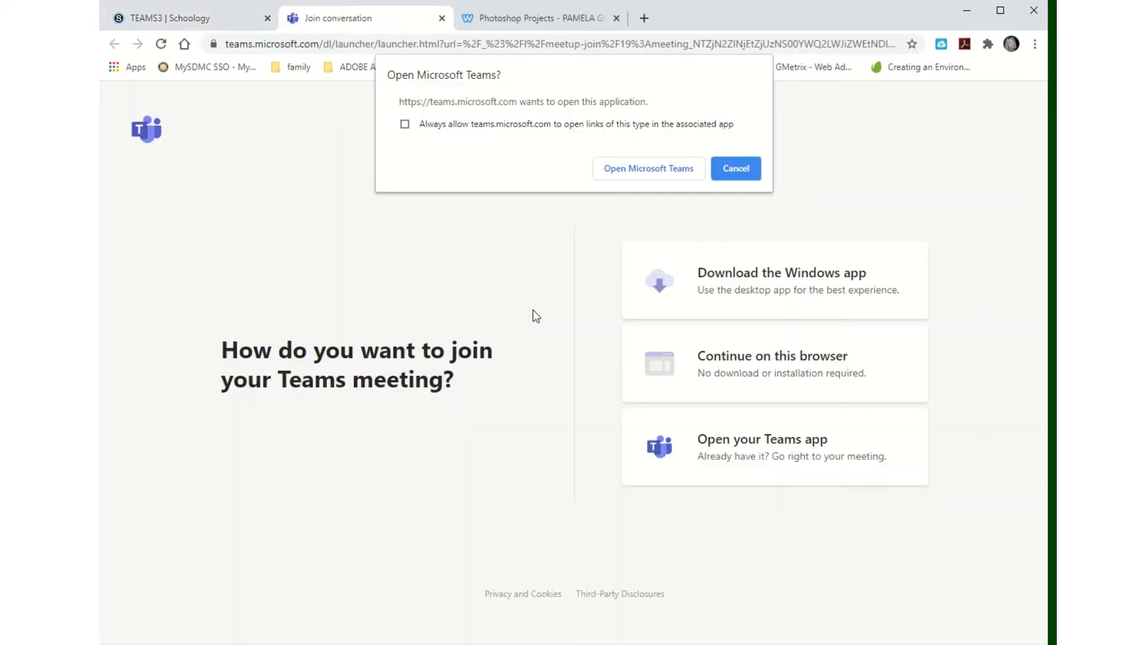
{"action": "left_click", "coordinate": [736, 167]}
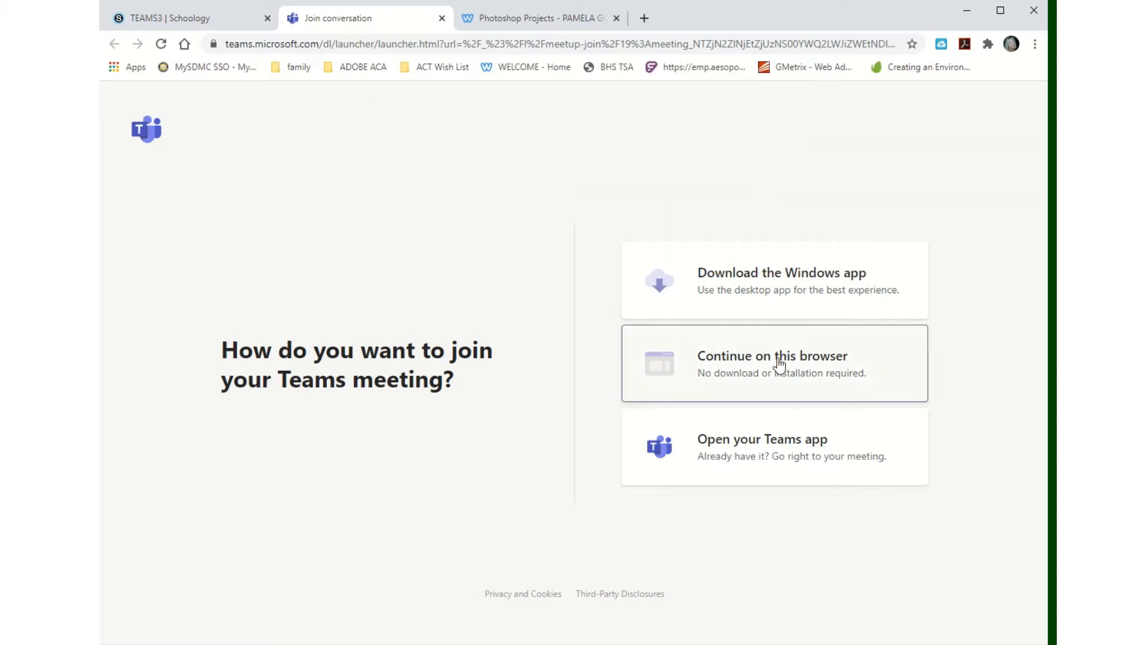
{"action": "left_click", "coordinate": [778, 361]}
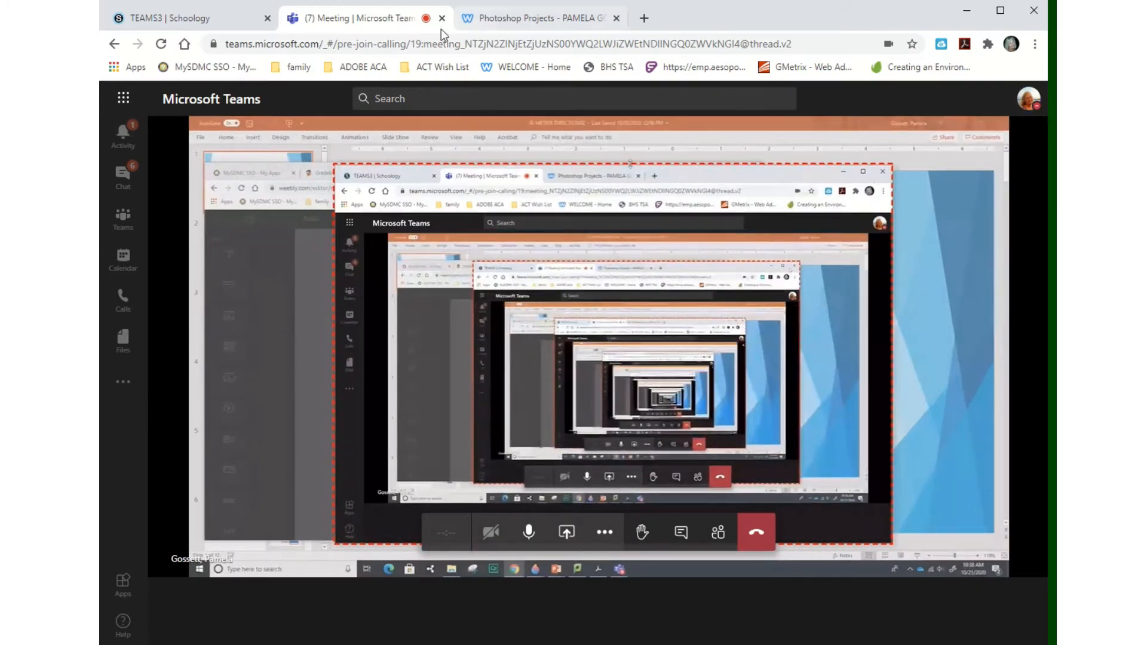
Close the Teams meeting and Photoshop Projects tabs and return to the Week 3 folder.
{"action": "left_click", "coordinate": [445, 18]}
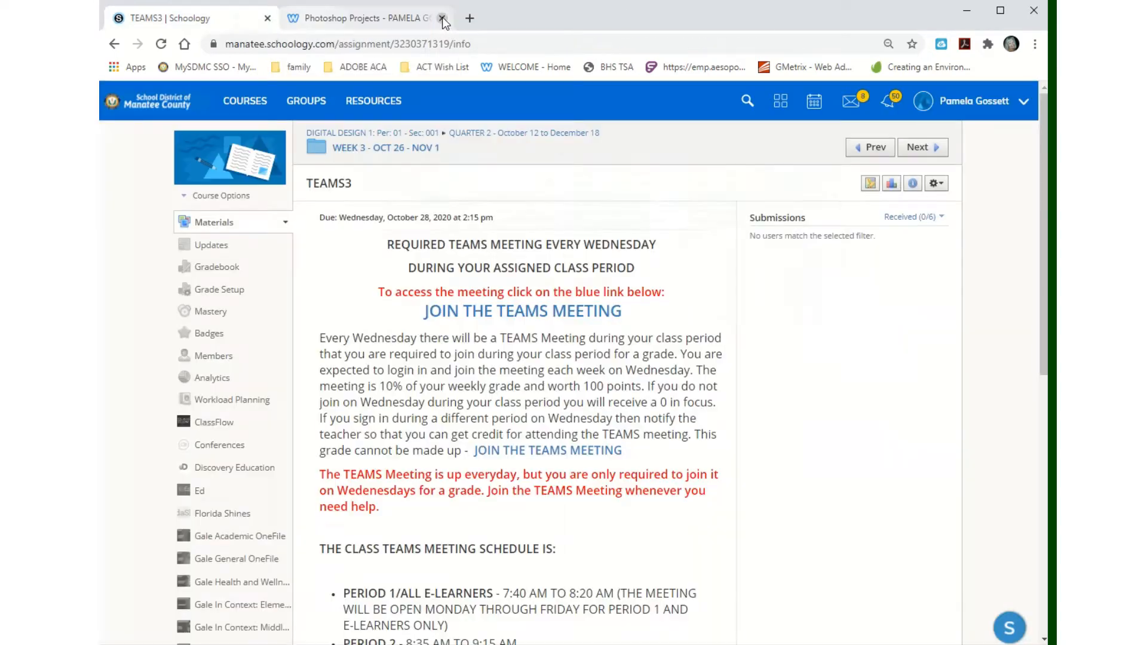
{"action": "left_click", "coordinate": [442, 17]}
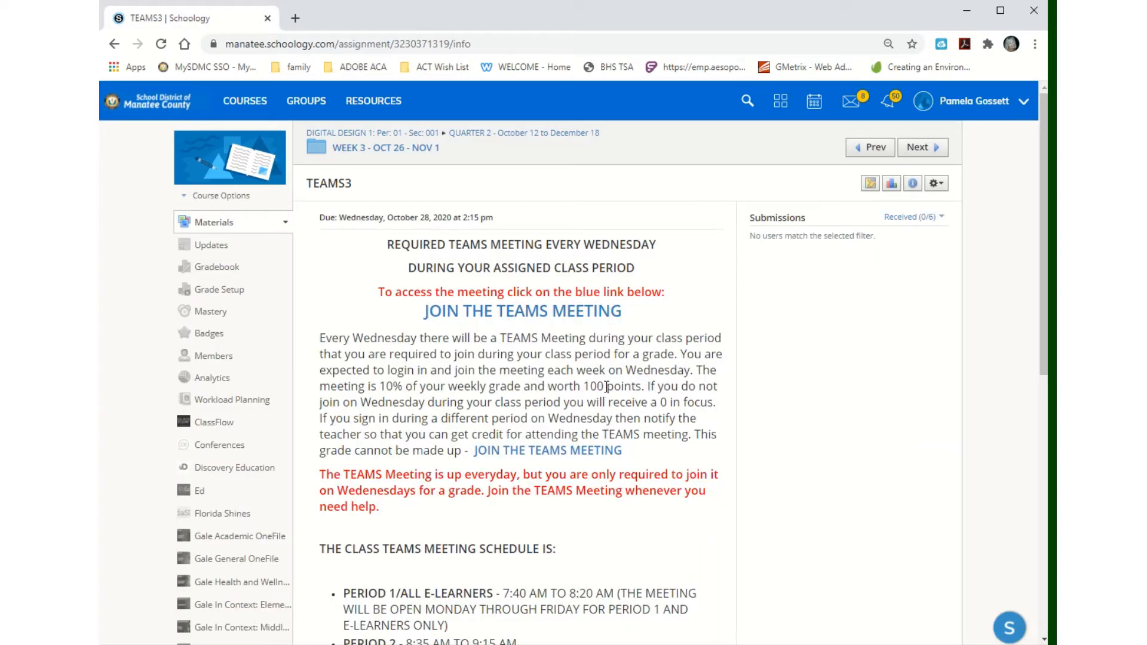
{"action": "mouse_move", "coordinate": [750, 224]}
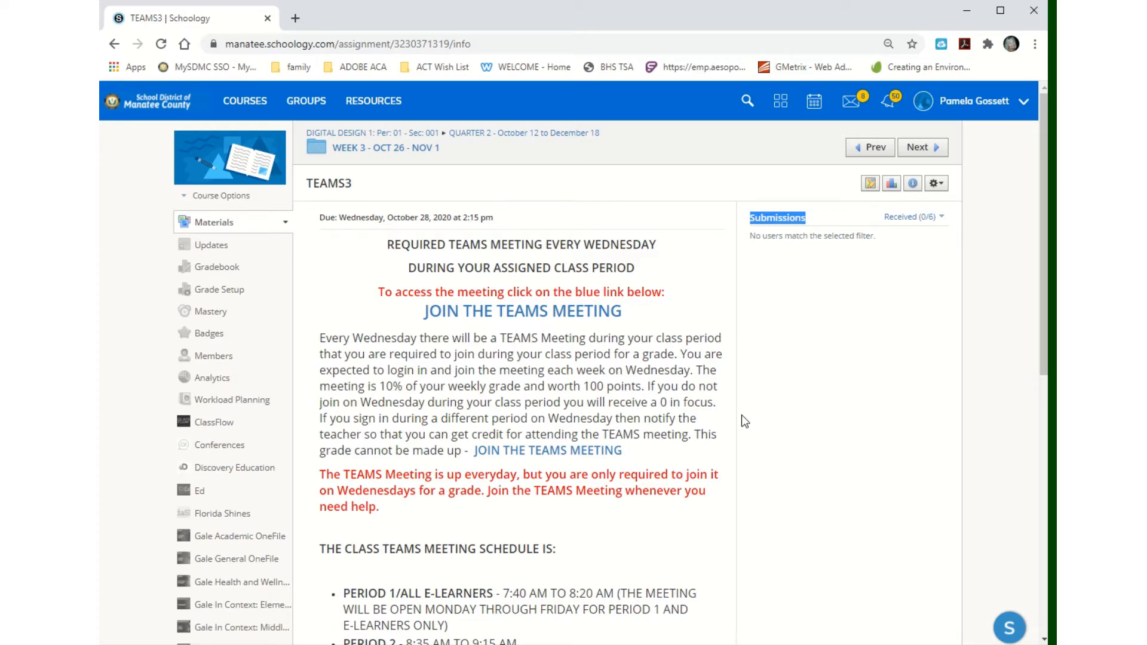
{"action": "left_click", "coordinate": [384, 148]}
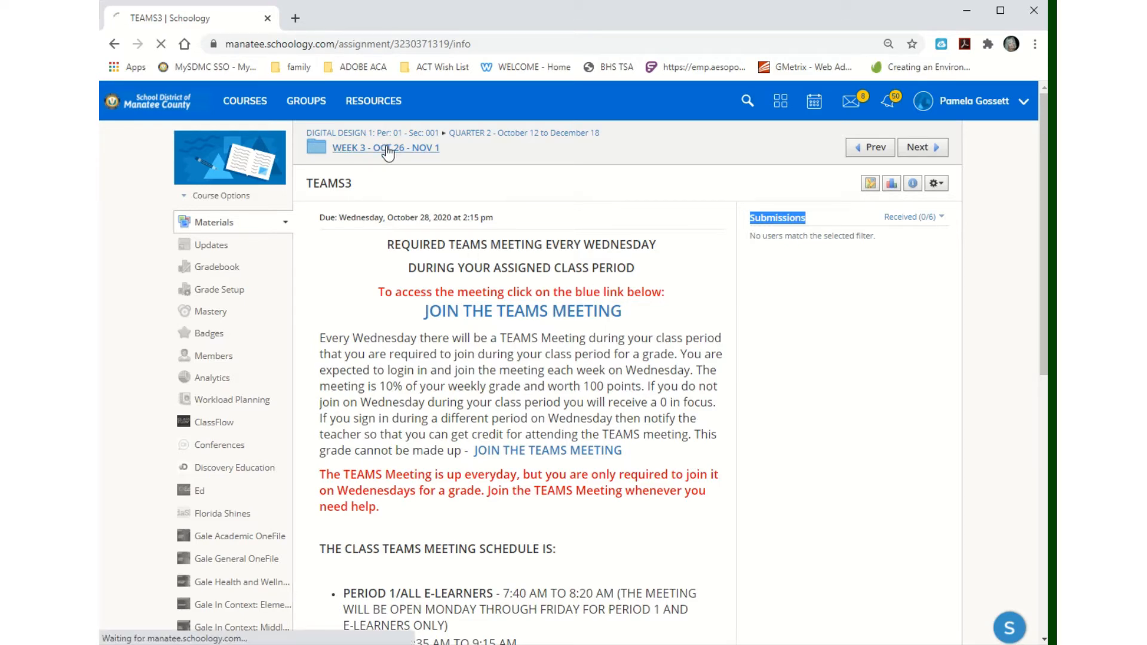
{"action": "left_click", "coordinate": [386, 148]}
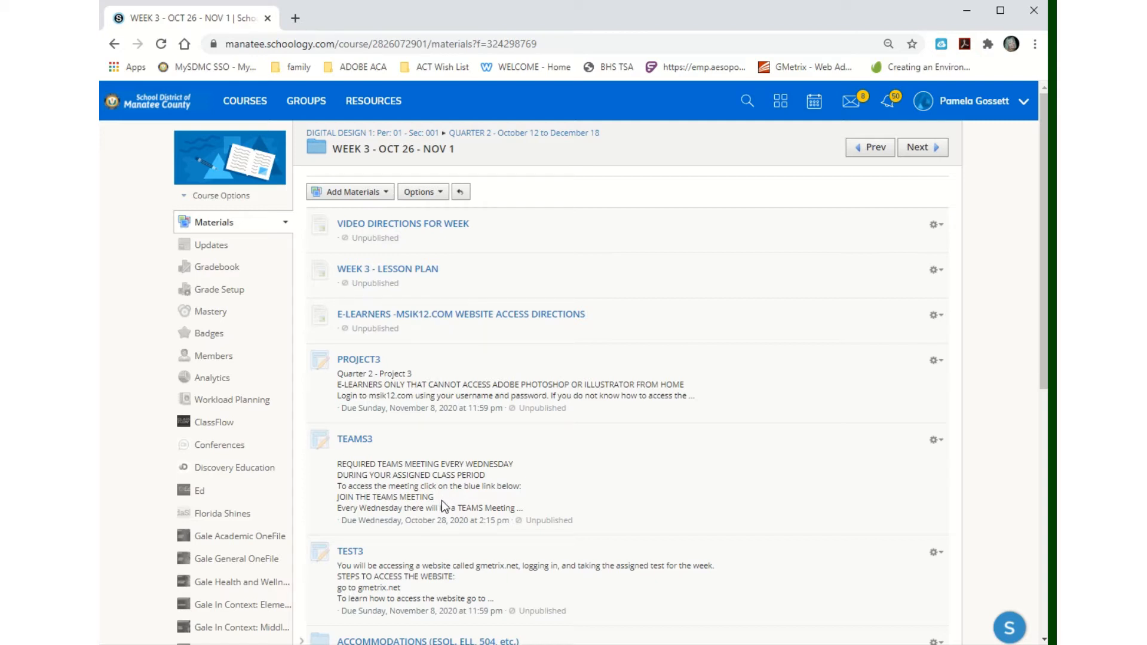
{"action": "mouse_move", "coordinate": [448, 501]}
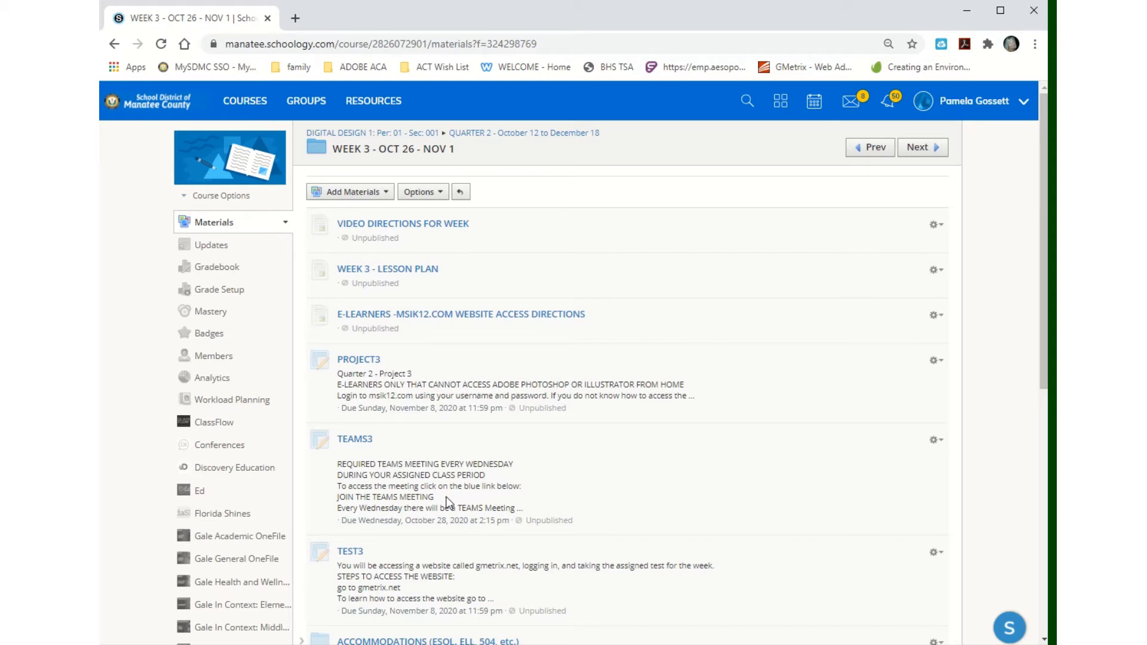
Find and enter the TEST3 assignment in the Week 3 folder.
{"action": "scroll", "scroll_direction": "down", "scroll_amount": 3}
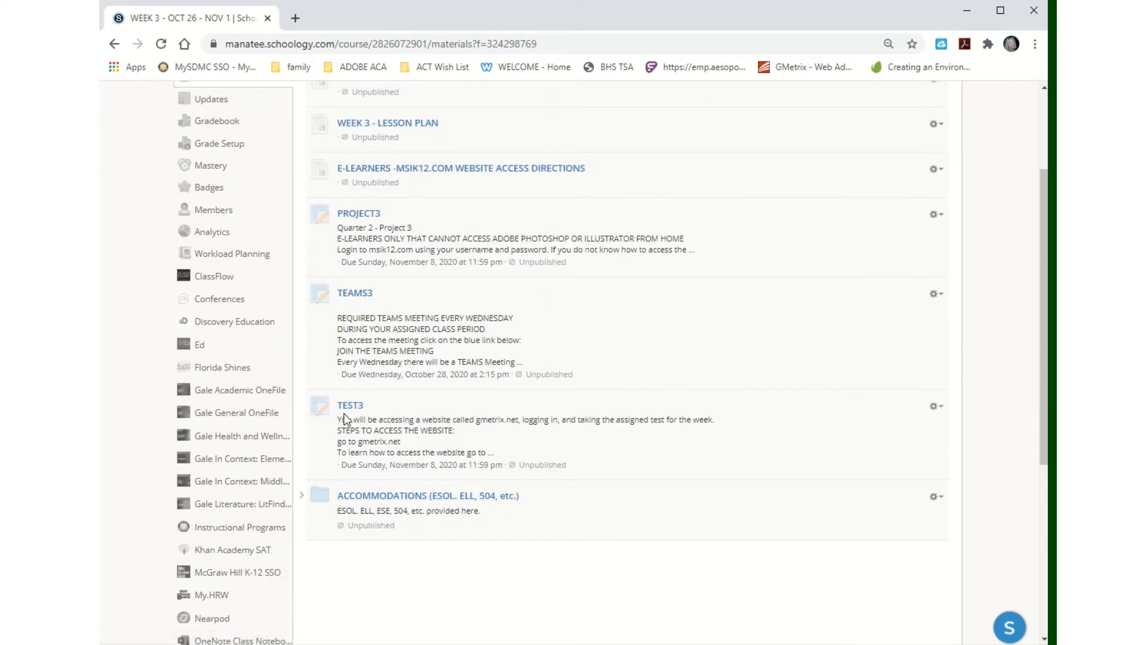
{"action": "left_click", "coordinate": [350, 405]}
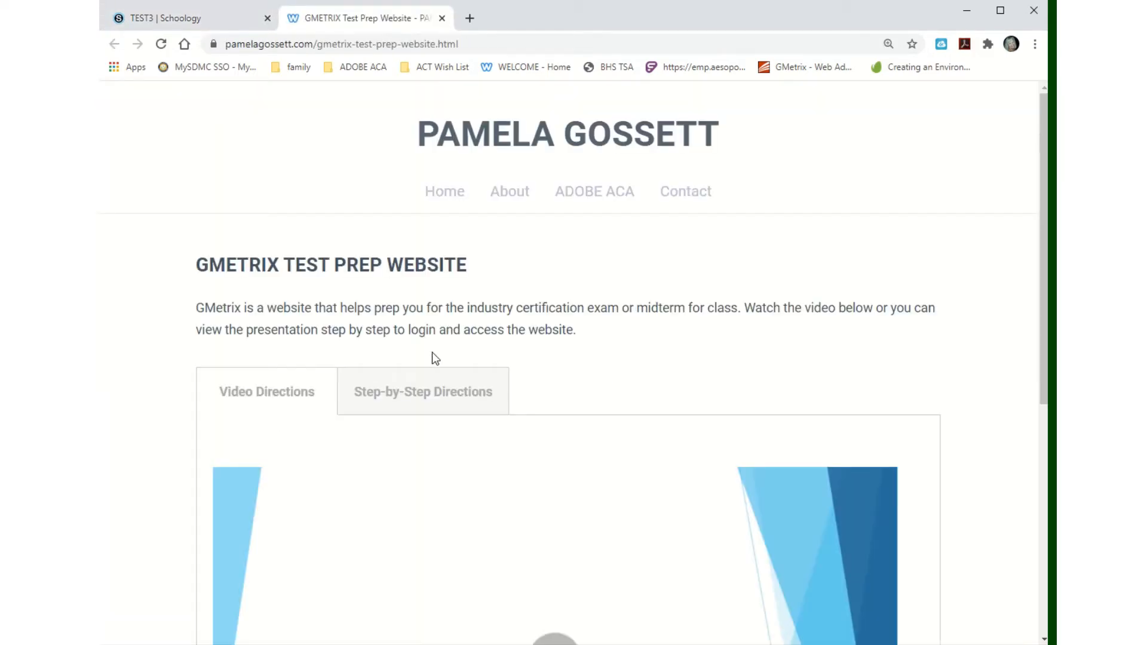
Page through the GMetrix step-by-step directions slideshow to the Step 5 class code slide.
{"action": "scroll", "scroll_direction": "down", "scroll_amount": 3}
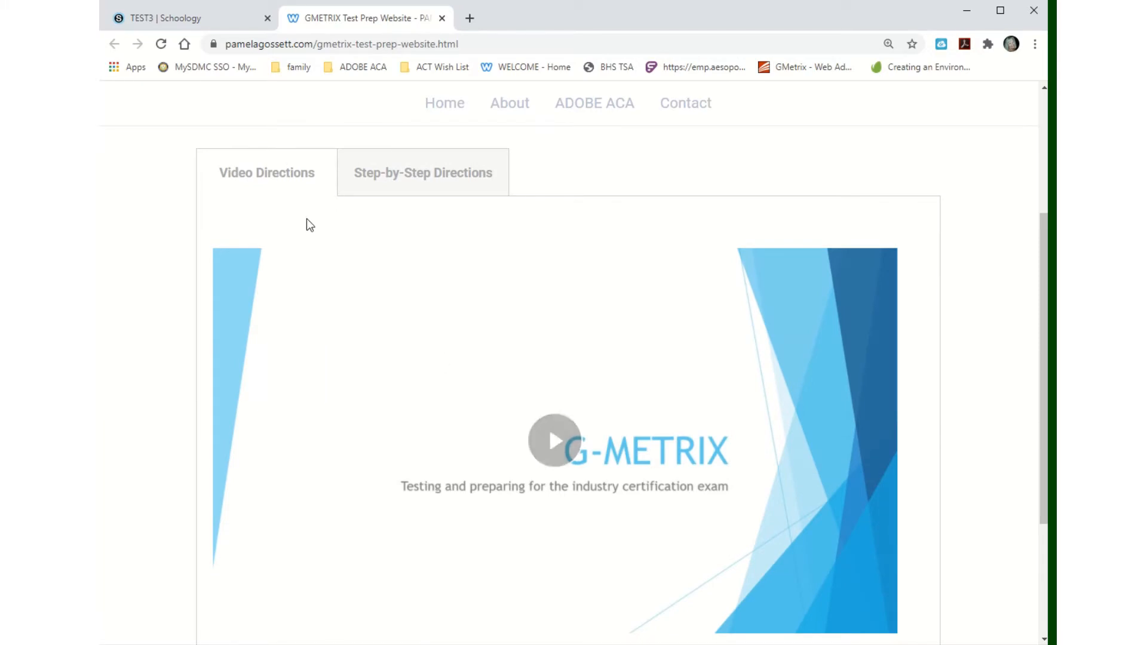
{"action": "mouse_move", "coordinate": [581, 465]}
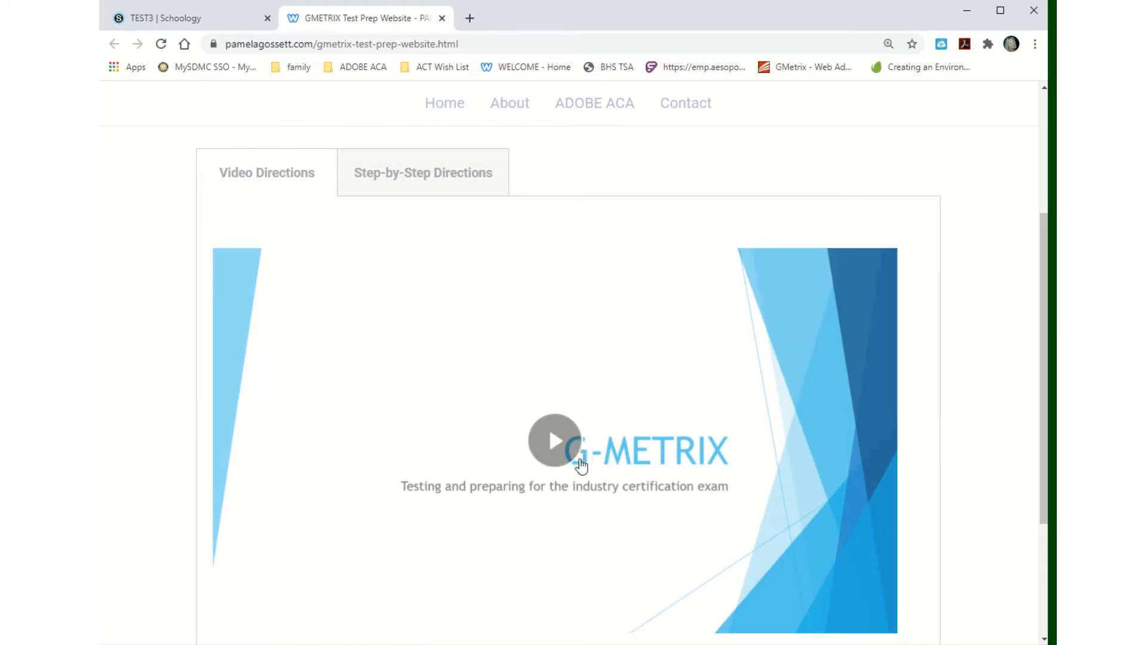
{"action": "left_click", "coordinate": [423, 172]}
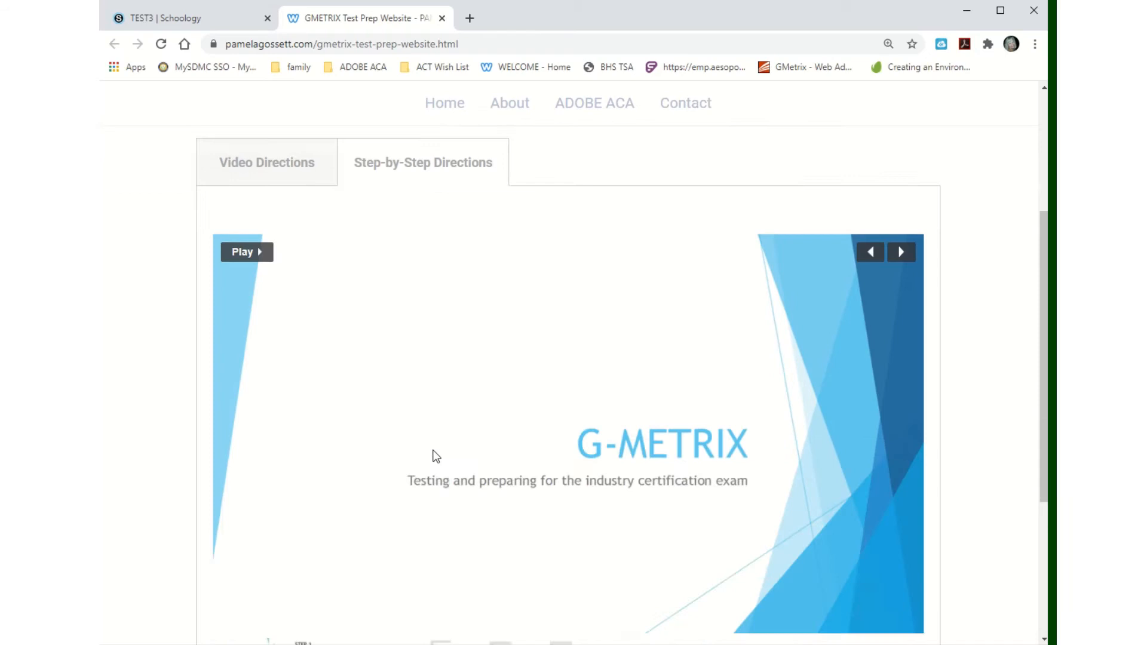
{"action": "scroll", "scroll_direction": "down", "scroll_amount": 3}
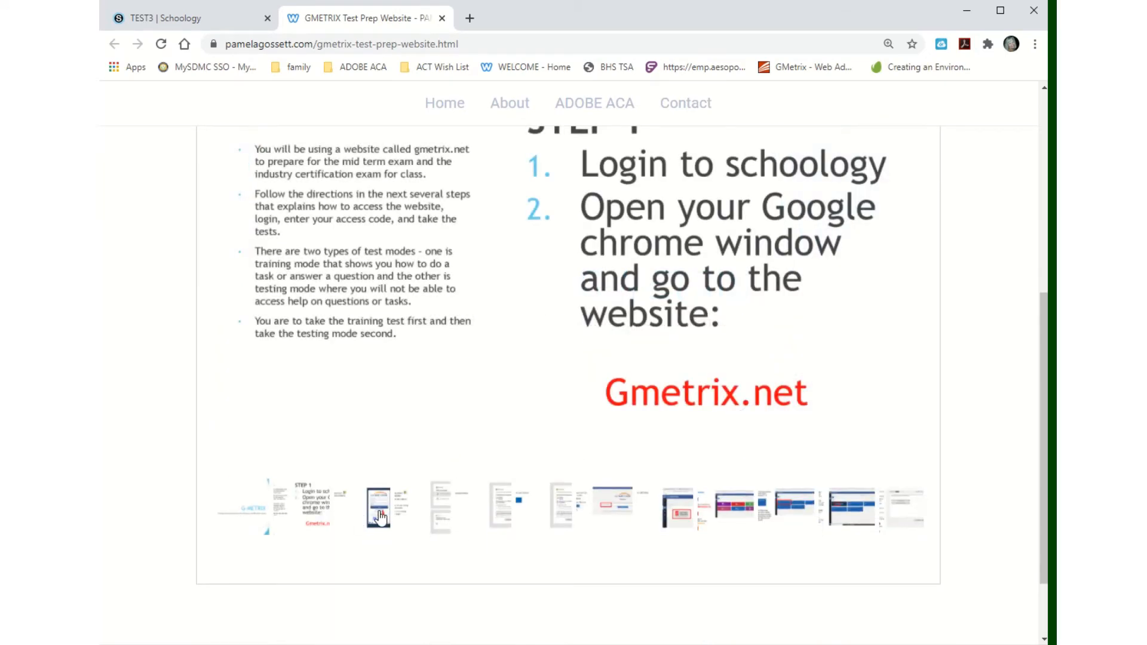
{"action": "left_click", "coordinate": [559, 504]}
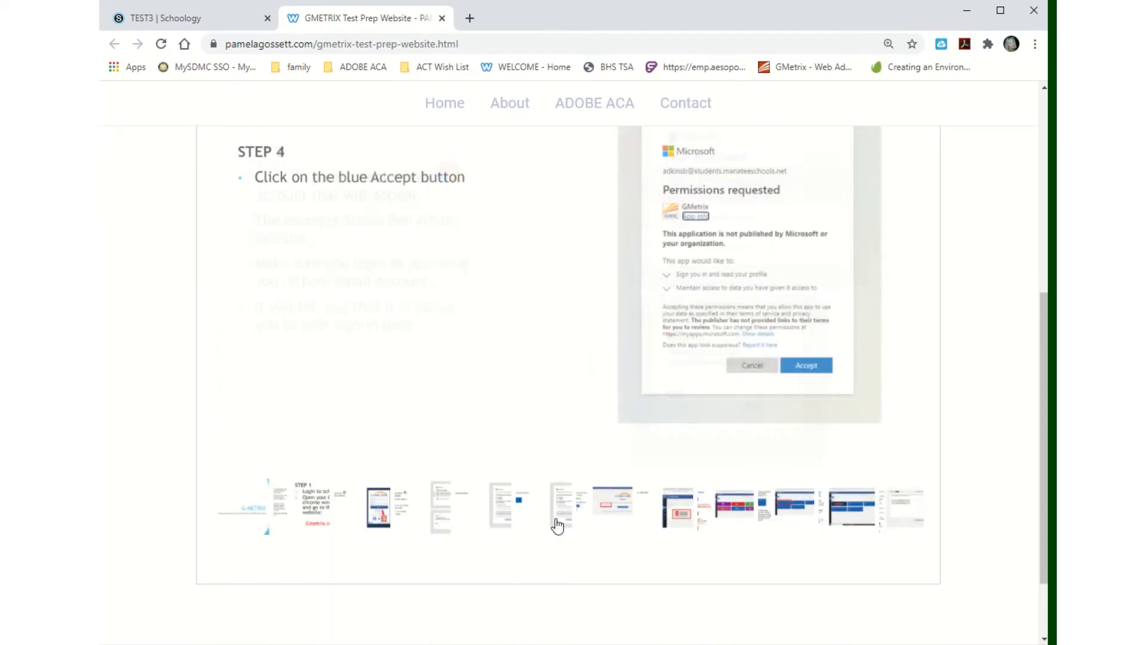
{"action": "left_click", "coordinate": [613, 507]}
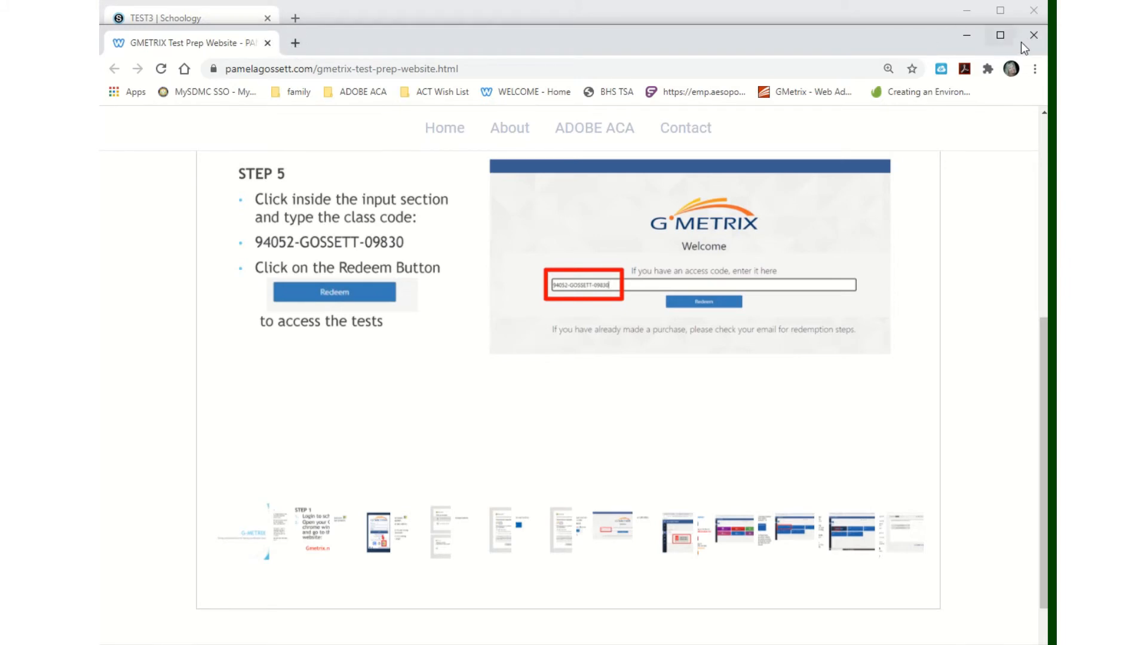
Close the GMetrix directions page and start a new browser tab for gmetrix.net.
{"action": "left_click", "coordinate": [168, 18]}
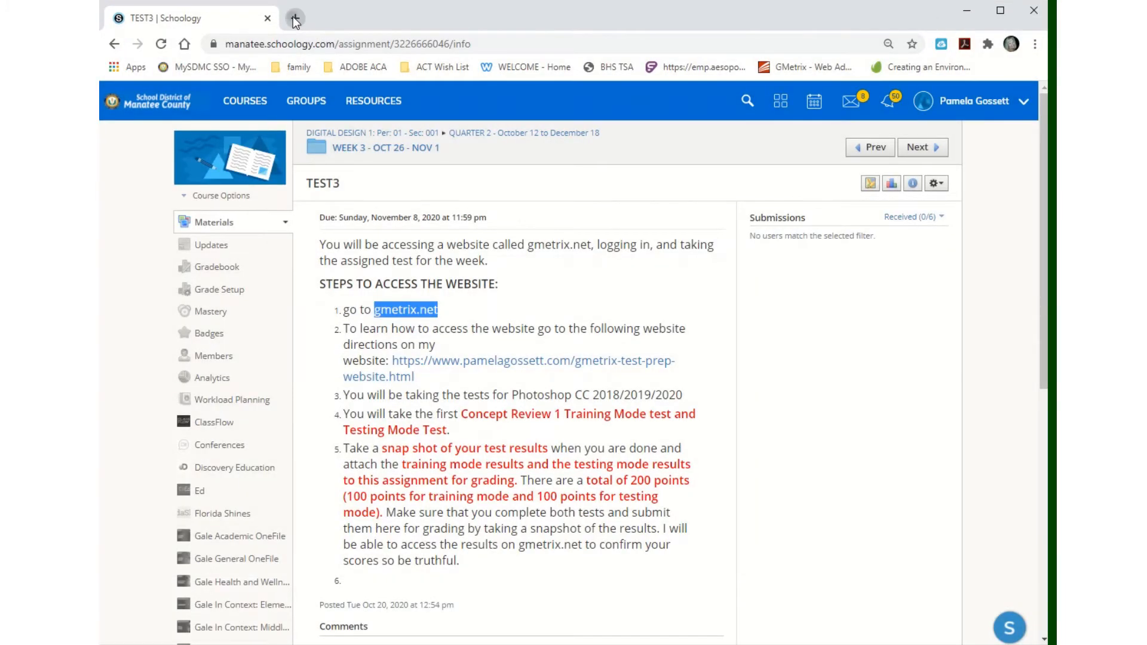
{"action": "left_click", "coordinate": [298, 18]}
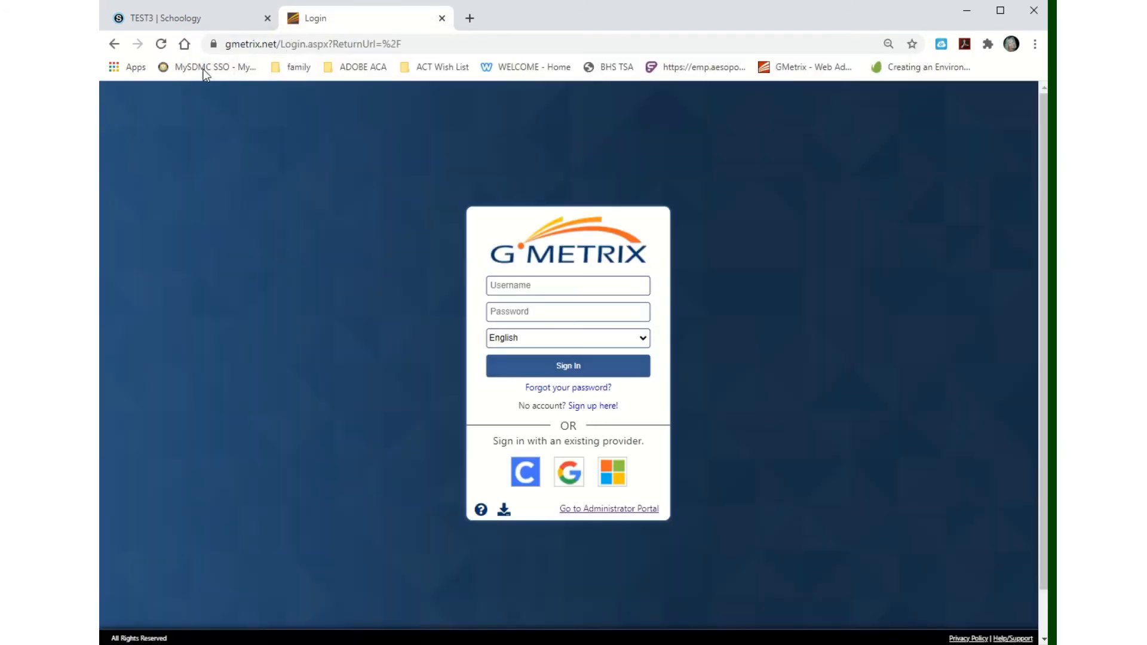
{"action": "mouse_move", "coordinate": [604, 480]}
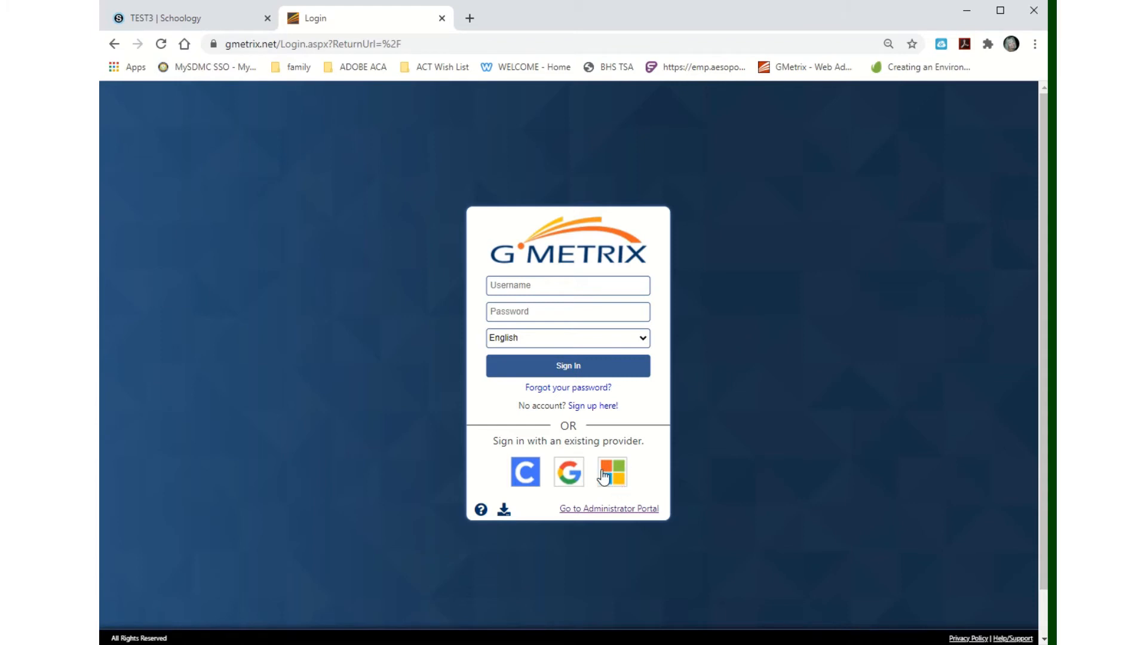
Sign in to GMetrix with the Microsoft account and begin a new test.
{"action": "left_click", "coordinate": [609, 472]}
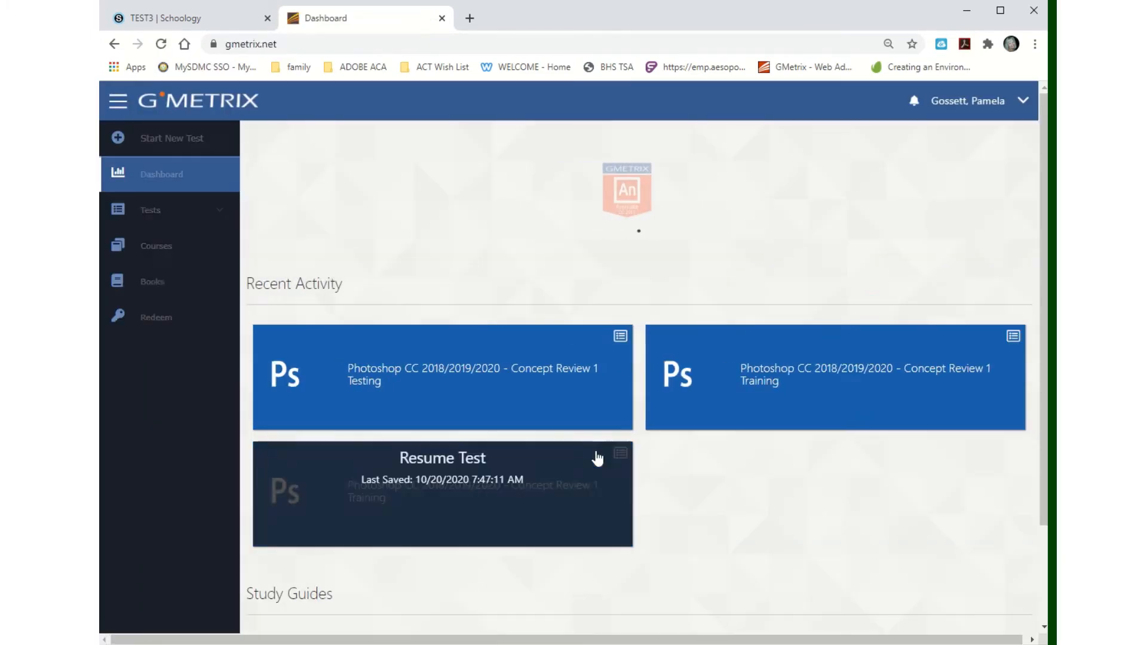
{"action": "left_click", "coordinate": [171, 139]}
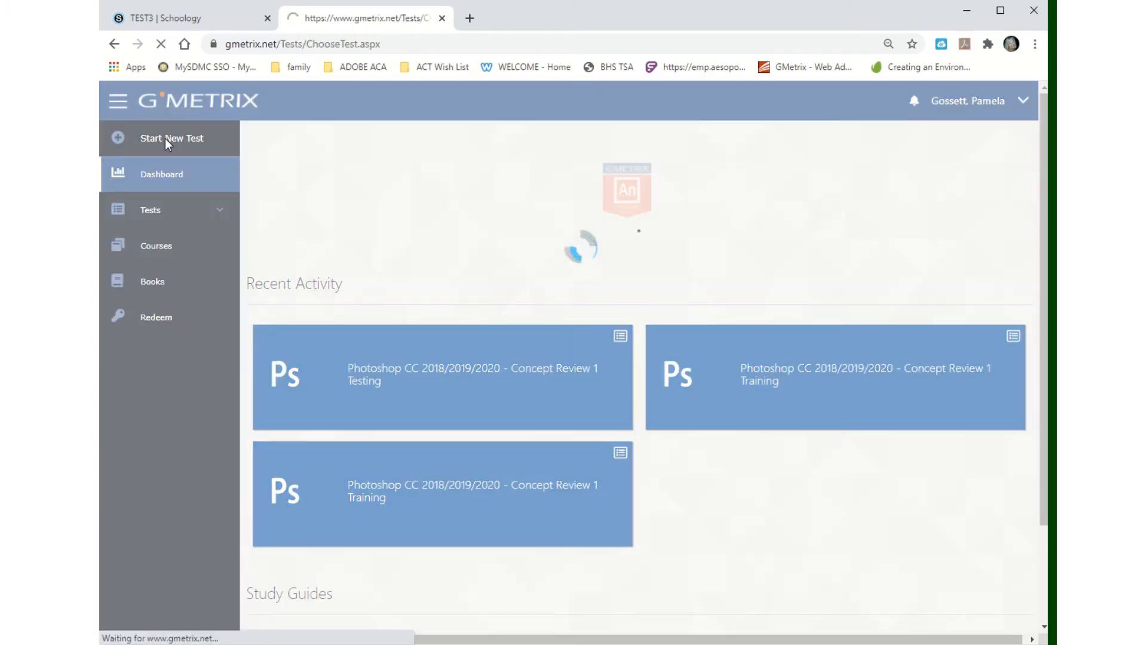
Show the Take a Test page listing Adobe Photoshop, Illustrator and Animate tests.
{"action": "left_click", "coordinate": [172, 139]}
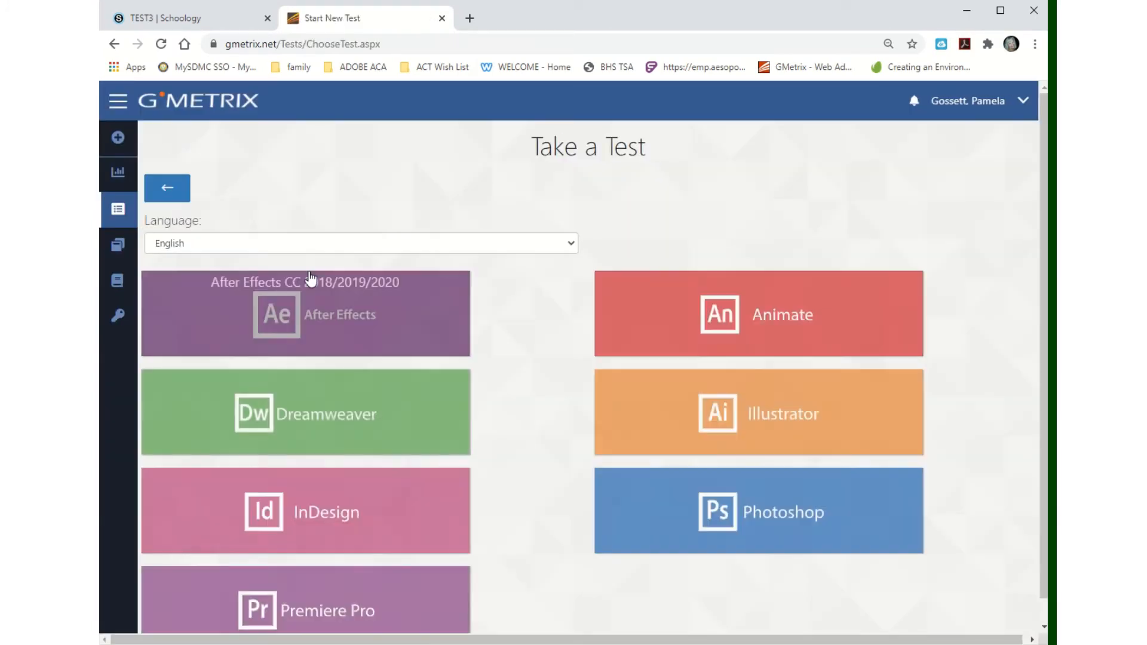
{"action": "mouse_move", "coordinate": [733, 532]}
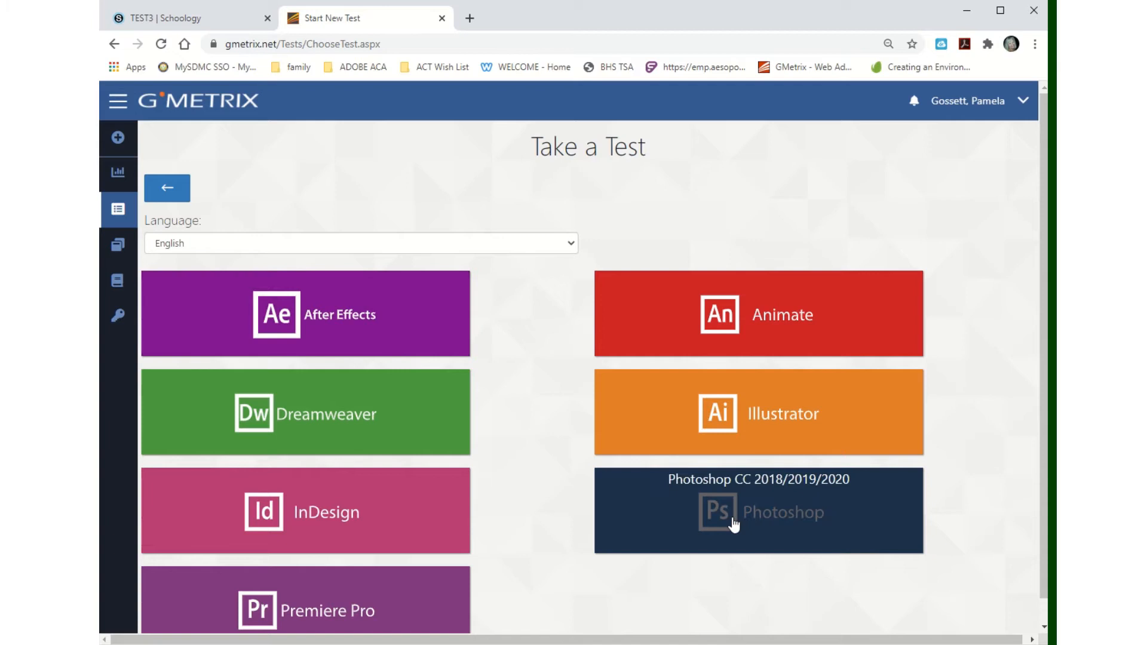
{"action": "mouse_move", "coordinate": [806, 559]}
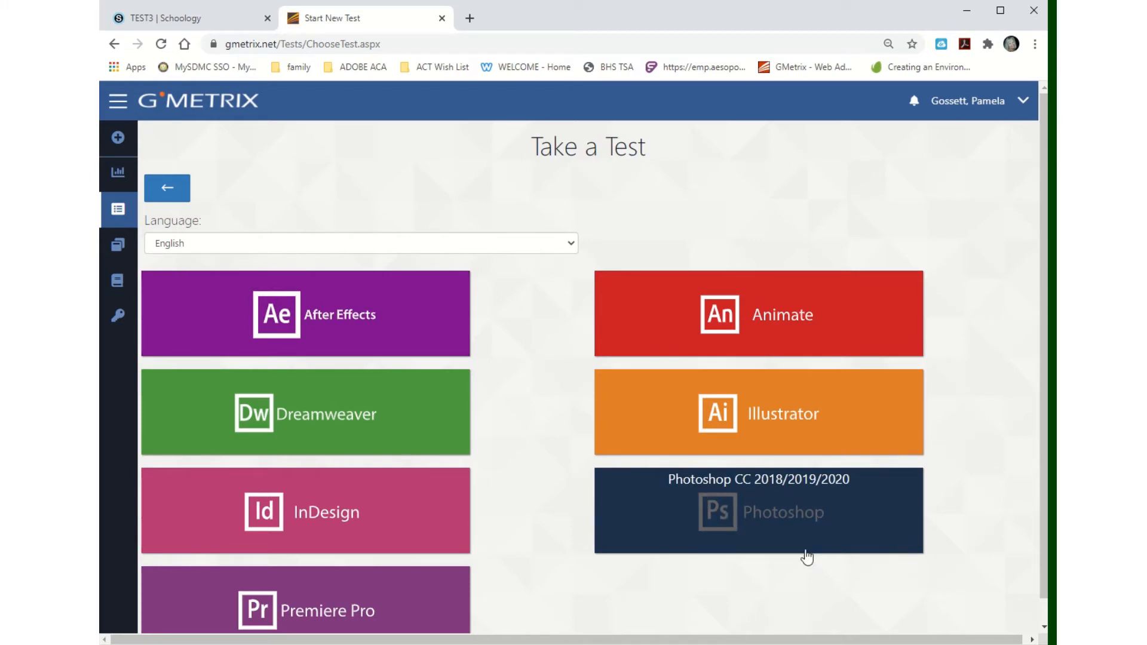
{"action": "mouse_move", "coordinate": [860, 552]}
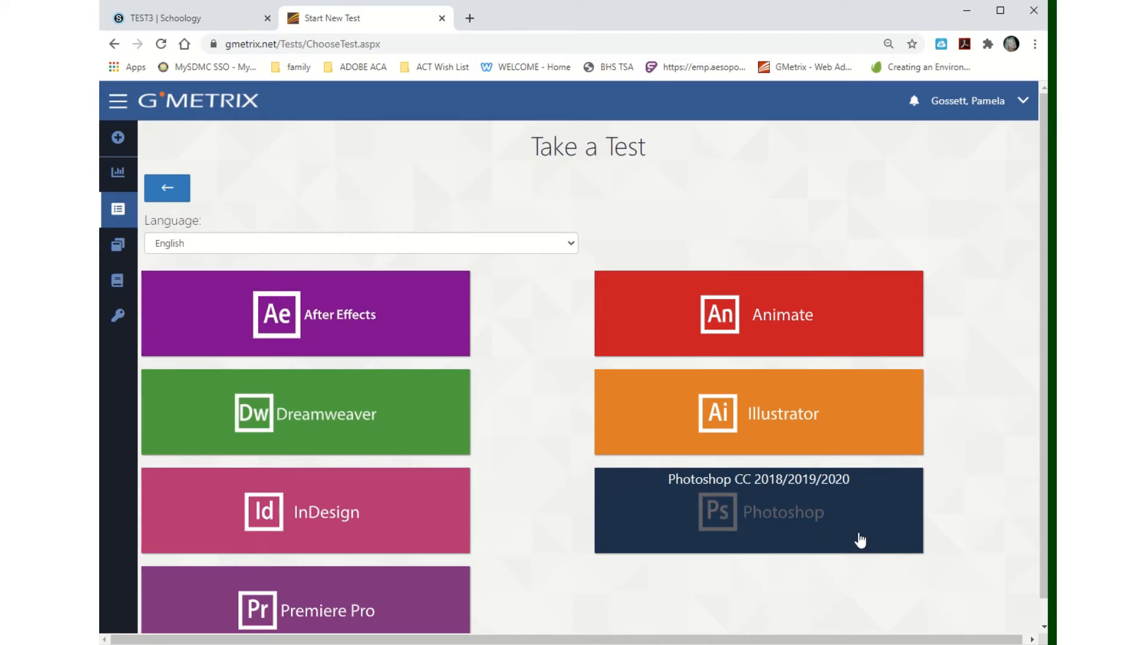
{"action": "mouse_move", "coordinate": [703, 420]}
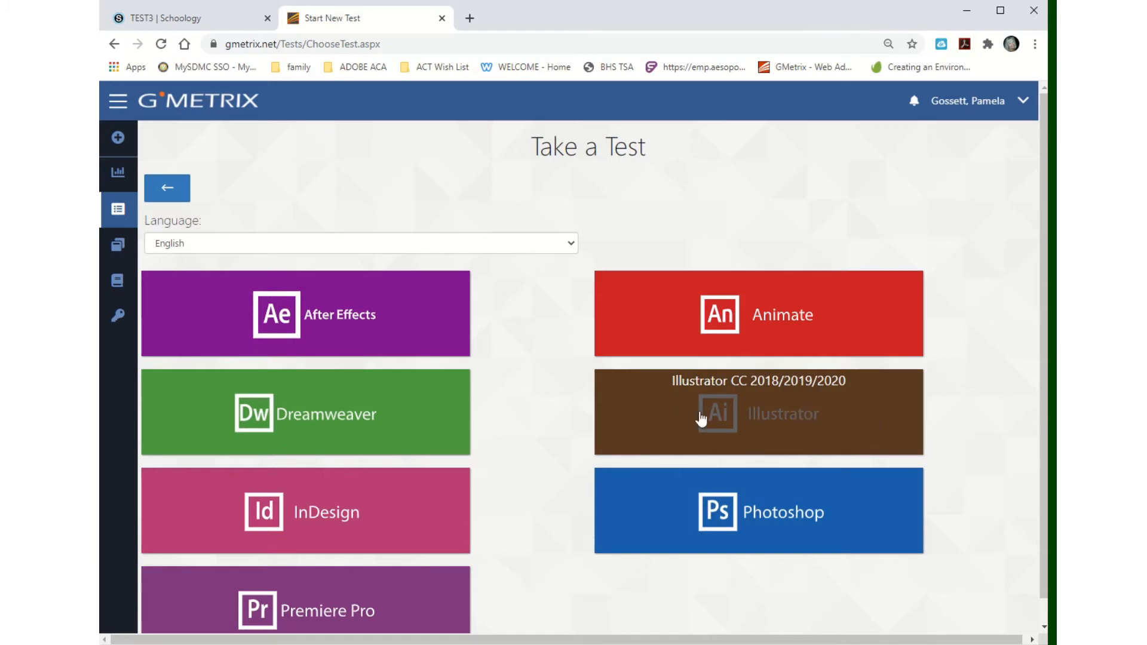
{"action": "mouse_move", "coordinate": [828, 414]}
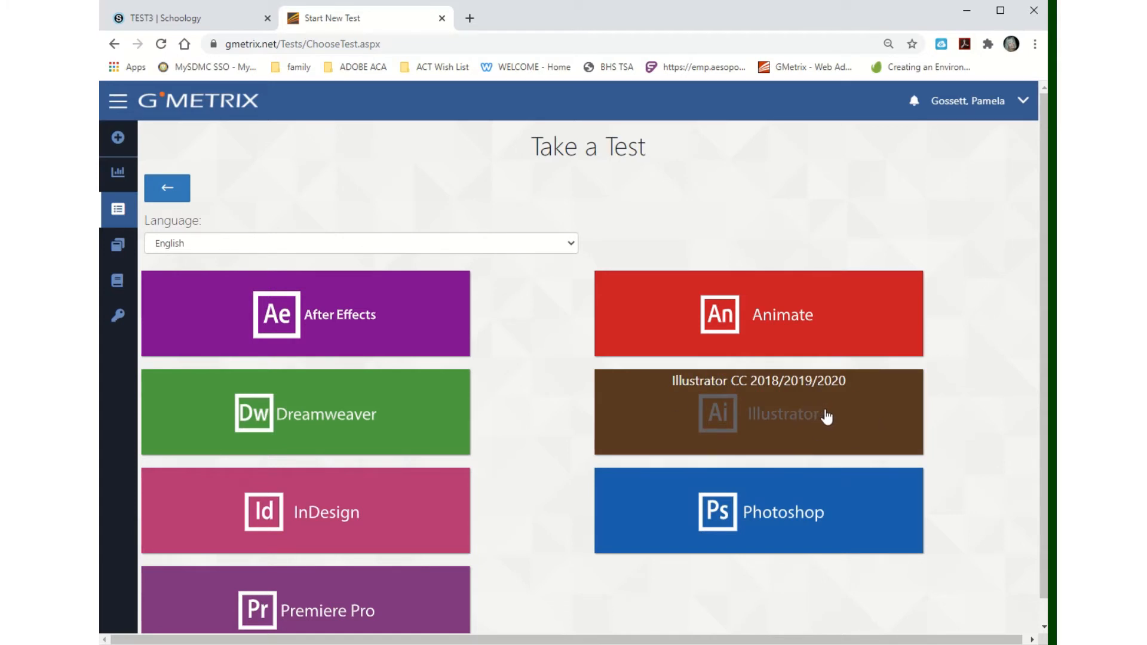
{"action": "mouse_move", "coordinate": [765, 471]}
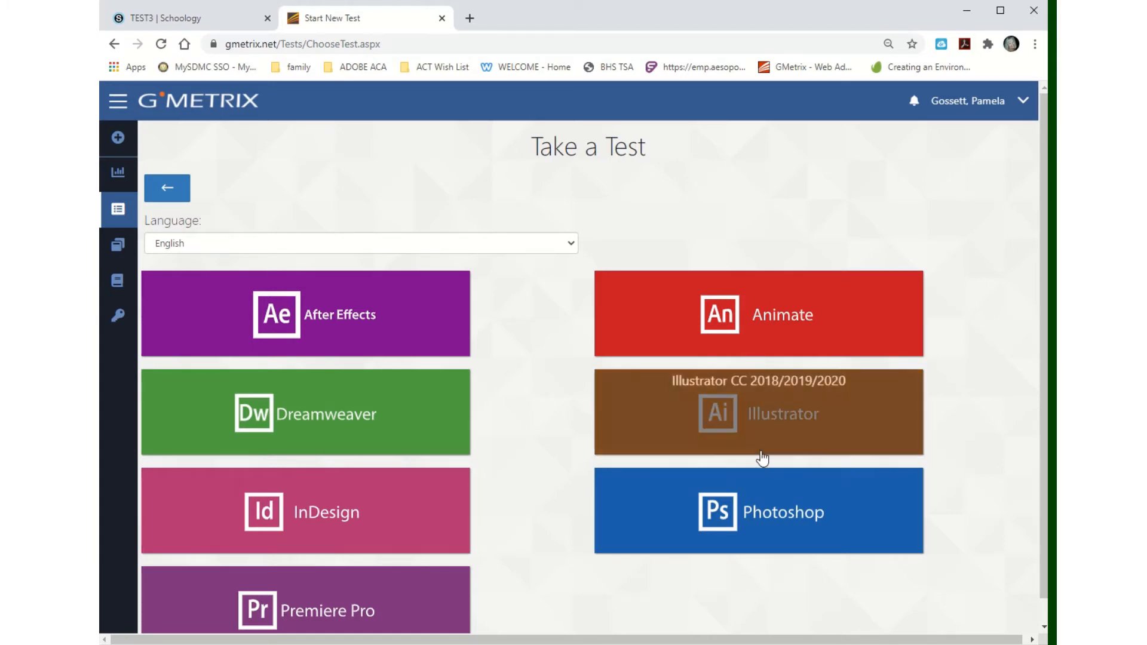
{"action": "mouse_move", "coordinate": [864, 334]}
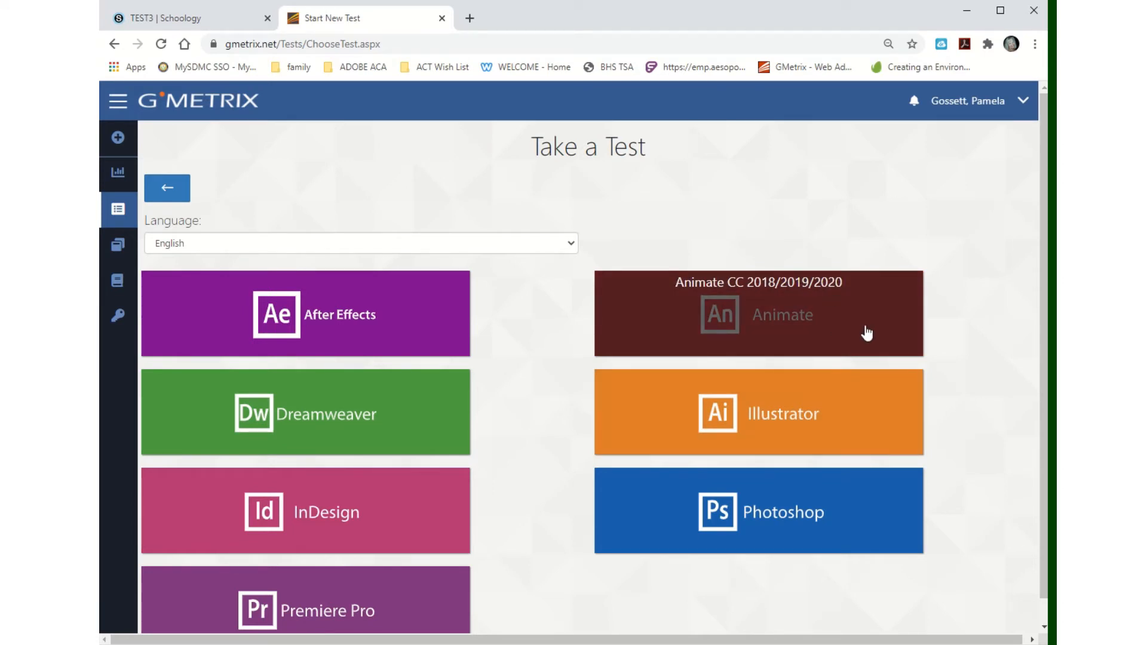
{"action": "mouse_move", "coordinate": [802, 341]}
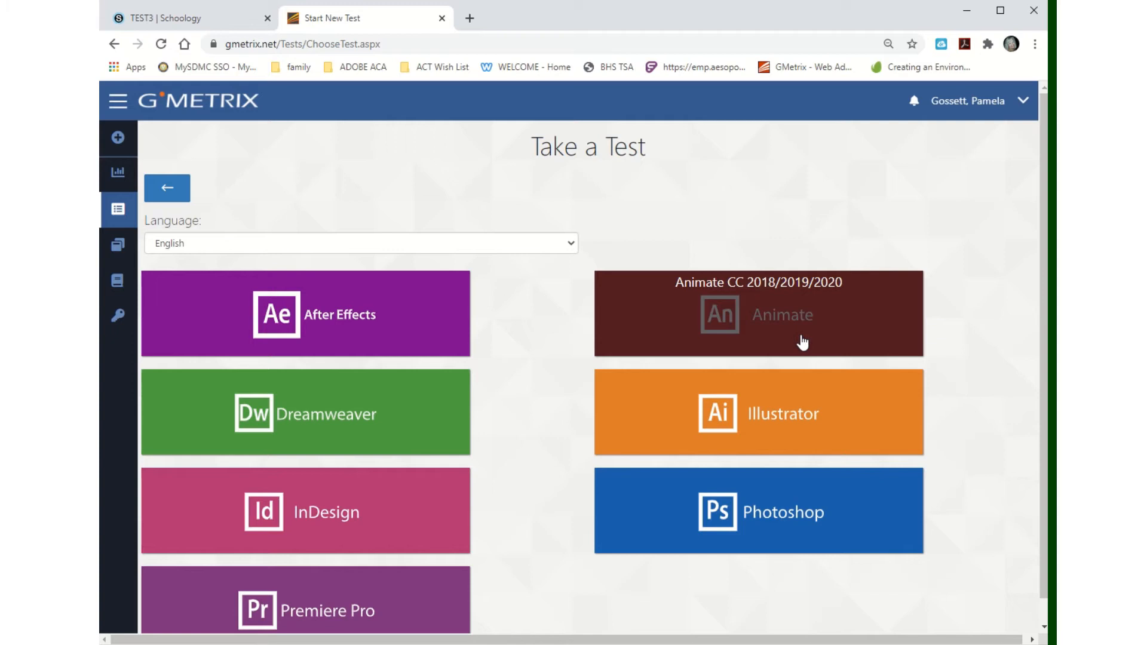
{"action": "mouse_move", "coordinate": [860, 342]}
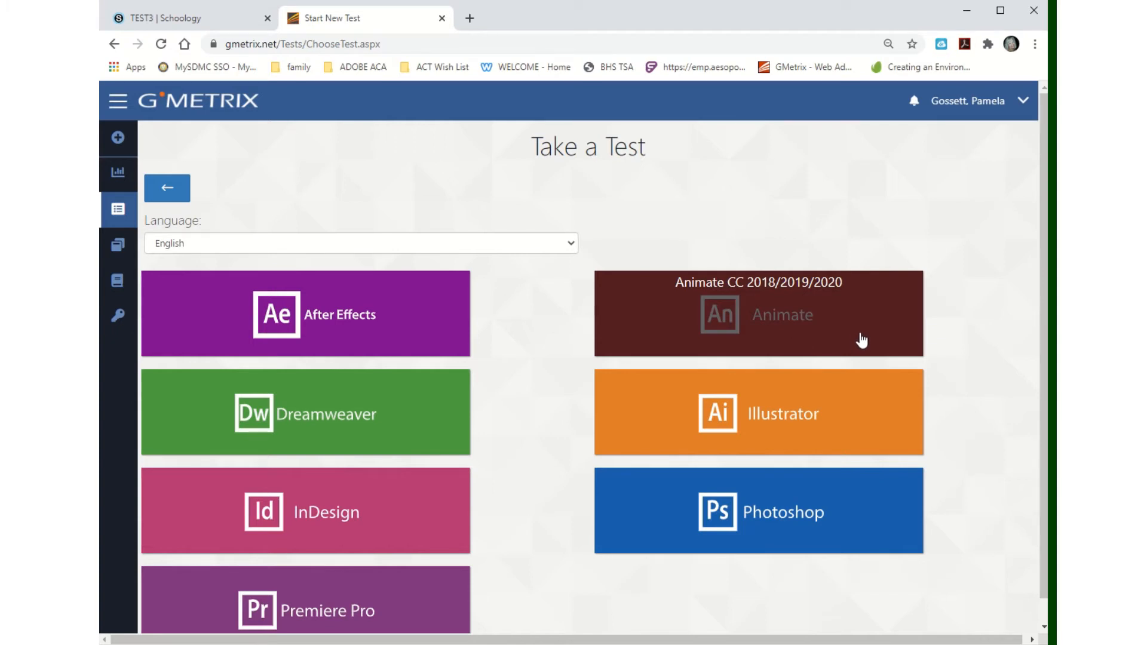
{"action": "mouse_move", "coordinate": [748, 526]}
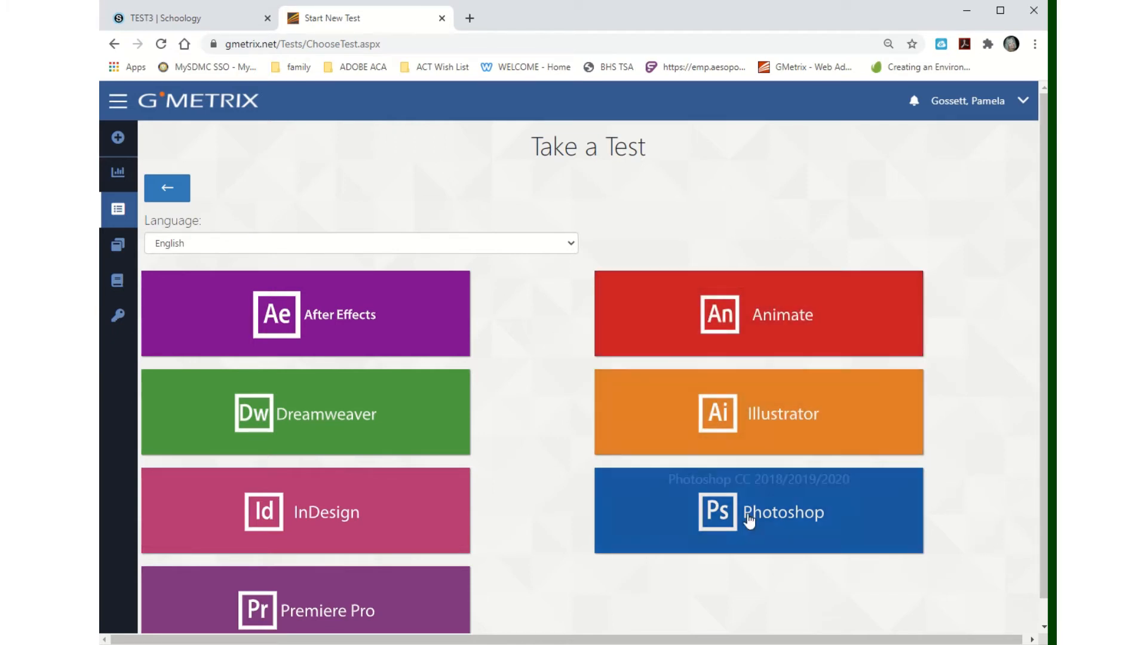
{"action": "mouse_move", "coordinate": [831, 549]}
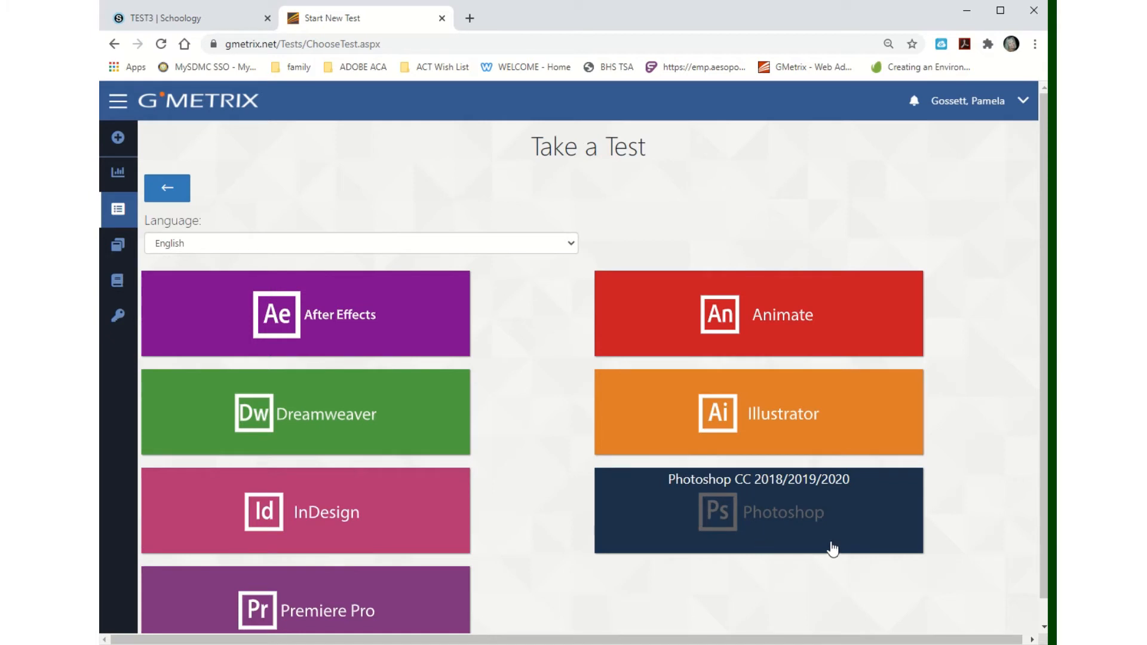
{"action": "mouse_move", "coordinate": [631, 414]}
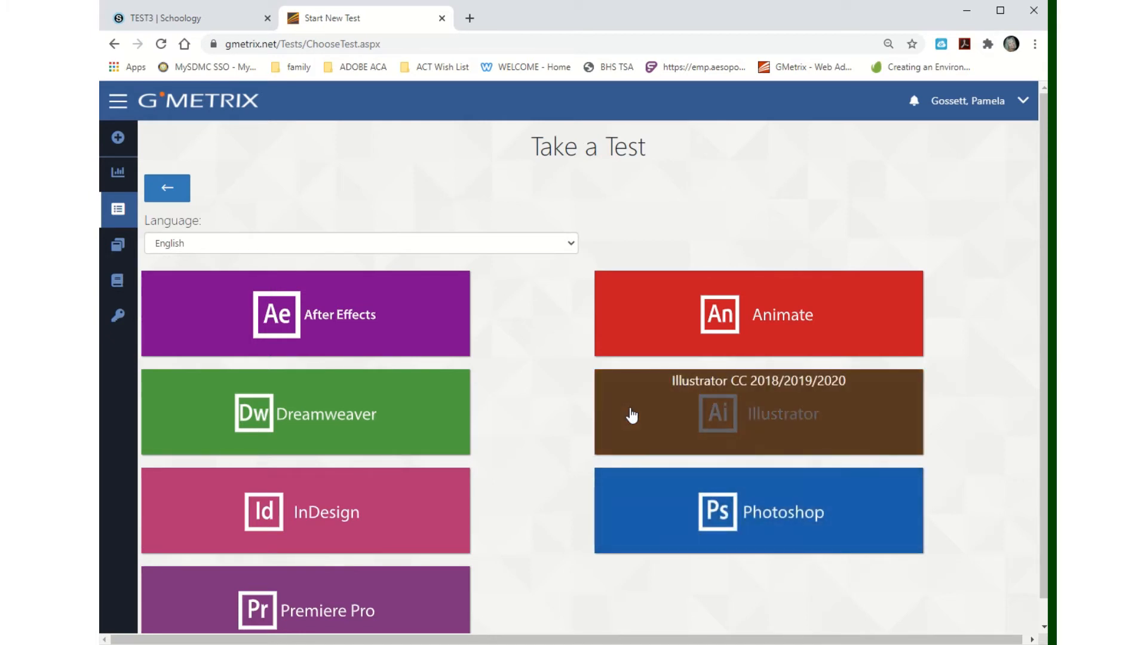
{"action": "mouse_move", "coordinate": [681, 306]}
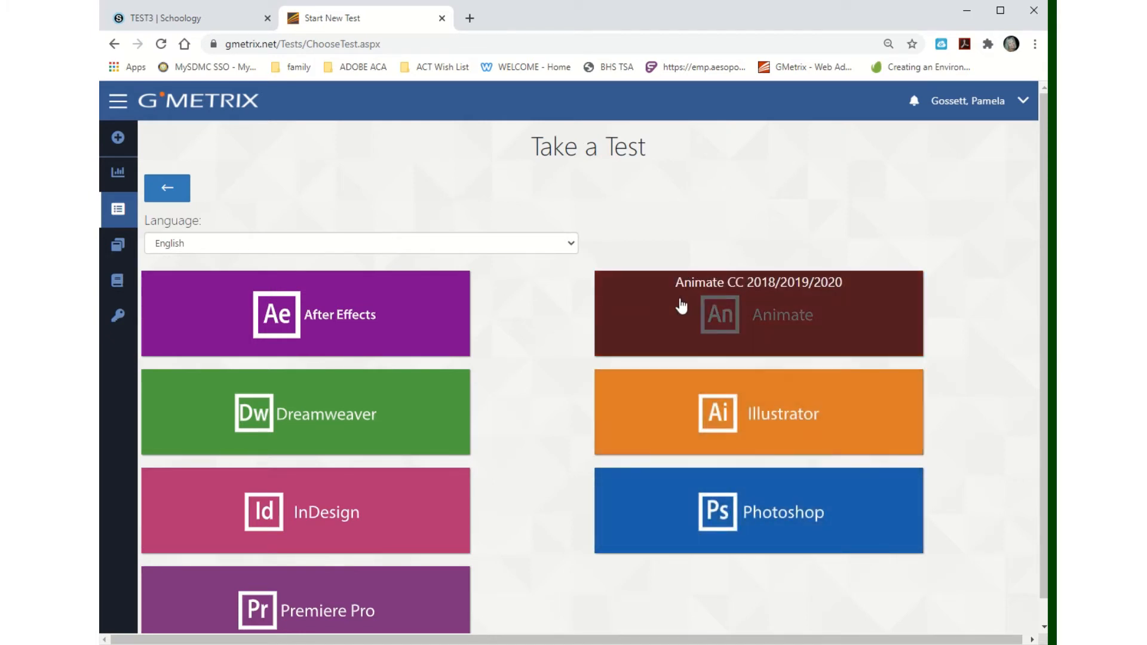
{"action": "mouse_move", "coordinate": [870, 315]}
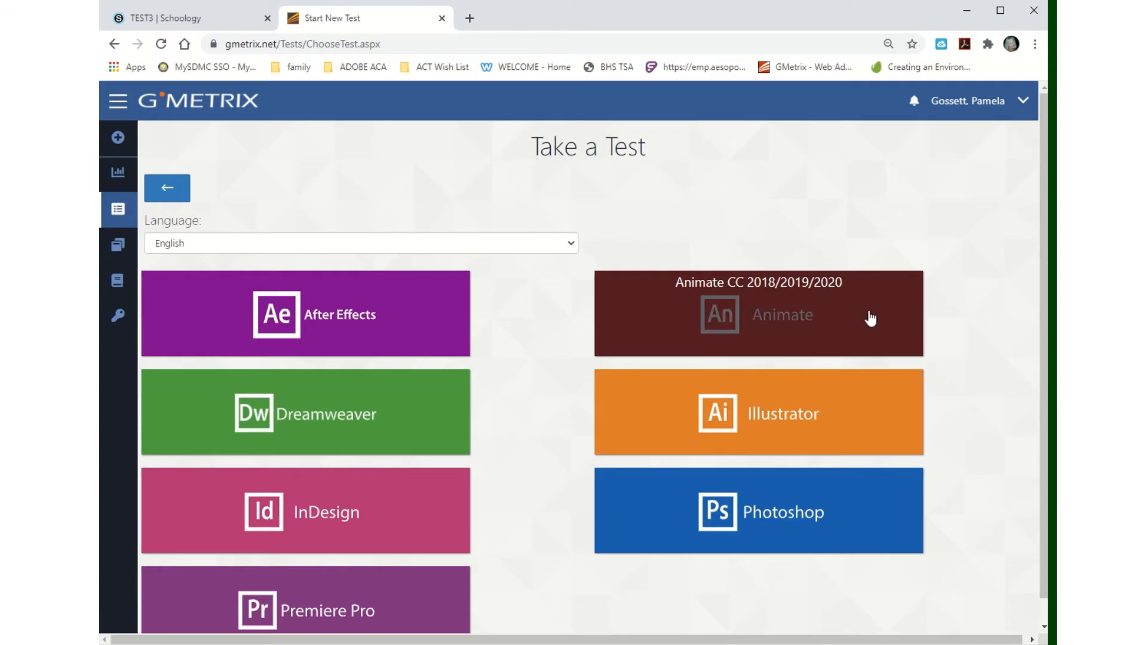
Resume the saved Photoshop Concept Review 1 training-mode attempt at question 27.
{"action": "left_click", "coordinate": [760, 511]}
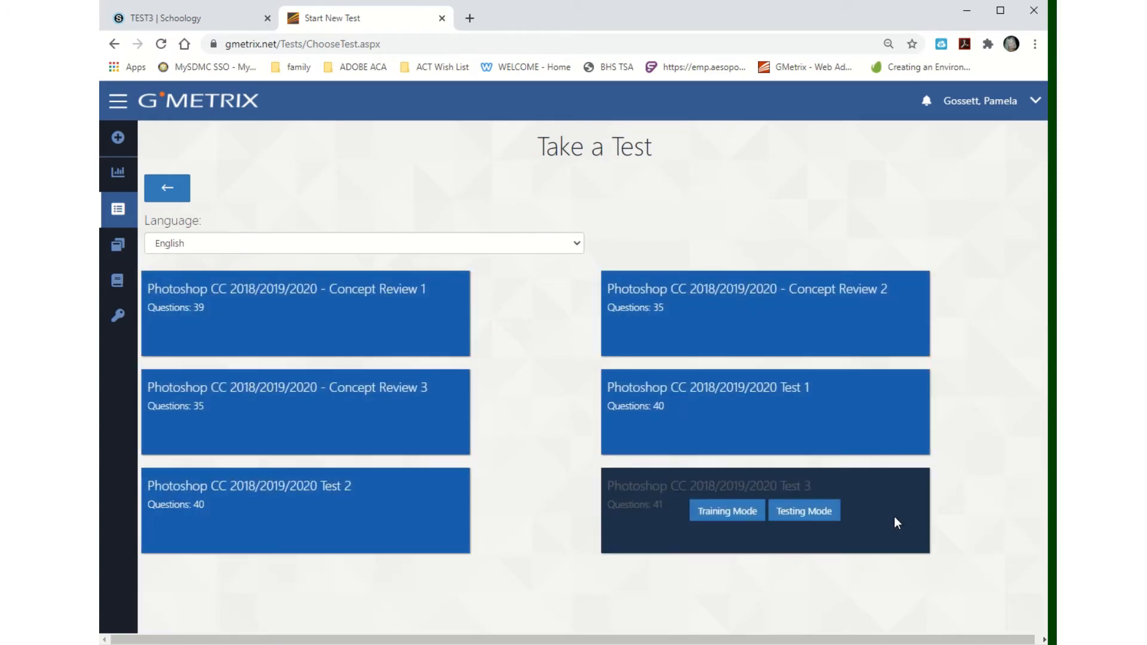
{"action": "mouse_move", "coordinate": [222, 339]}
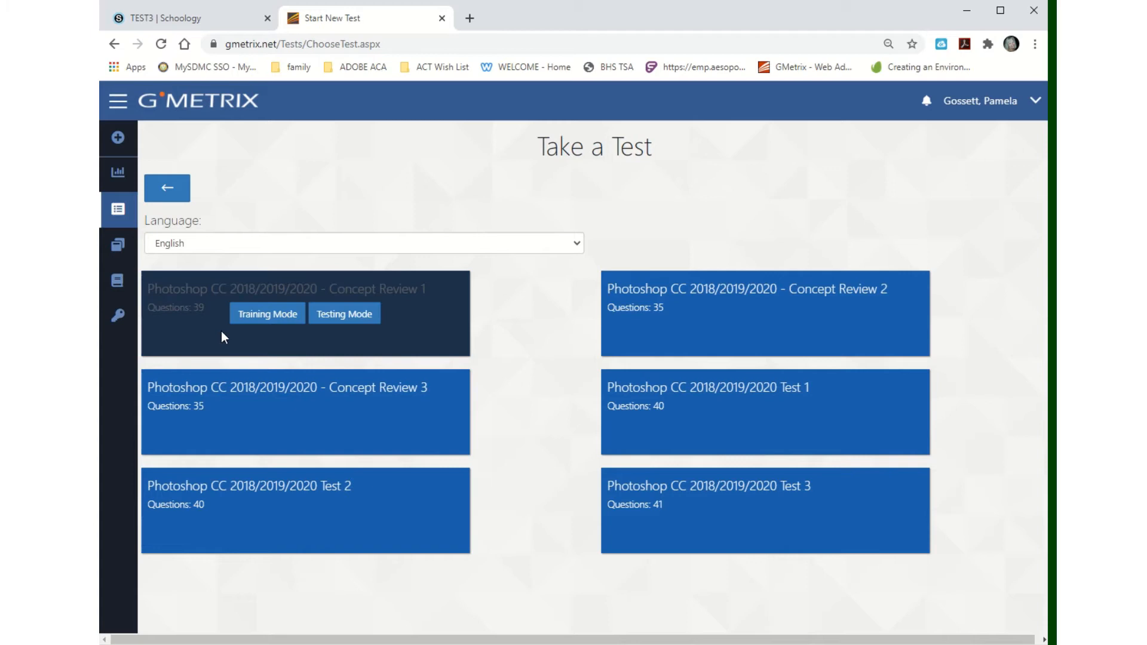
{"action": "mouse_move", "coordinate": [180, 308]}
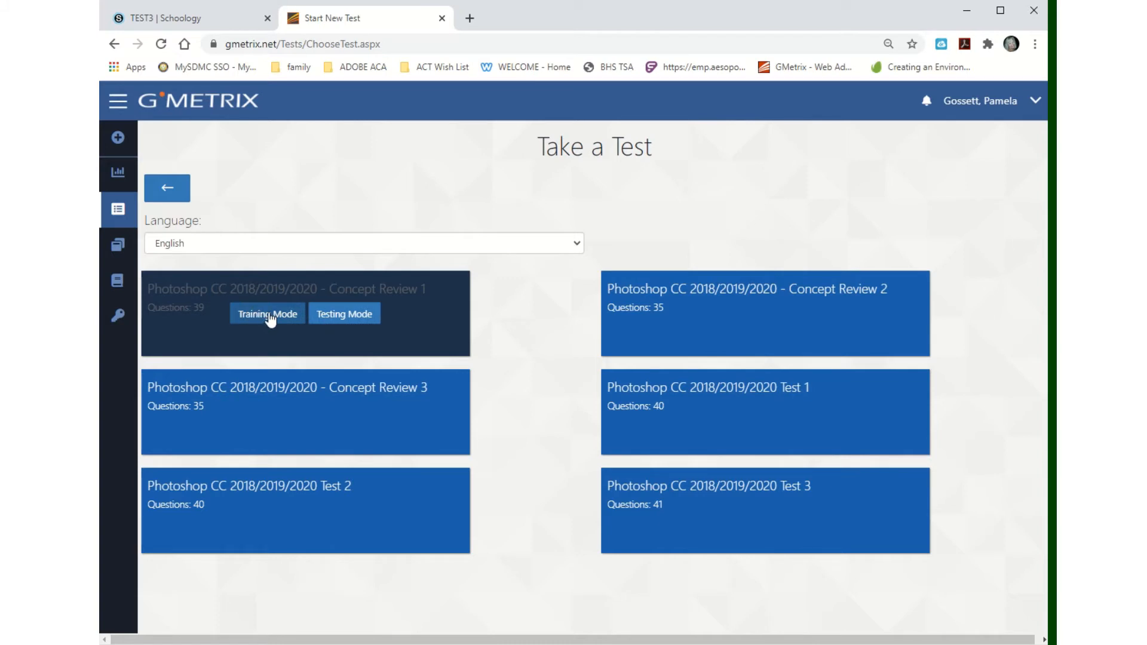
{"action": "left_click", "coordinate": [267, 313]}
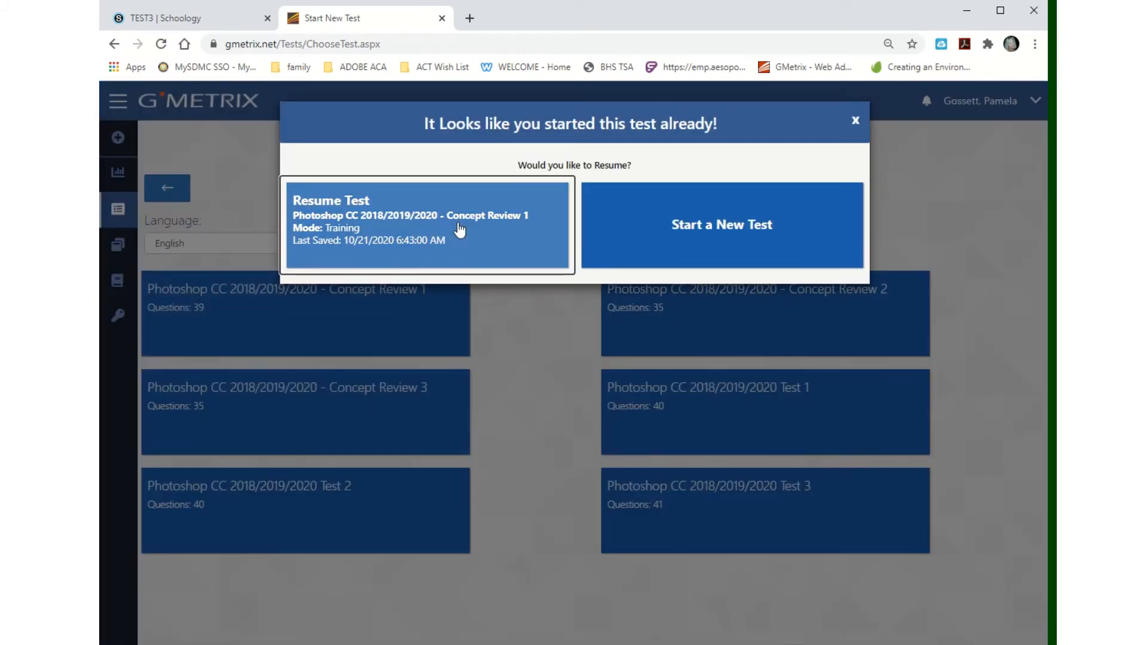
{"action": "left_click", "coordinate": [425, 225]}
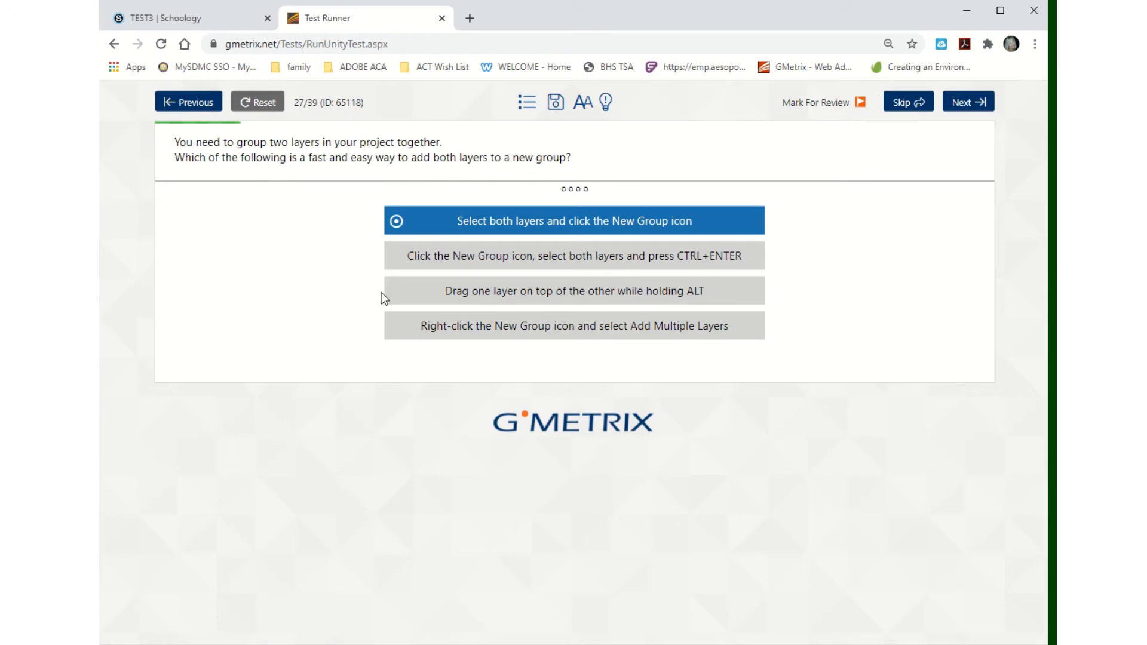
{"action": "mouse_move", "coordinate": [566, 264]}
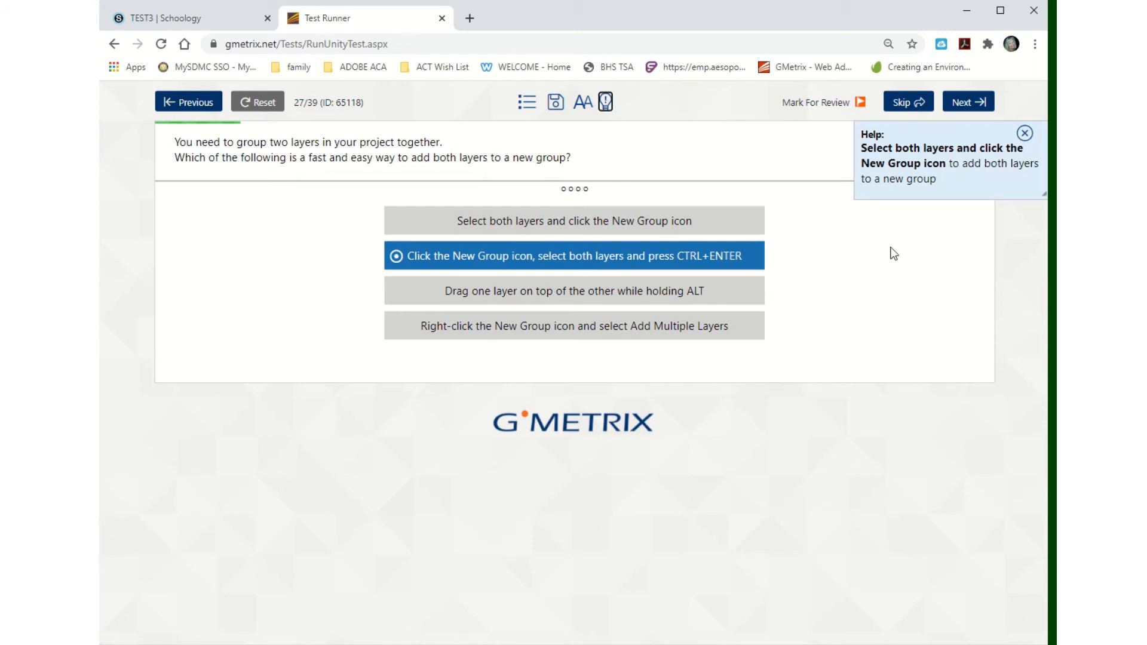
Submit the chosen grouping answer for question 27 and review the incorrect feedback.
{"action": "left_click", "coordinate": [967, 100]}
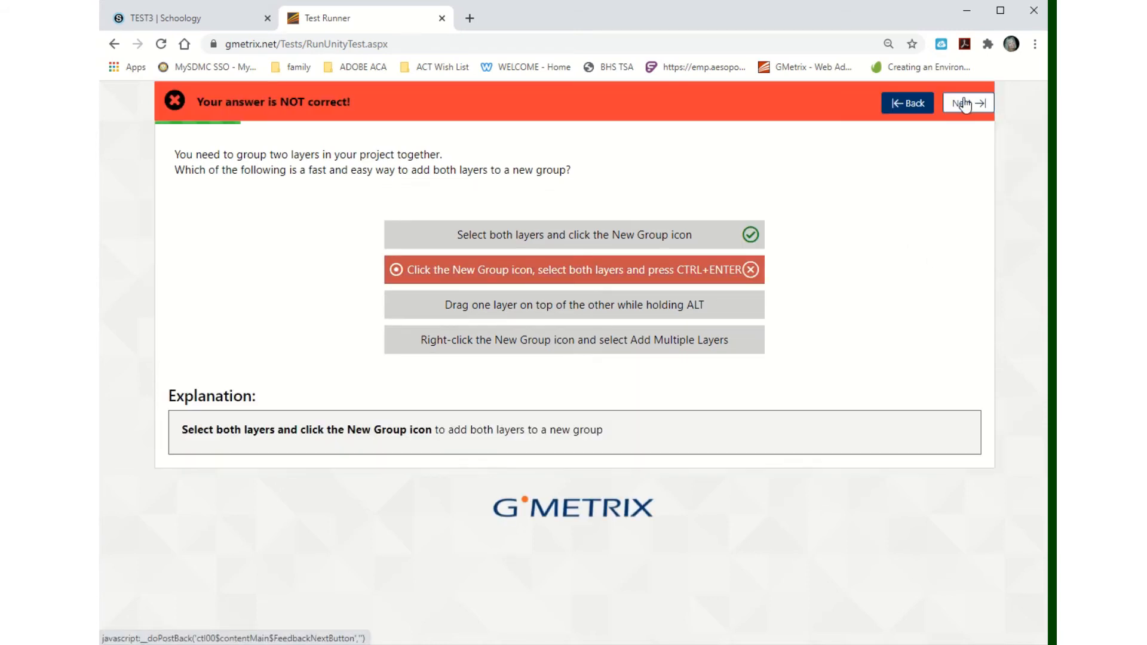
{"action": "mouse_move", "coordinate": [272, 165]}
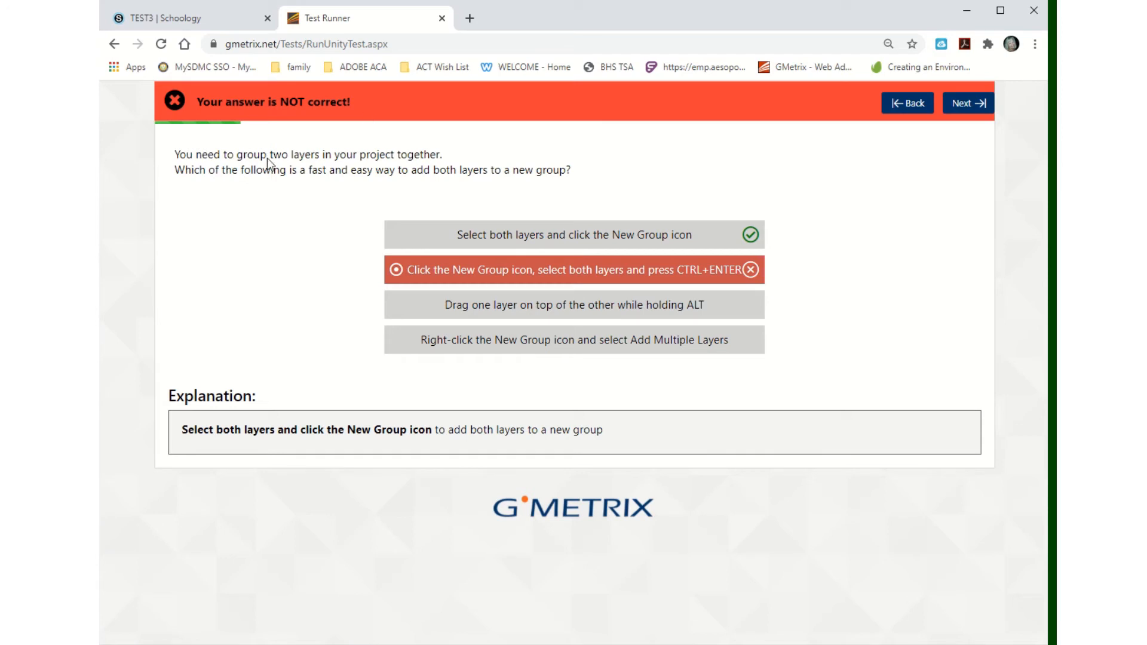
{"action": "mouse_move", "coordinate": [223, 168]}
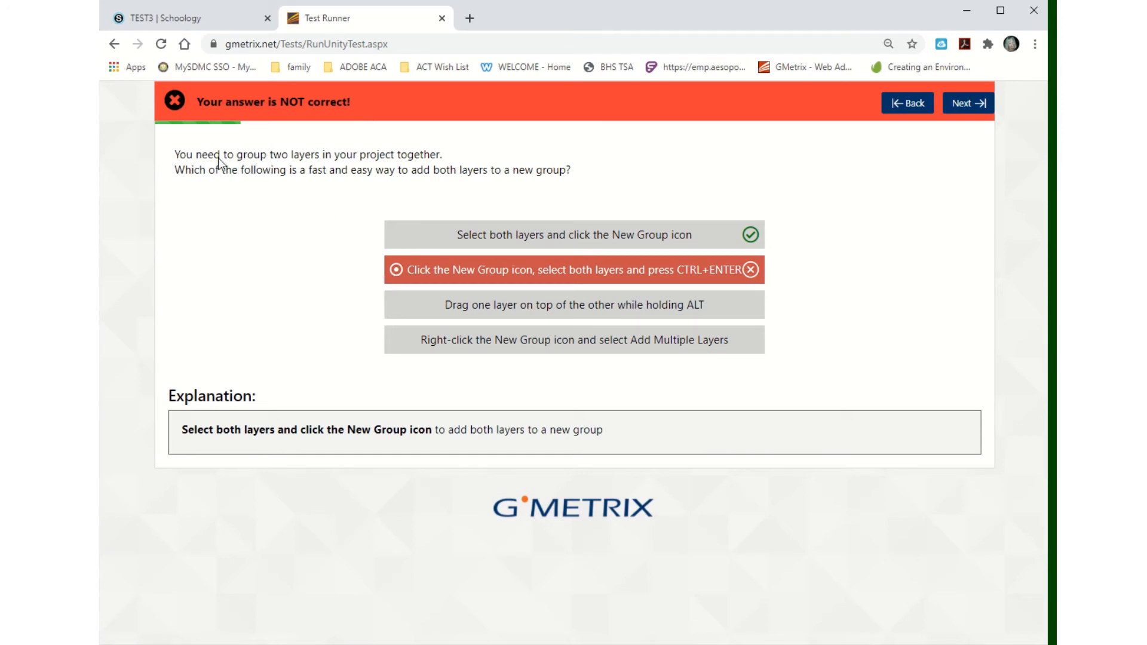
{"action": "mouse_move", "coordinate": [351, 166]}
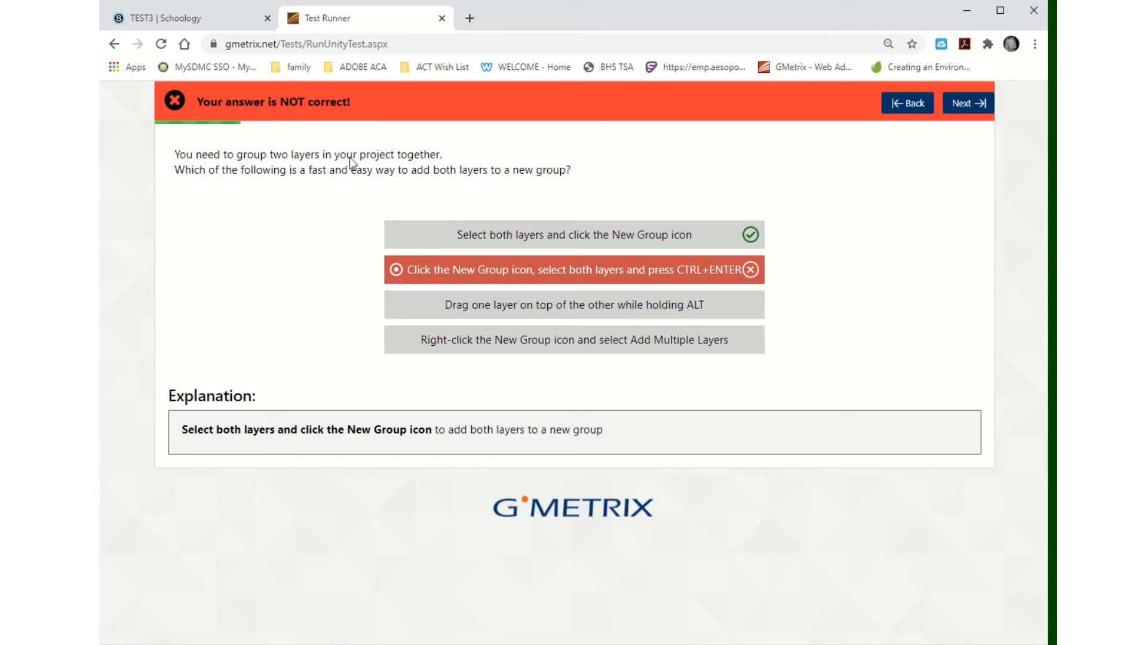
{"action": "mouse_move", "coordinate": [376, 182]}
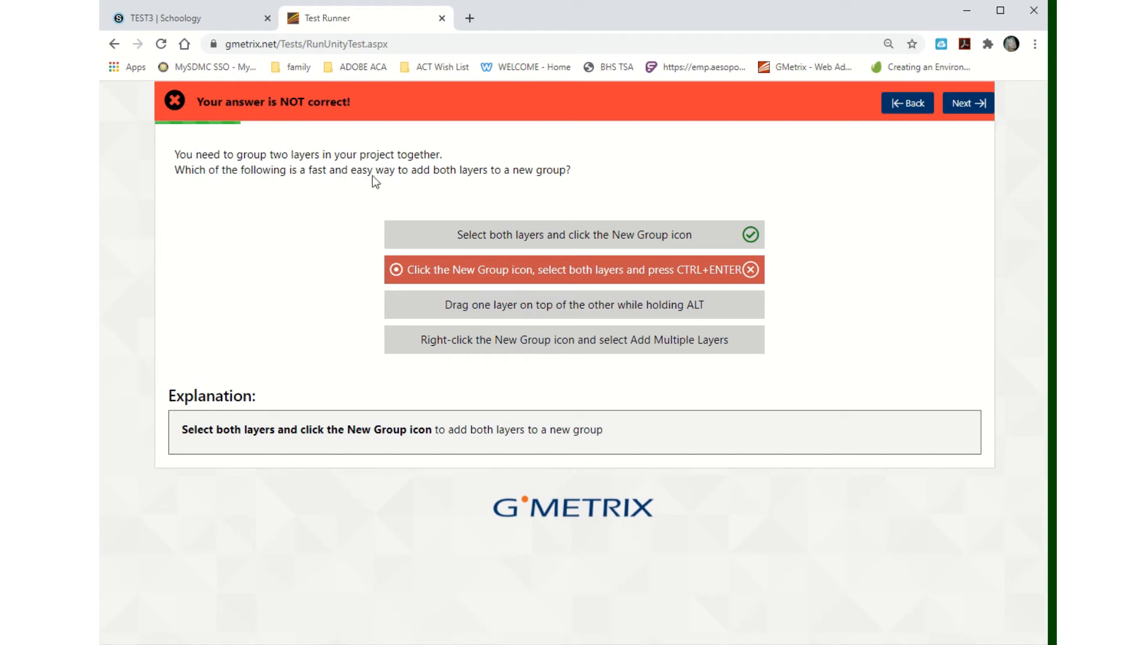
{"action": "mouse_move", "coordinate": [631, 326]}
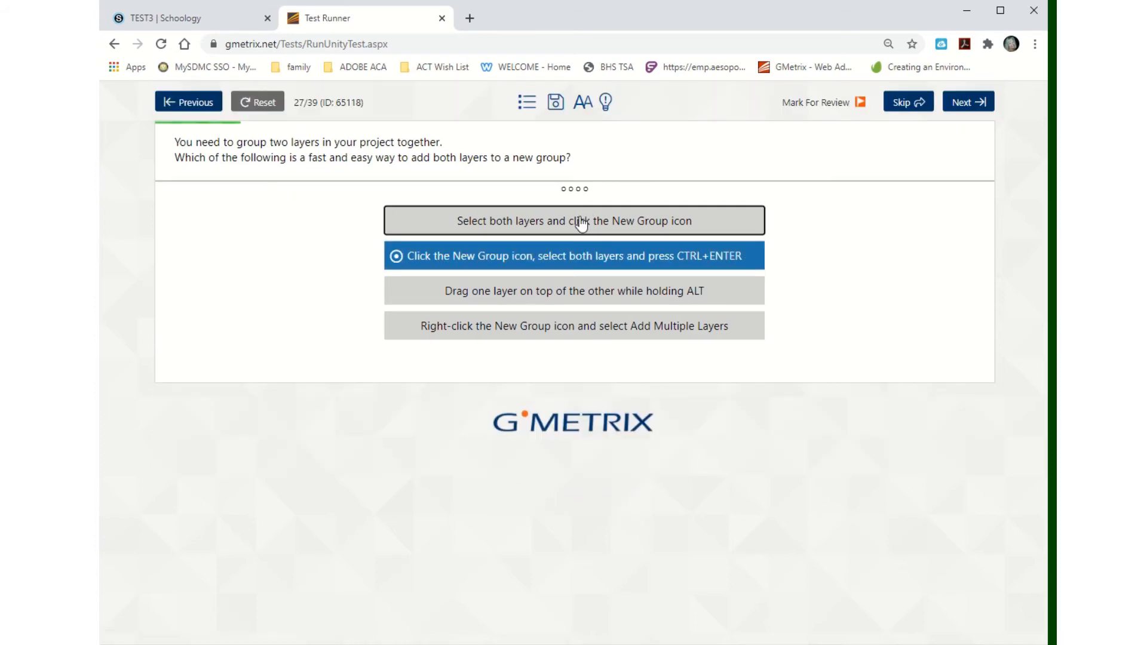
Choose the select-both-layers-then-New-Group answer, view the hint, enlarge text, and dismiss the save prompt.
{"action": "left_click", "coordinate": [574, 219]}
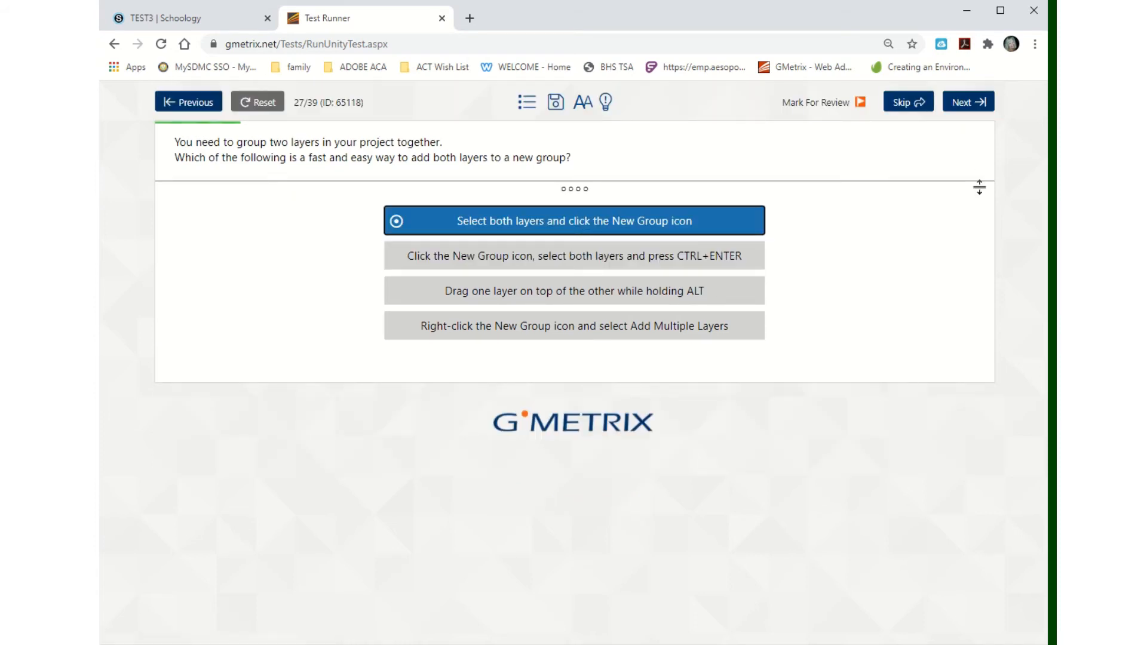
{"action": "left_click", "coordinate": [604, 101]}
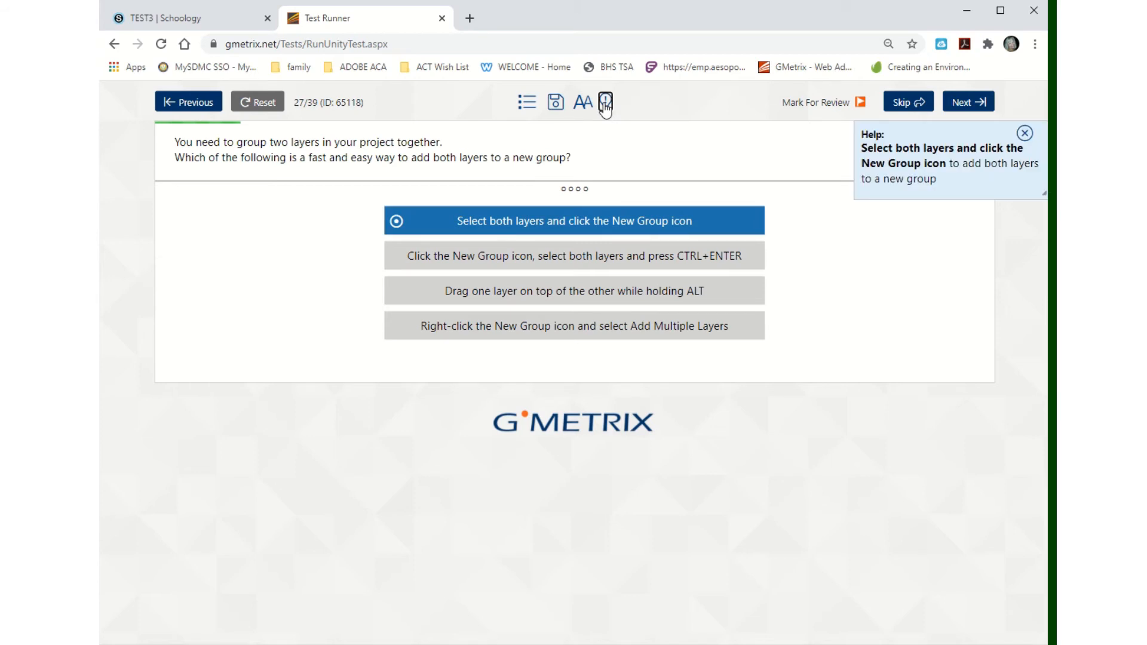
{"action": "mouse_move", "coordinate": [605, 102]}
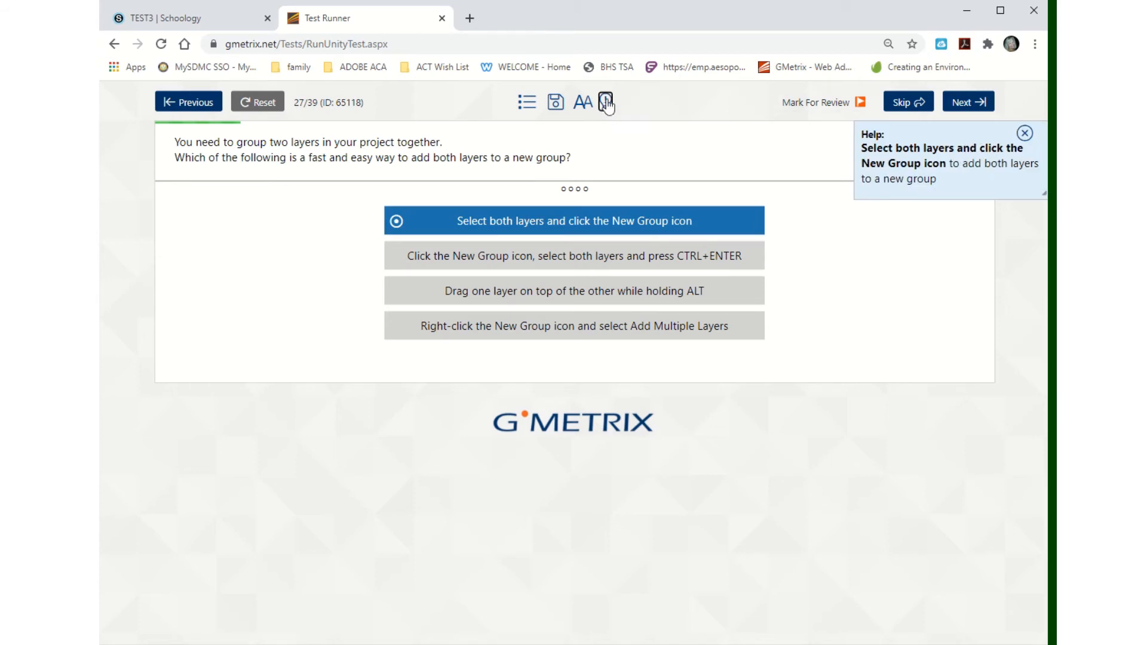
{"action": "left_click", "coordinate": [583, 102]}
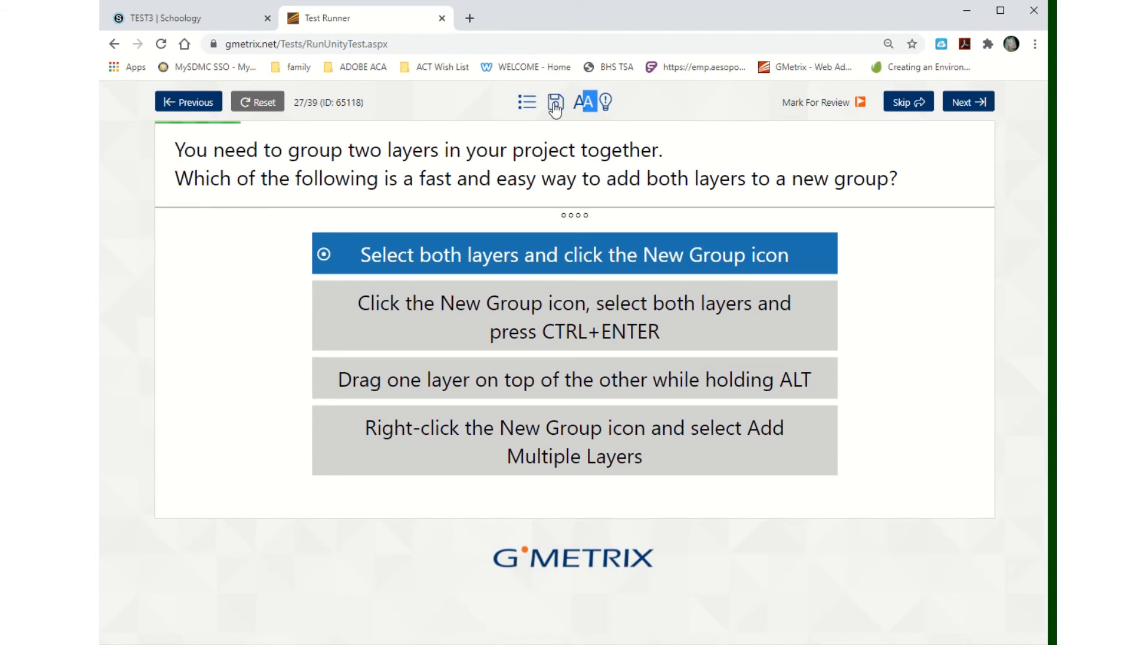
{"action": "left_click", "coordinate": [553, 103]}
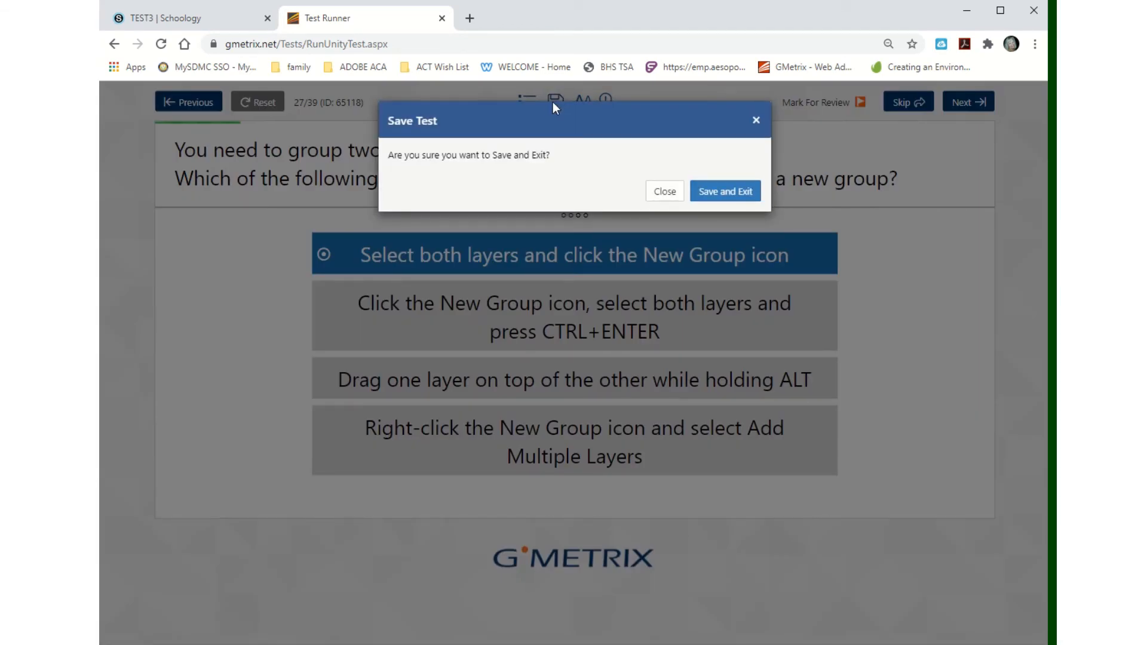
{"action": "mouse_move", "coordinate": [754, 120]}
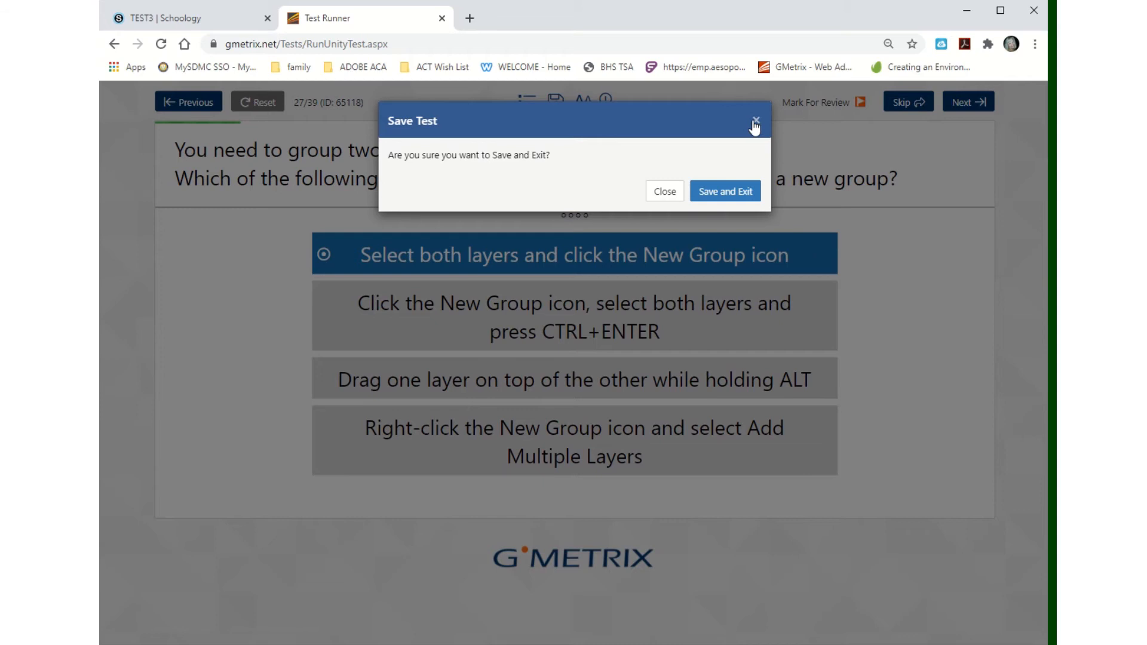
{"action": "left_click", "coordinate": [754, 119]}
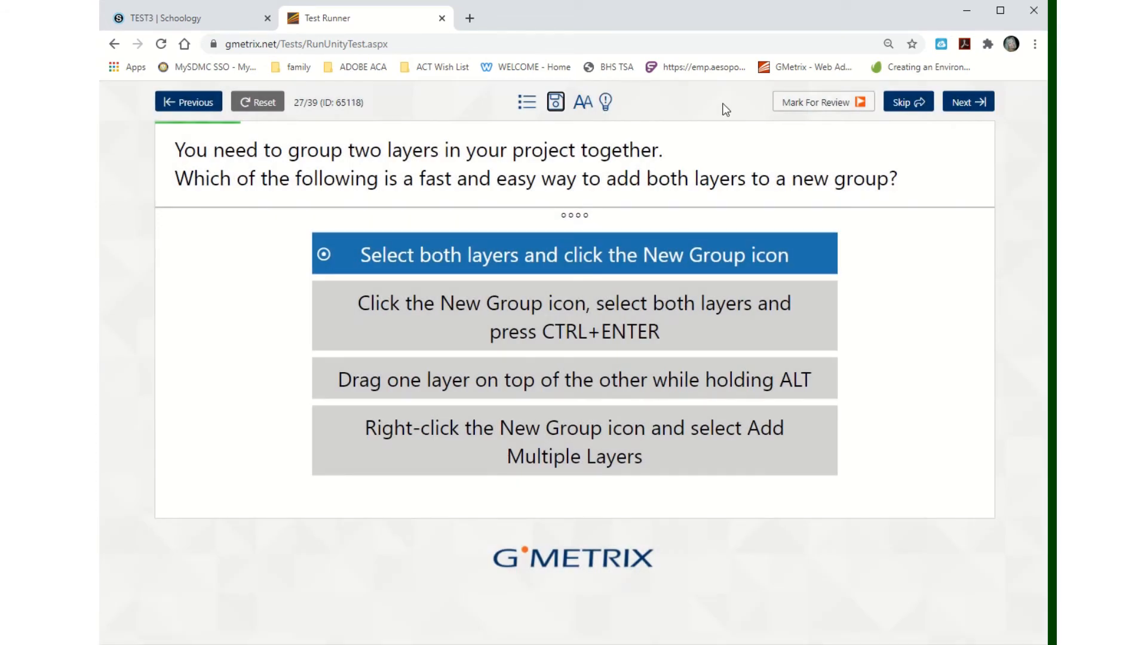
Jump to question 28 via the question list, view its incorrect feedback, and return to answering it.
{"action": "left_click", "coordinate": [527, 102]}
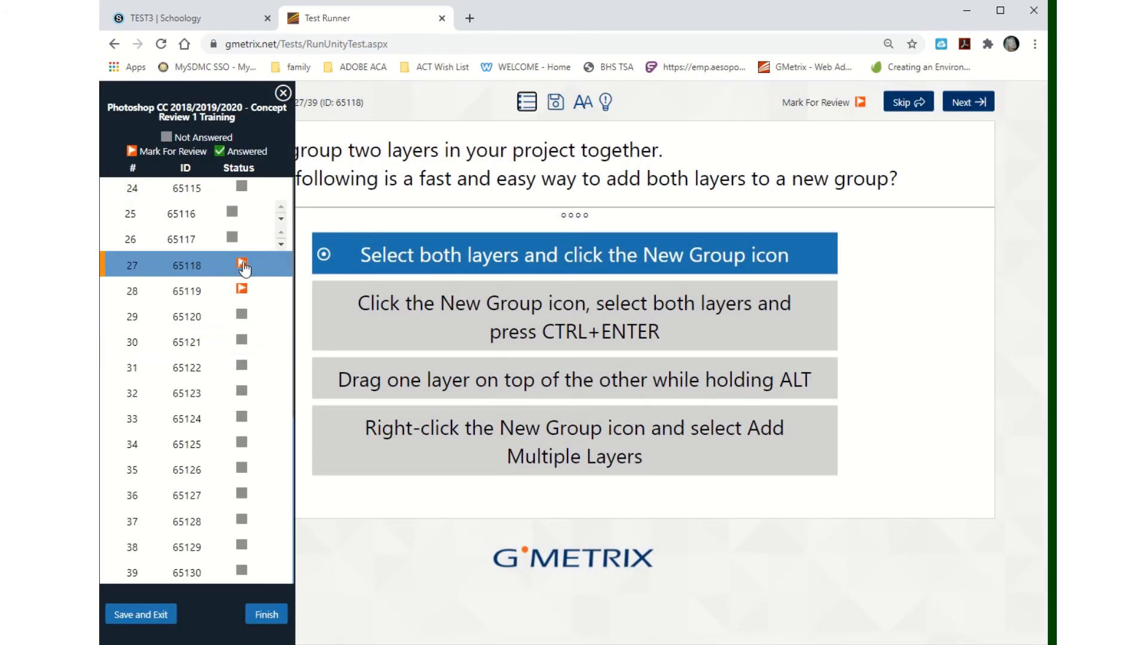
{"action": "left_click", "coordinate": [968, 100]}
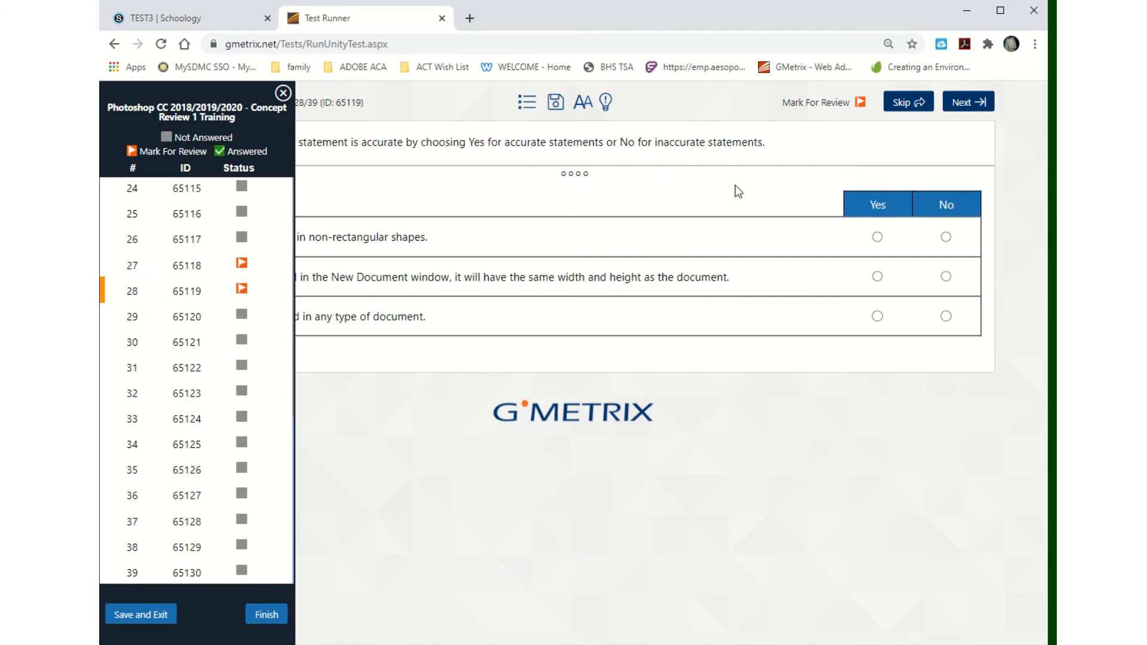
{"action": "left_click", "coordinate": [968, 101]}
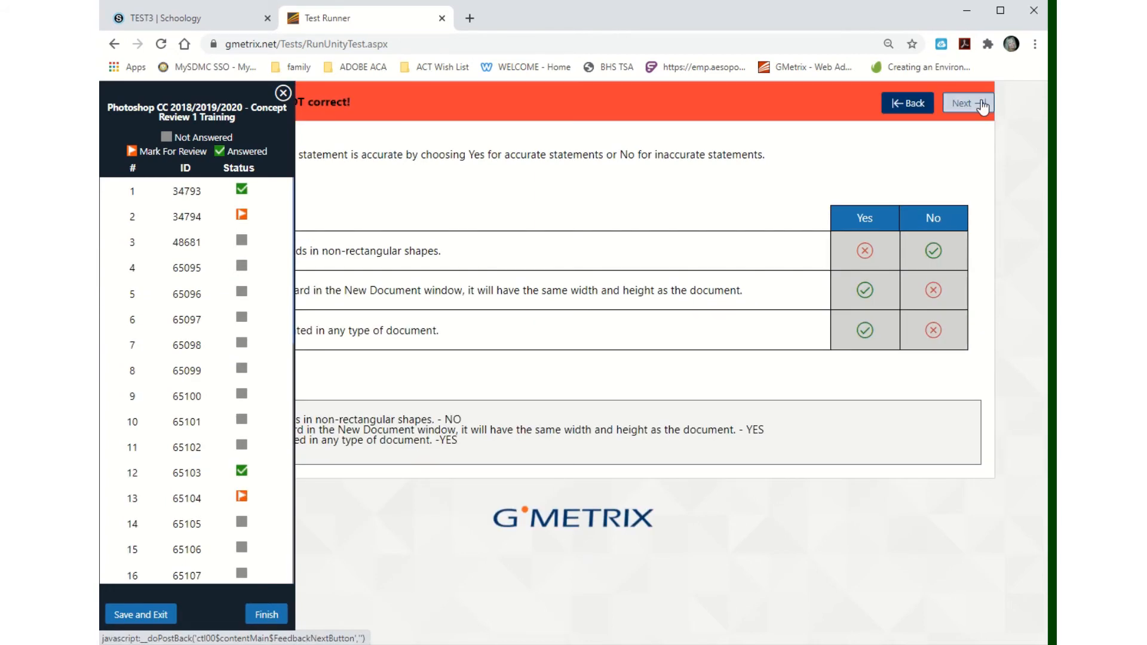
{"action": "mouse_move", "coordinate": [759, 143]}
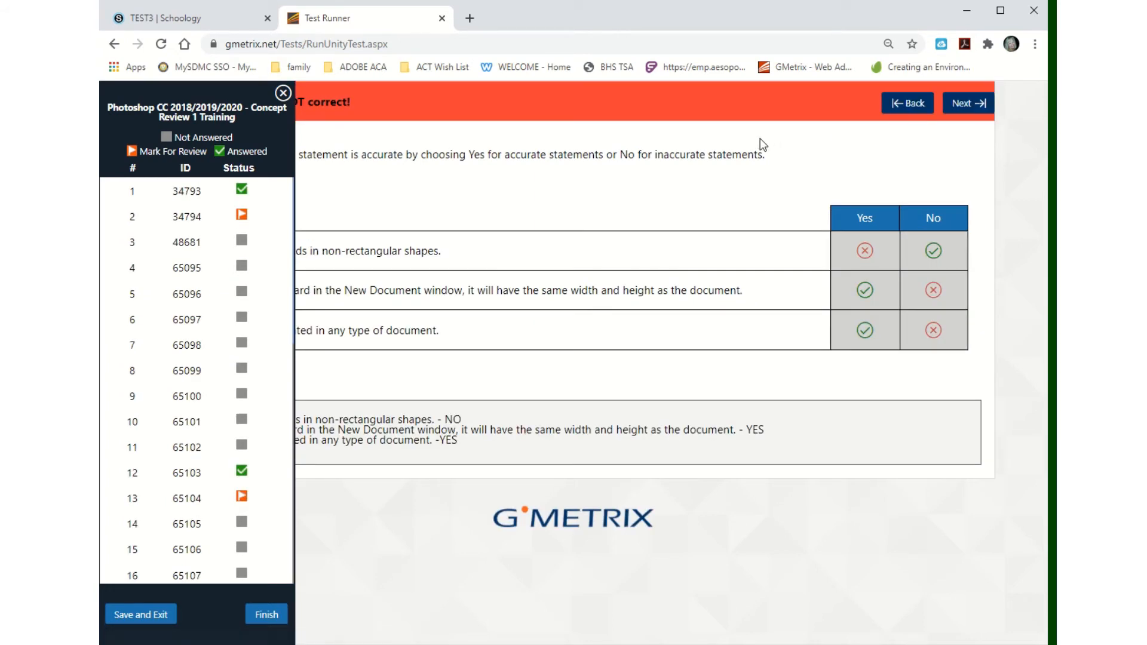
{"action": "left_click", "coordinate": [282, 92]}
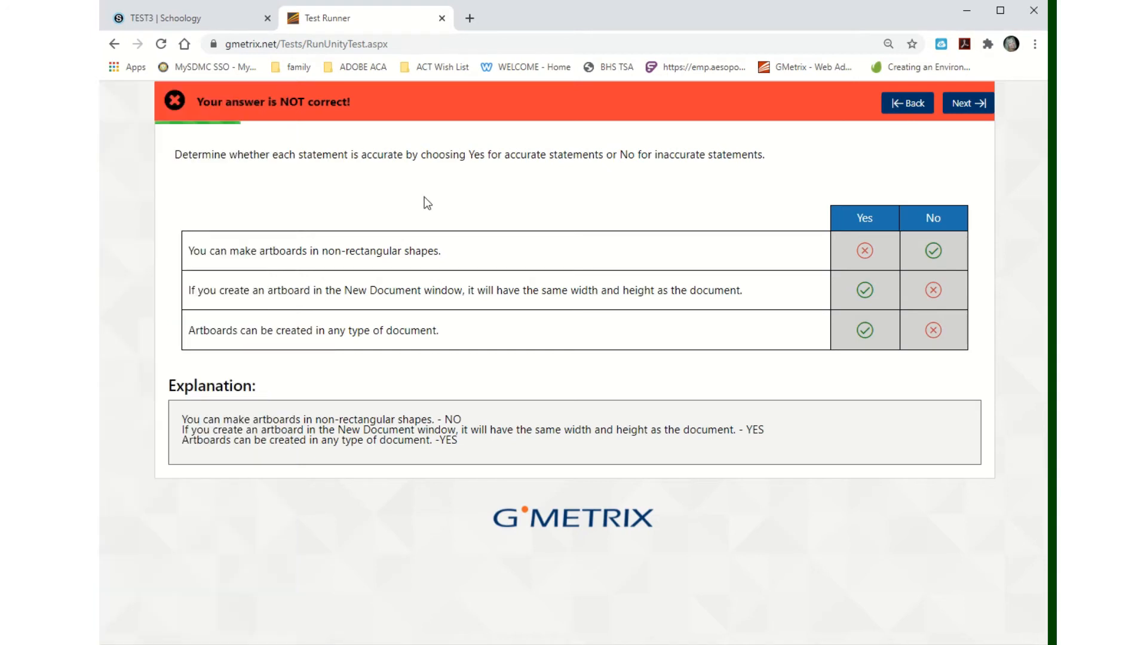
{"action": "mouse_move", "coordinate": [915, 106]}
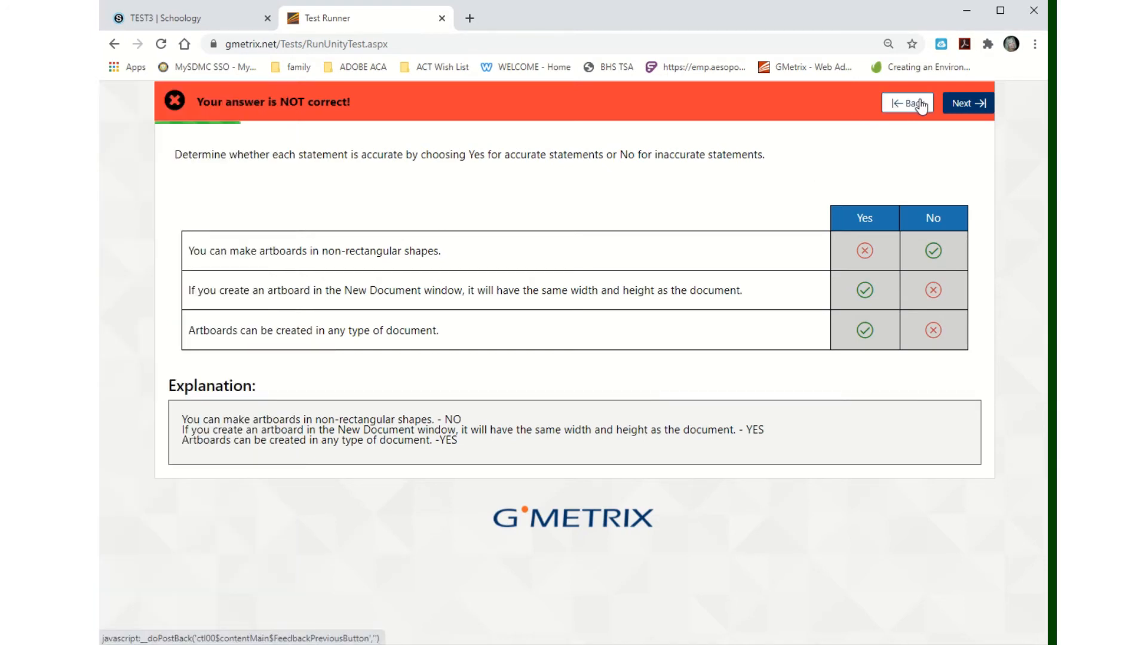
{"action": "mouse_move", "coordinate": [910, 115]}
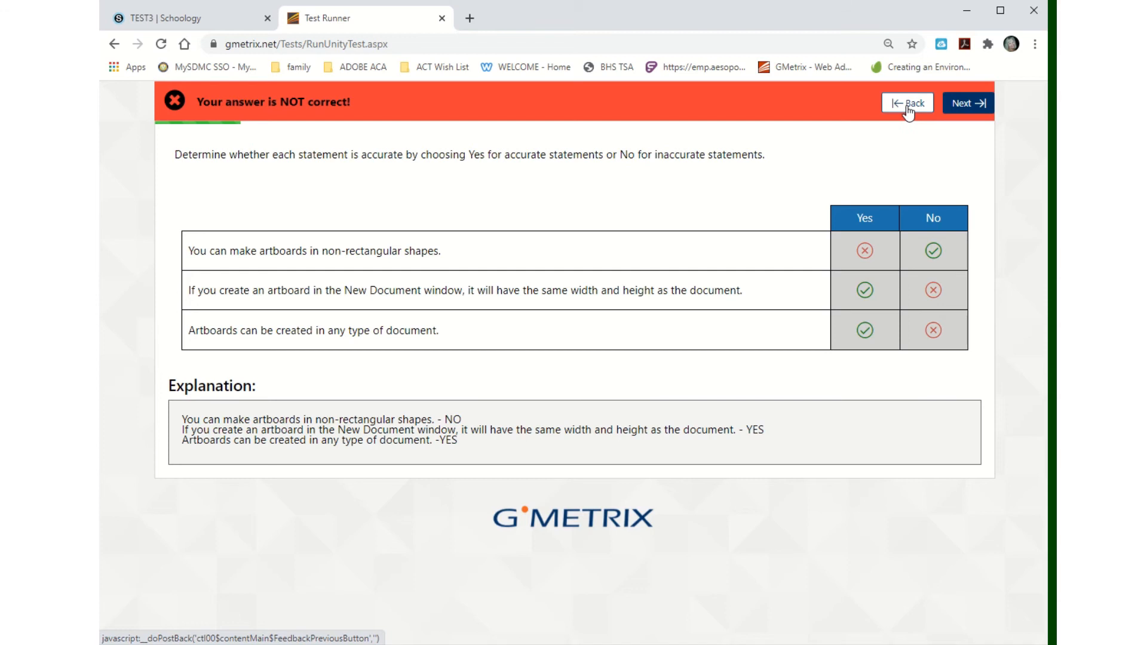
{"action": "left_click", "coordinate": [907, 103]}
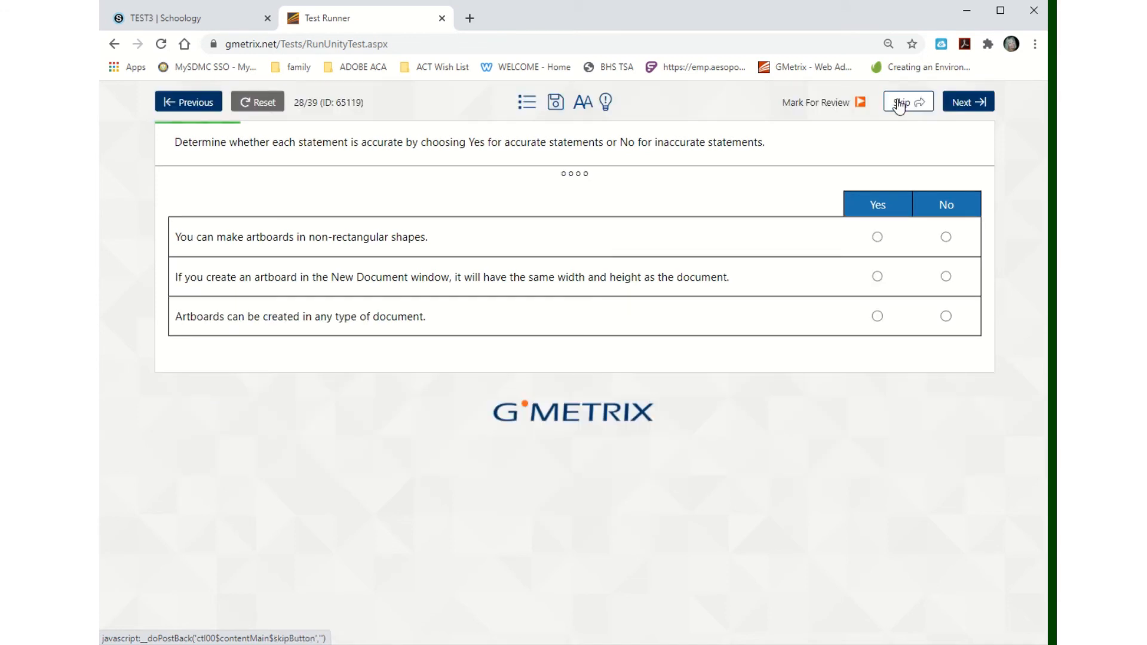
{"action": "mouse_move", "coordinate": [526, 105]}
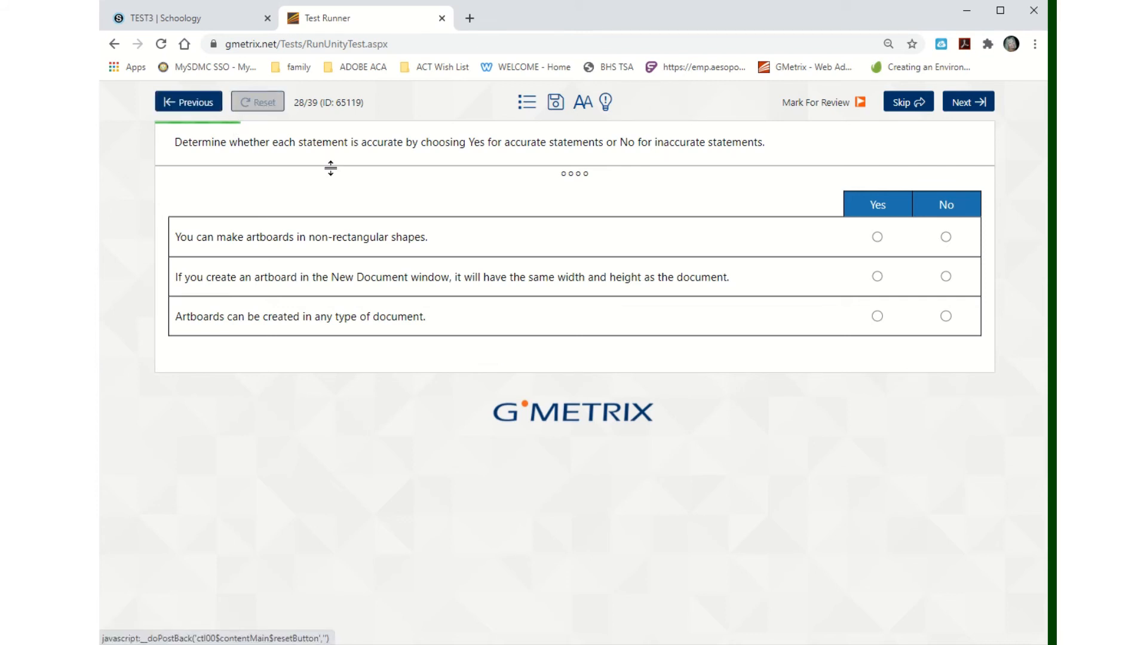
{"action": "left_click", "coordinate": [876, 236]}
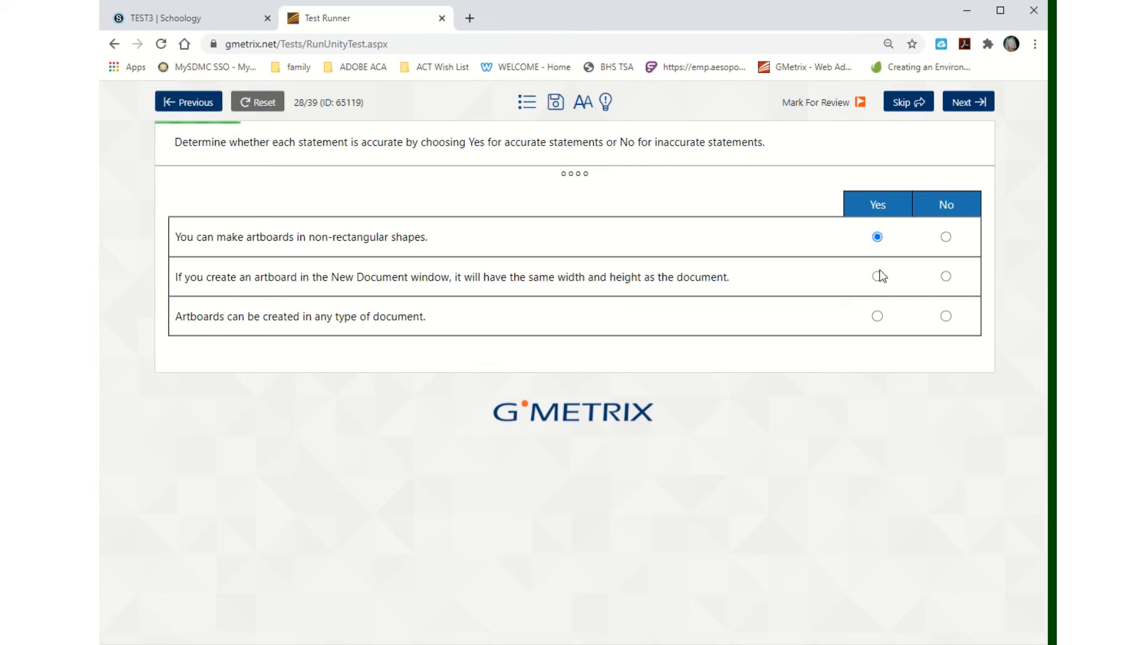
{"action": "left_click", "coordinate": [946, 316]}
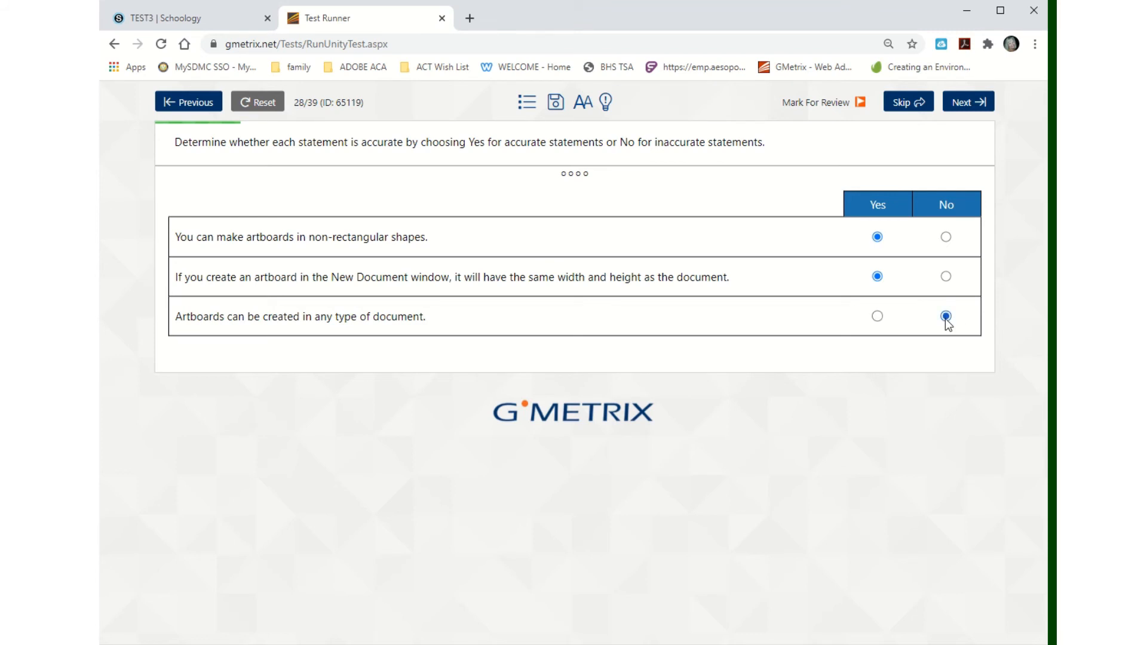
{"action": "left_click", "coordinate": [258, 100]}
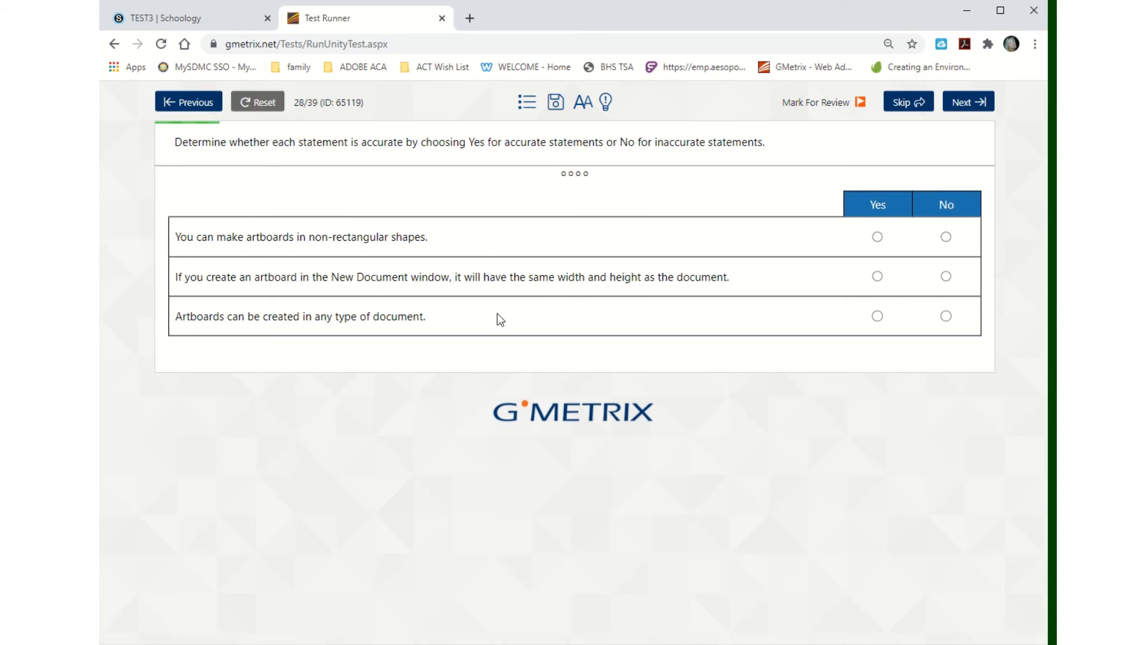
{"action": "mouse_move", "coordinate": [735, 362]}
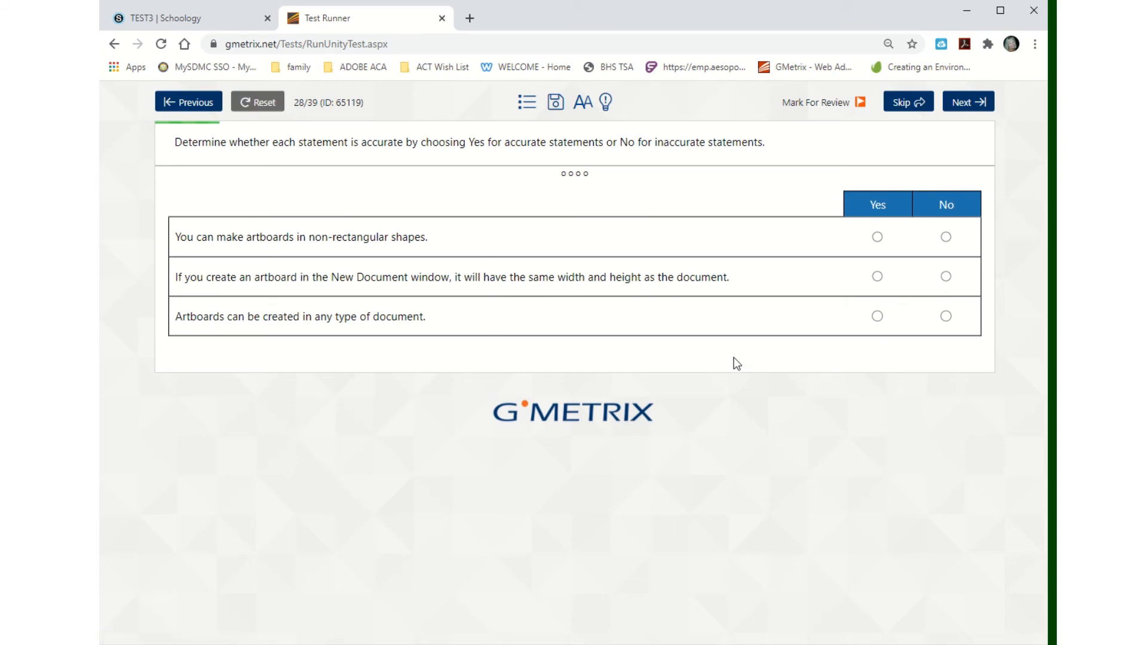
{"action": "mouse_move", "coordinate": [720, 313]}
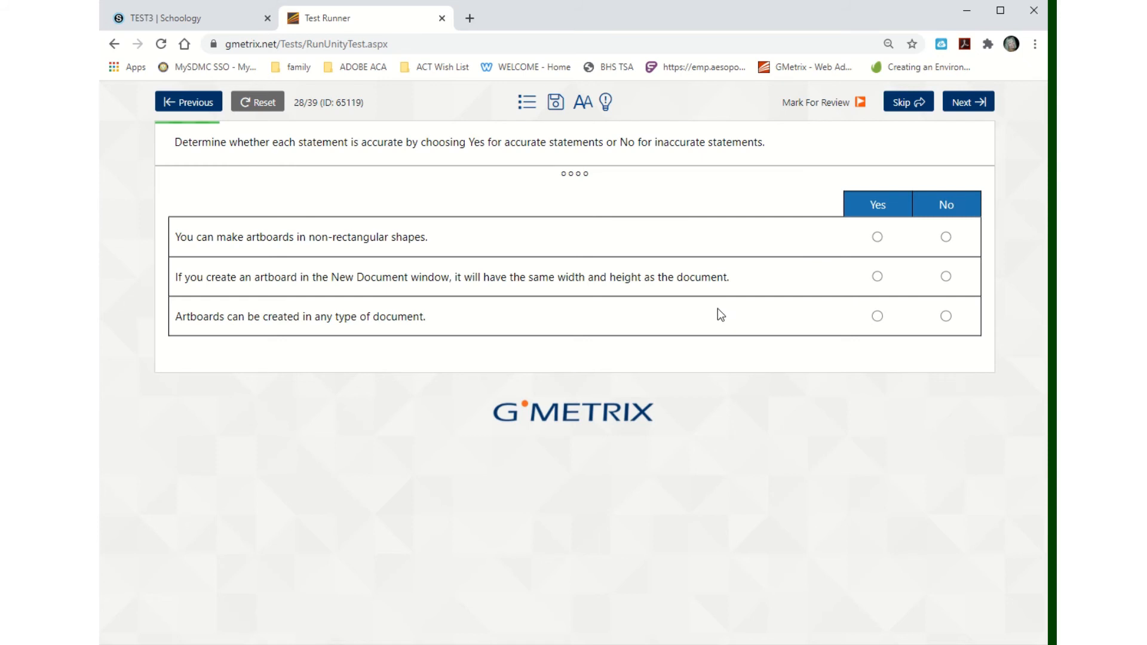
{"action": "mouse_move", "coordinate": [715, 307]}
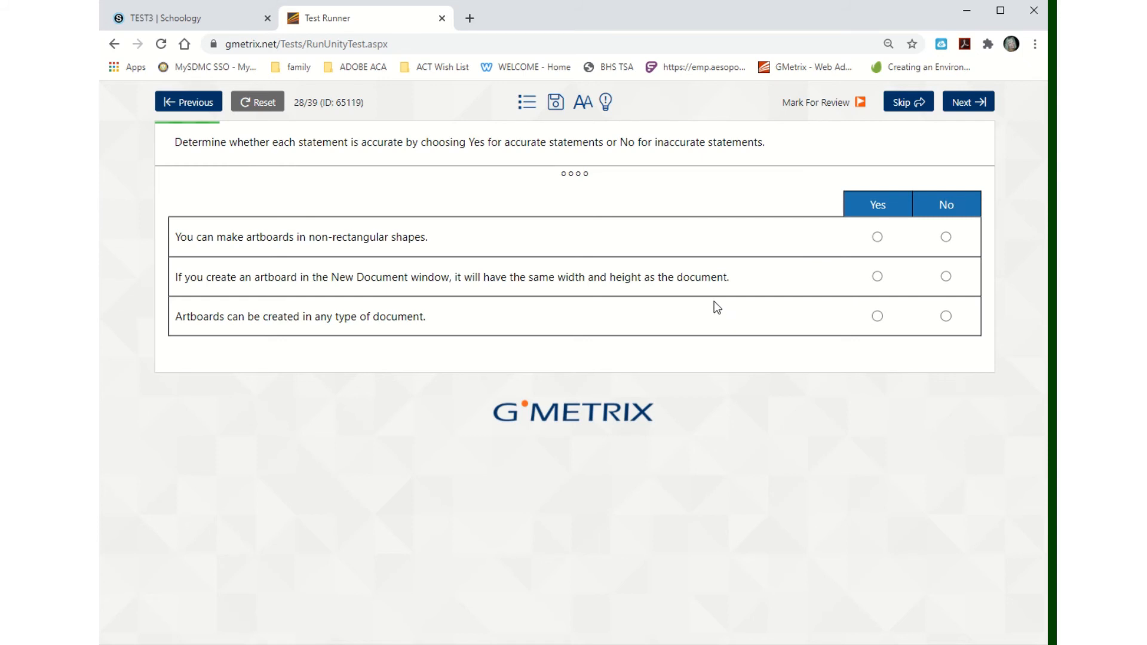
{"action": "mouse_move", "coordinate": [546, 342]}
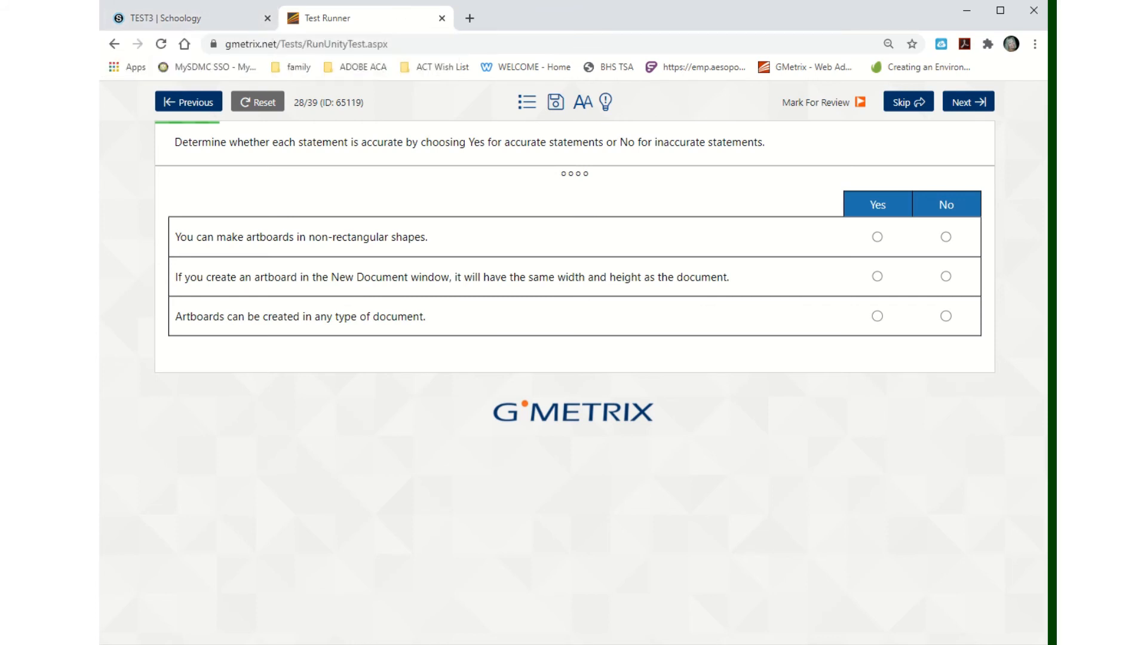
Save and exit the test, returning to the GMetrix dashboard with recent activity.
{"action": "left_click", "coordinate": [556, 101]}
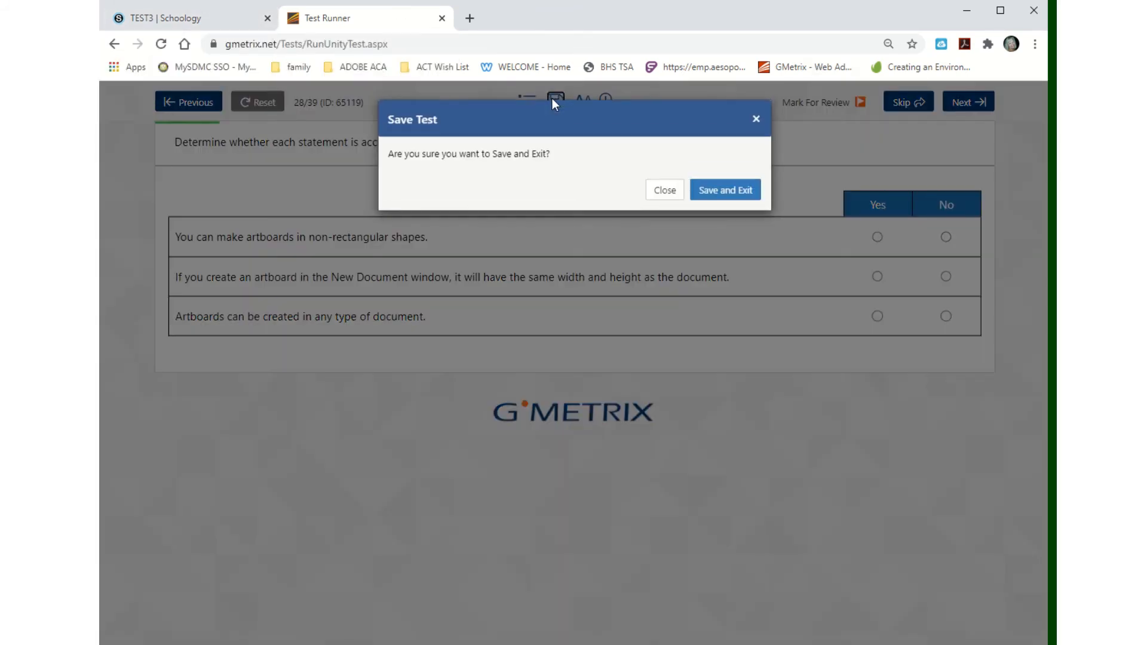
{"action": "left_click", "coordinate": [724, 189]}
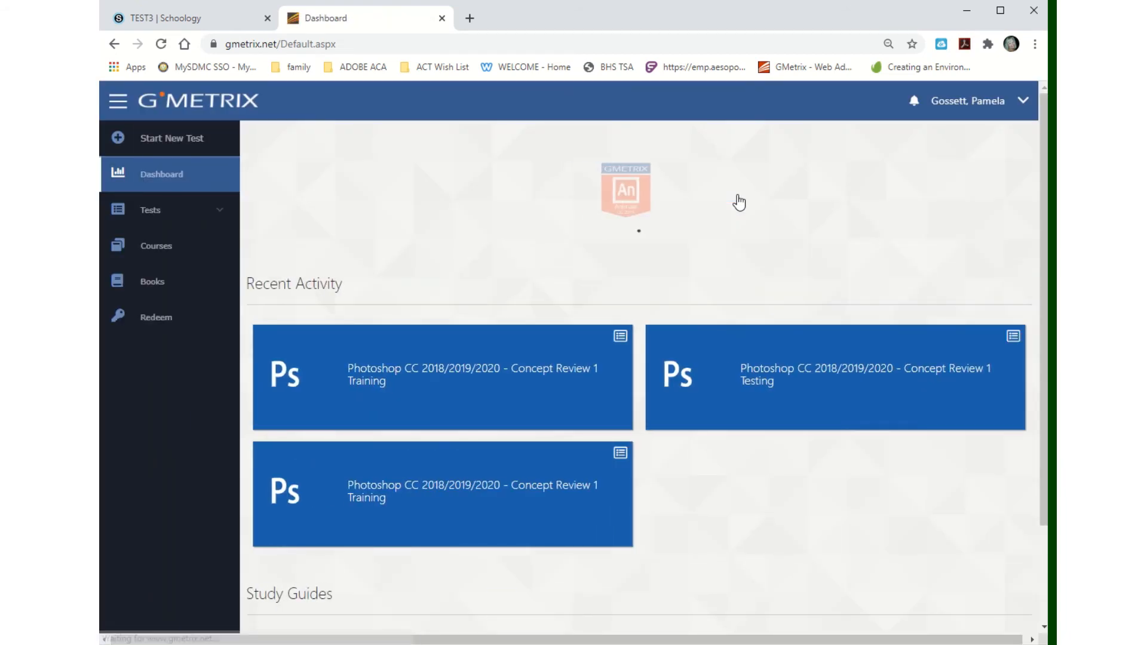
{"action": "mouse_move", "coordinate": [357, 400]}
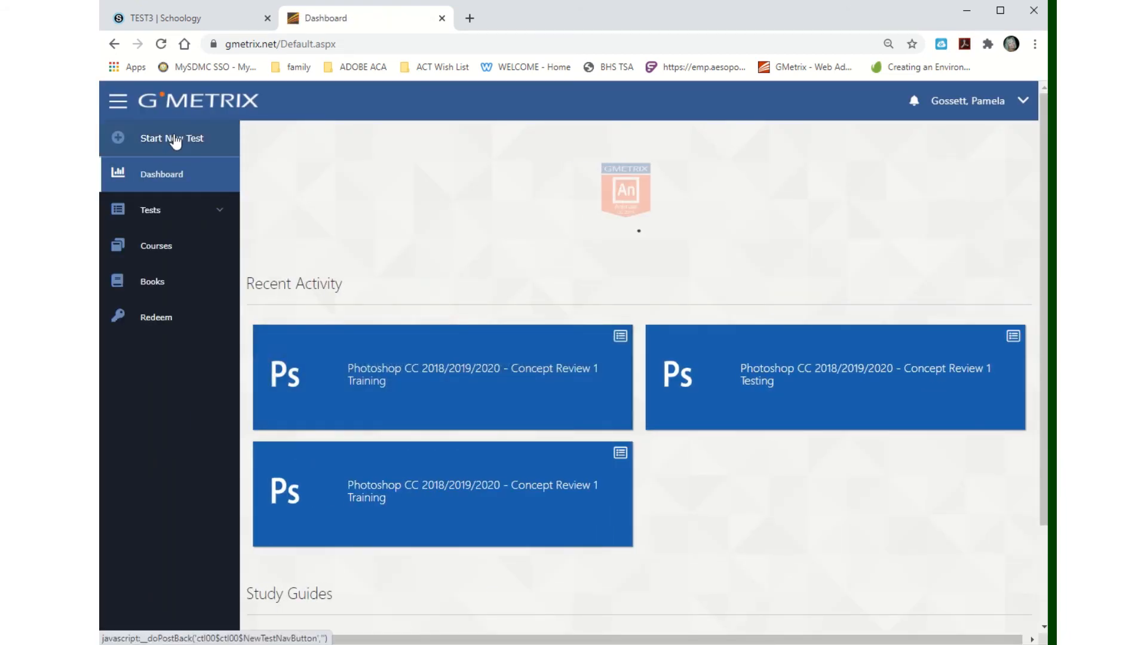
Start a new test from Adobe Certified Associate CC 2018, choosing Concept Review 1 in testing mode.
{"action": "left_click", "coordinate": [172, 139]}
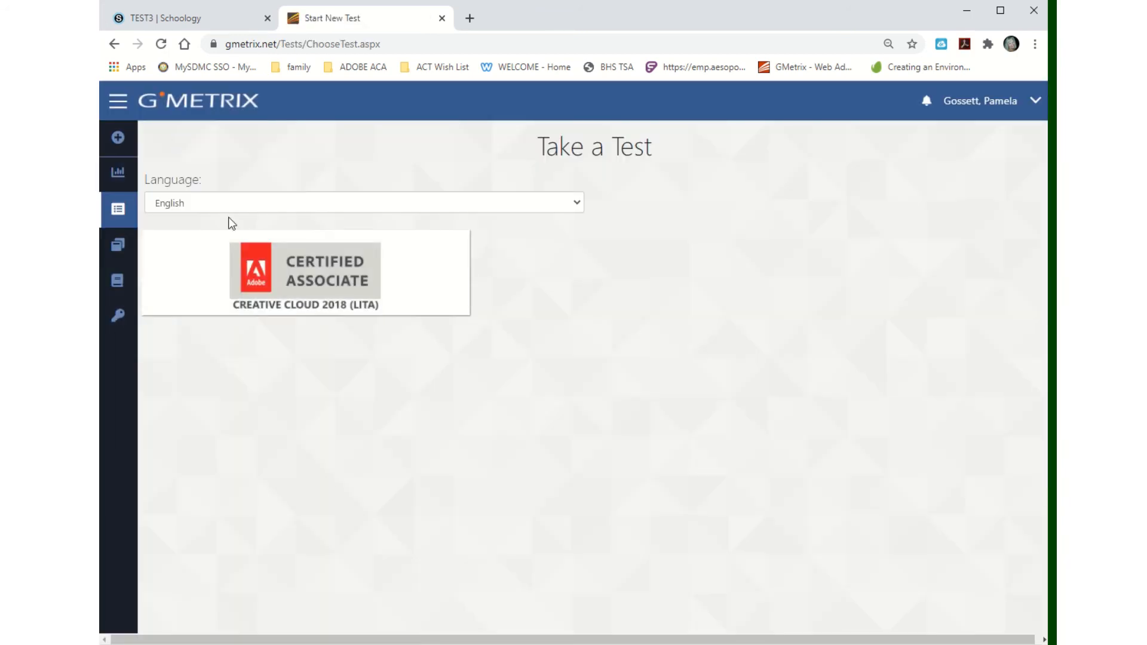
{"action": "left_click", "coordinate": [331, 270]}
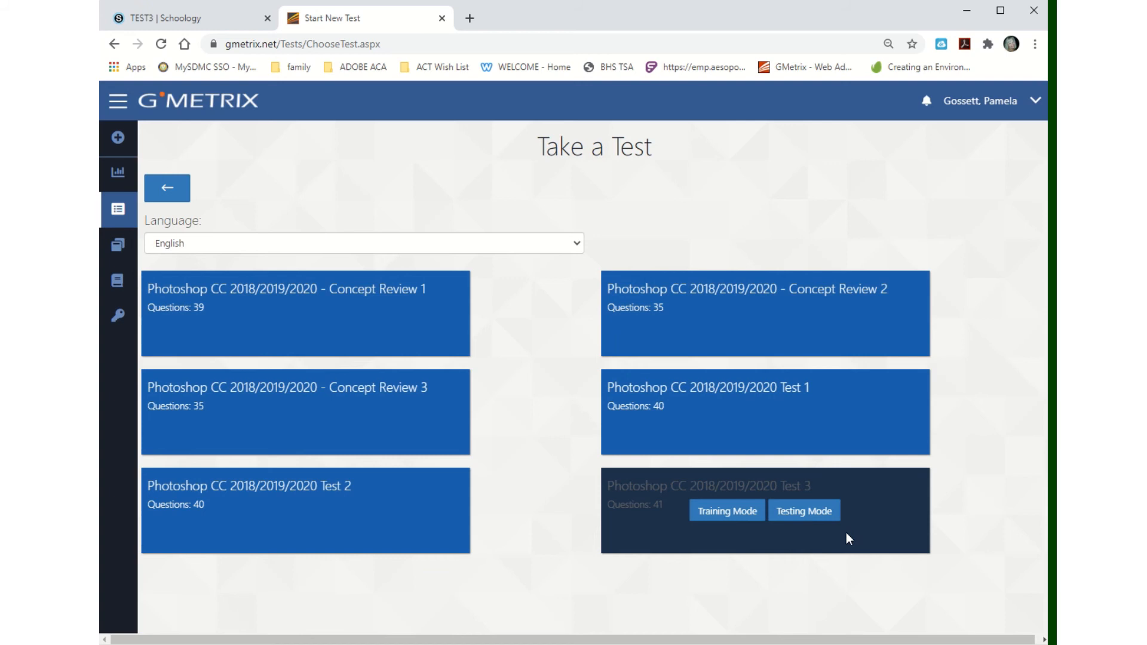
{"action": "mouse_move", "coordinate": [373, 296]}
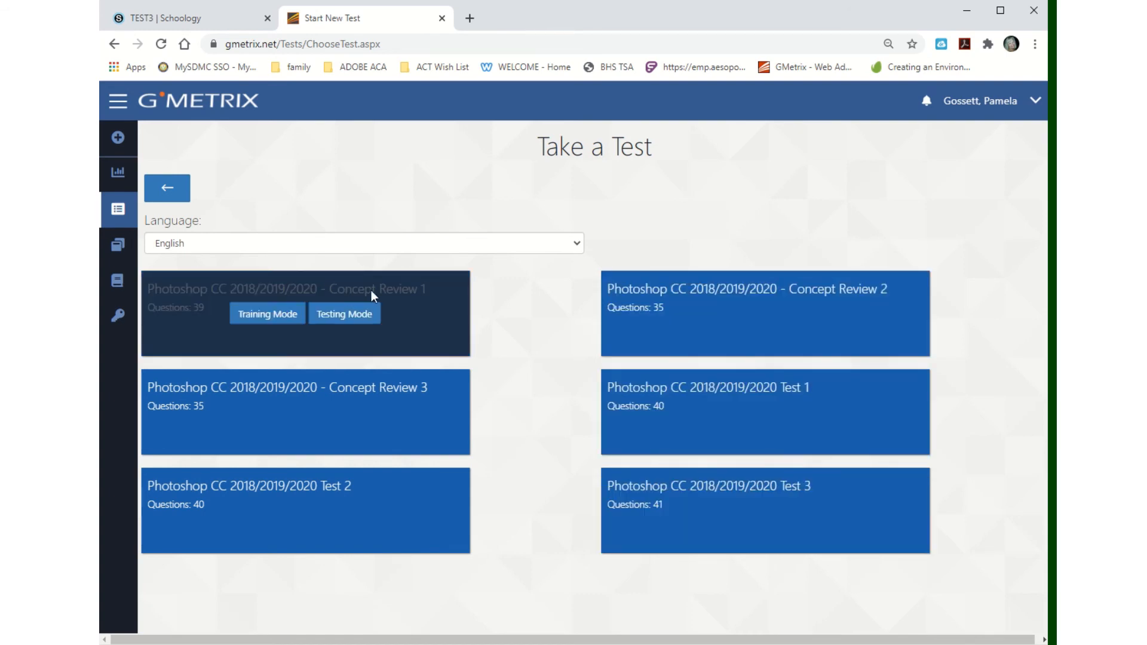
{"action": "mouse_move", "coordinate": [359, 308]}
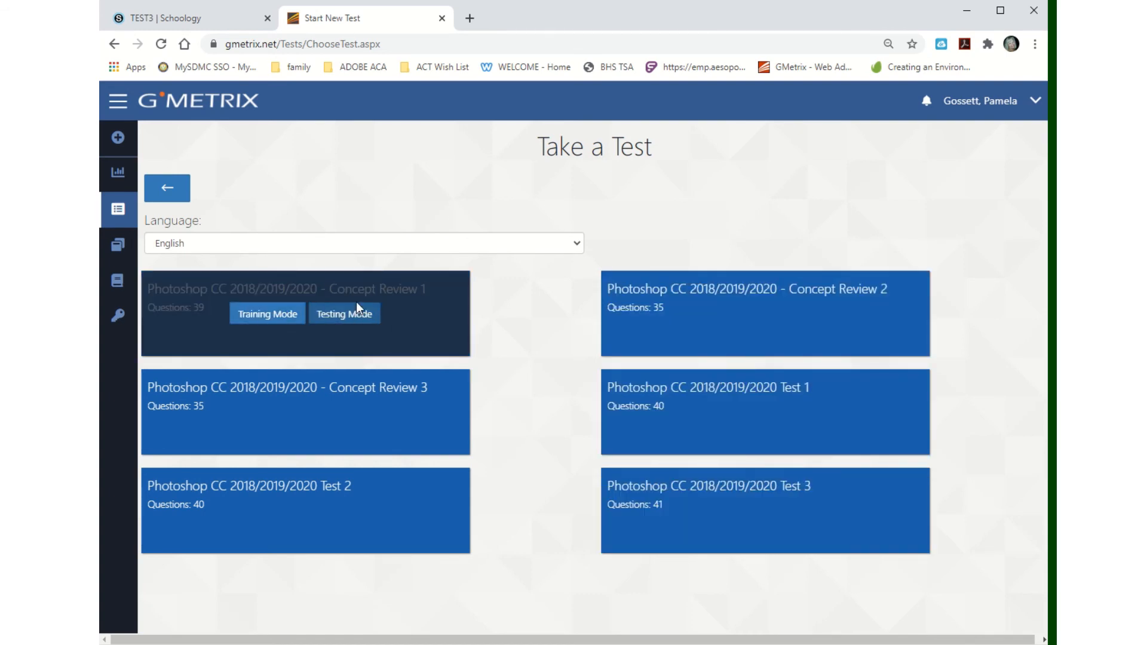
{"action": "left_click", "coordinate": [344, 313]}
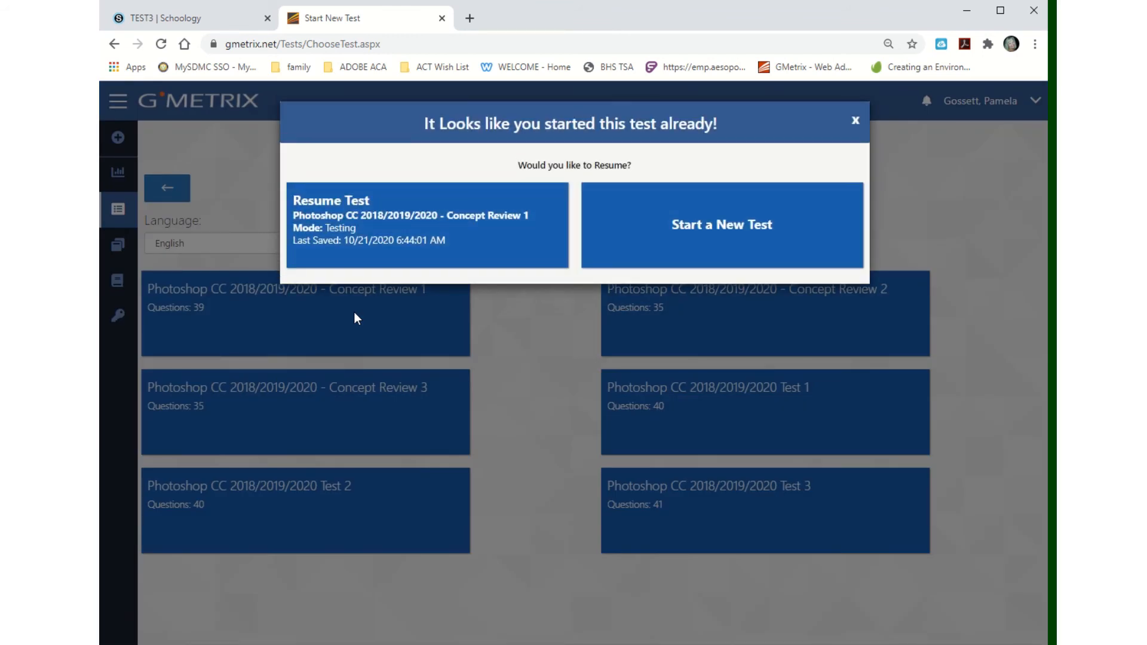
Resume the saved Concept Review 1 testing-mode attempt at question 4 of 39.
{"action": "left_click", "coordinate": [425, 225]}
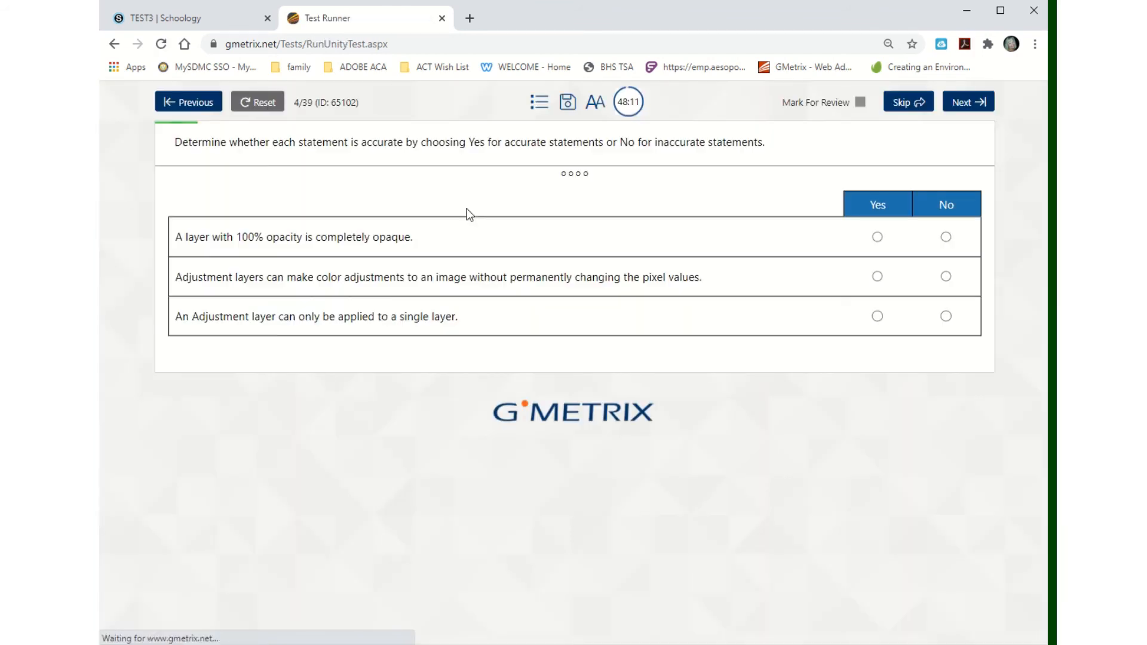
{"action": "mouse_move", "coordinate": [705, 95]}
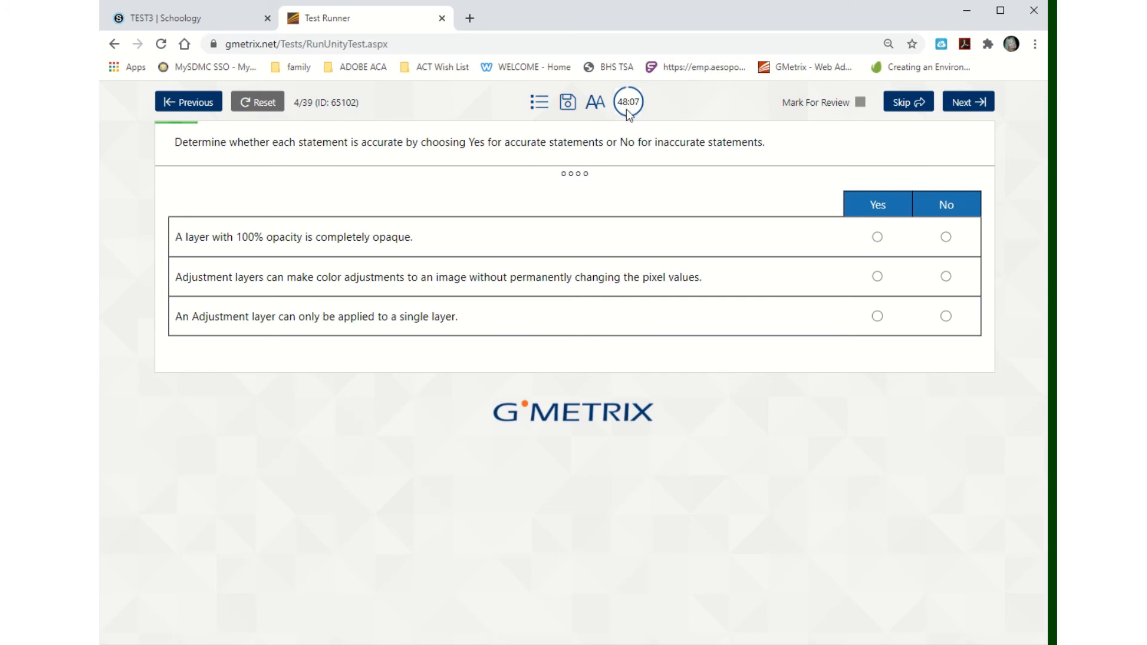
{"action": "mouse_move", "coordinate": [774, 361]}
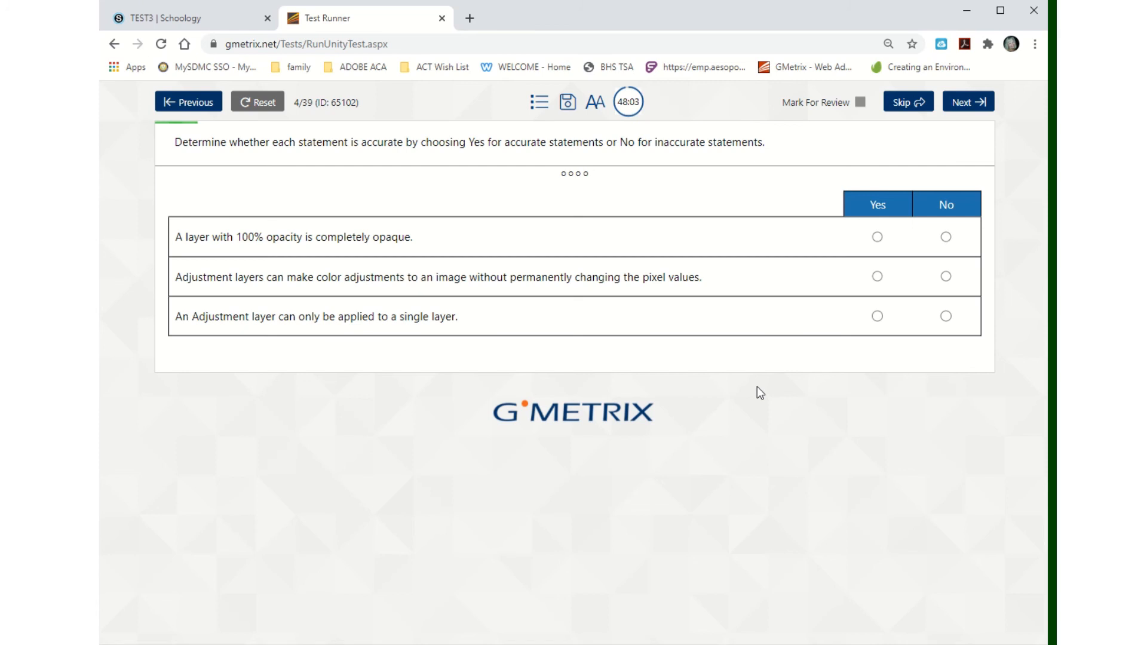
{"action": "mouse_move", "coordinate": [750, 395]}
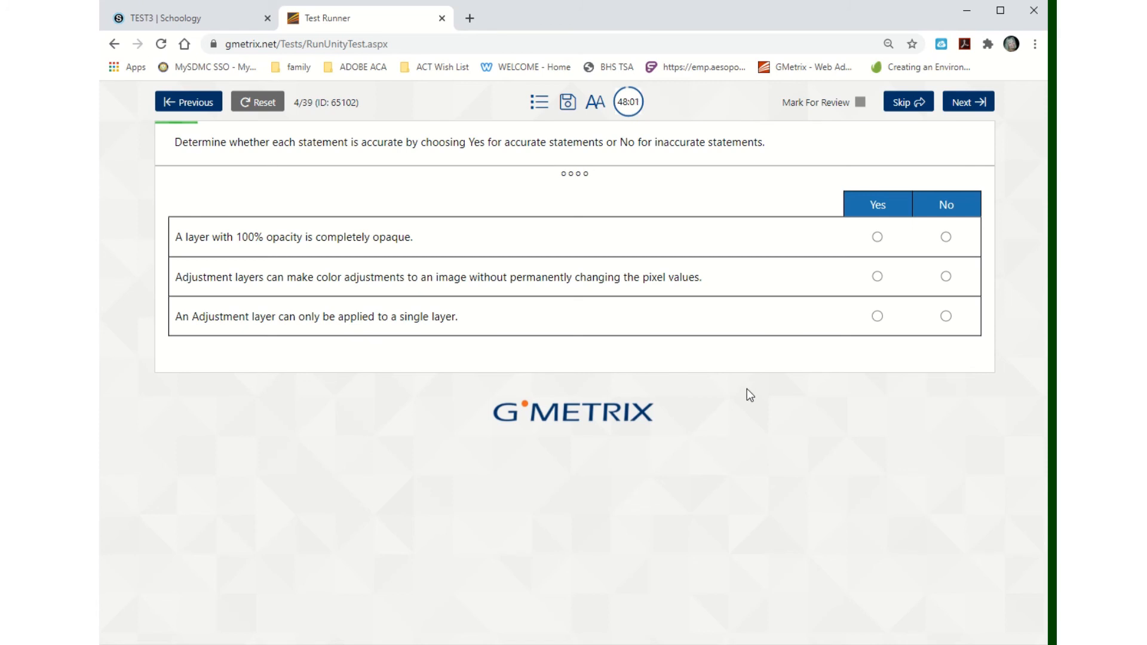
{"action": "mouse_move", "coordinate": [374, 306]}
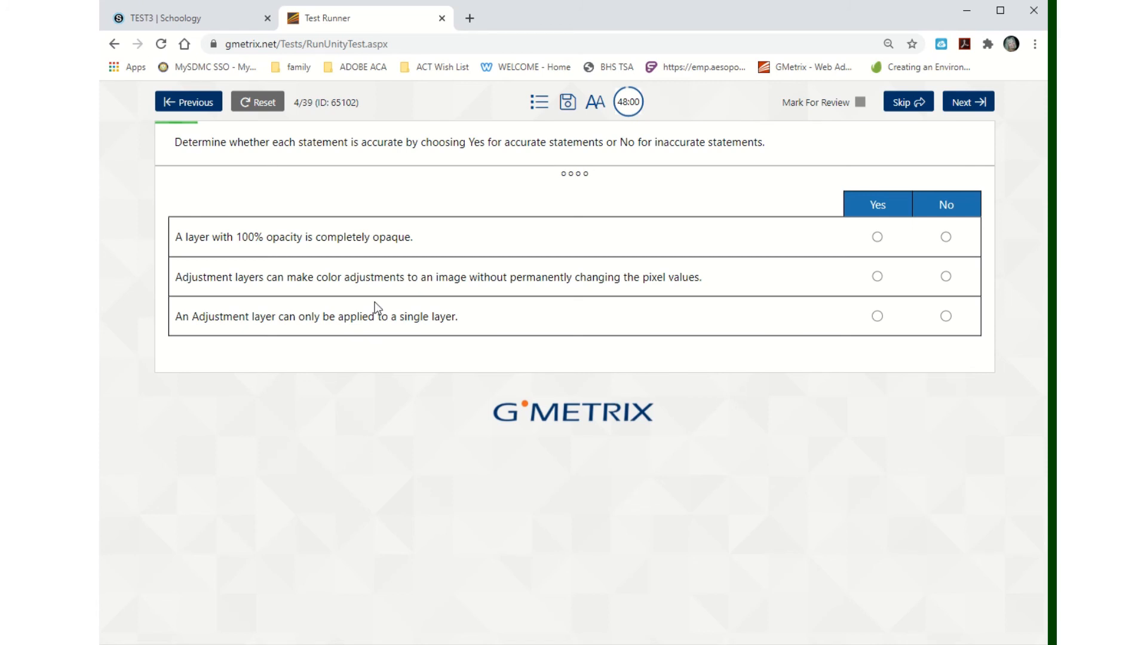
{"action": "mouse_move", "coordinate": [276, 69]}
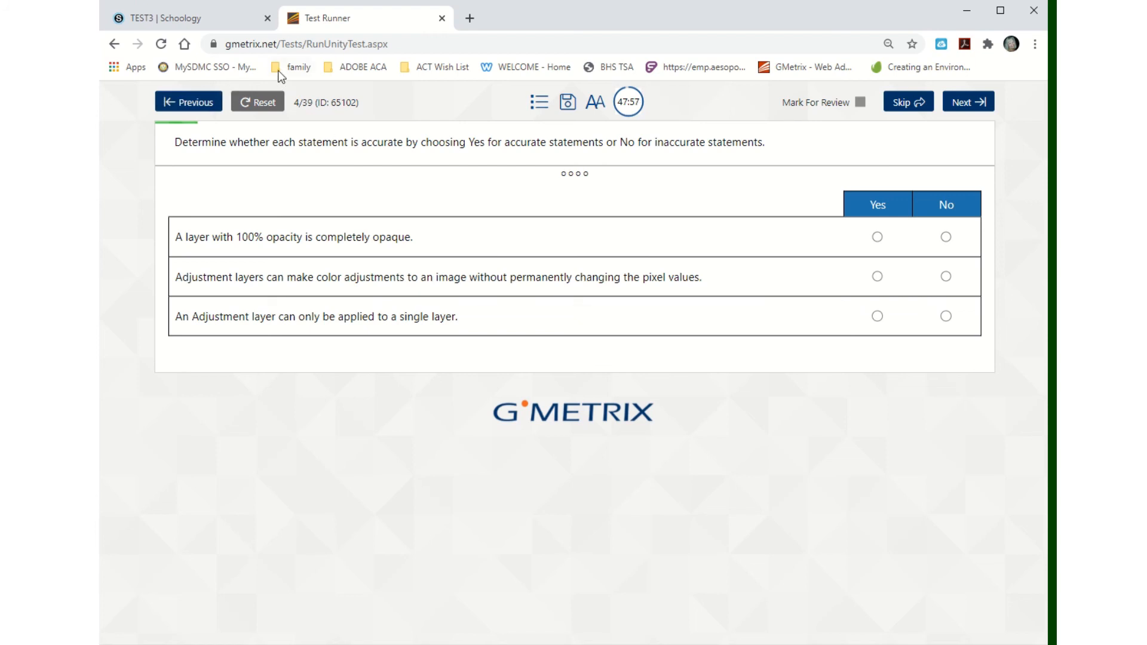
Return to the TEST3 assignment page, highlight the Submissions heading, then go to the Week 3 folder.
{"action": "left_click", "coordinate": [173, 18]}
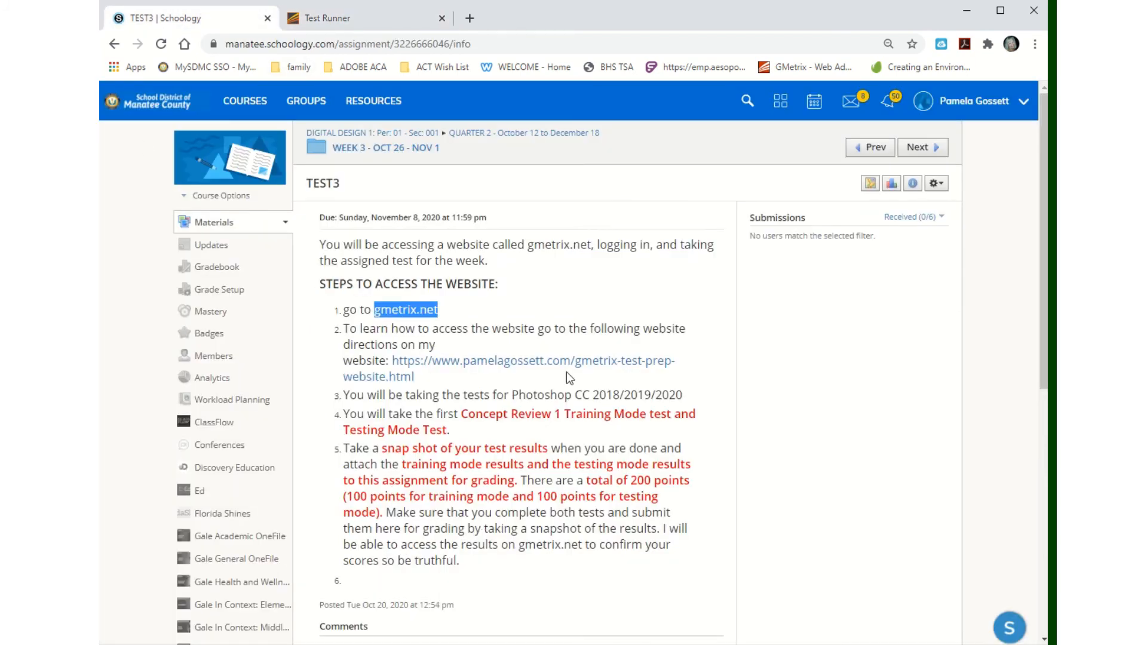
{"action": "mouse_move", "coordinate": [759, 216]}
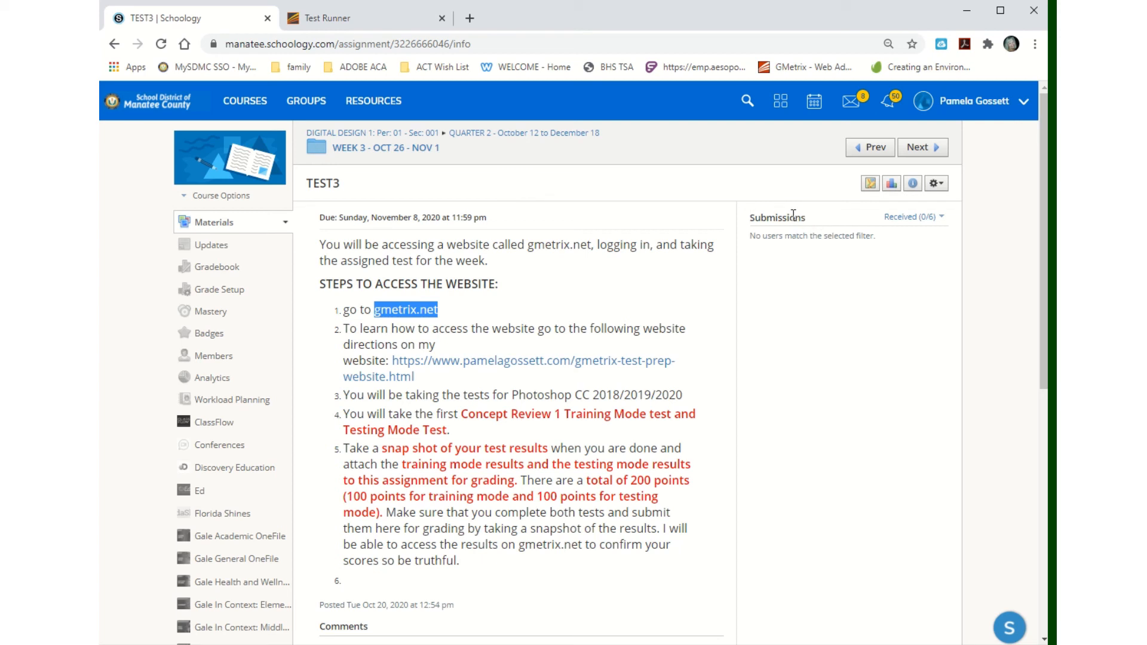
{"action": "mouse_move", "coordinate": [834, 253]}
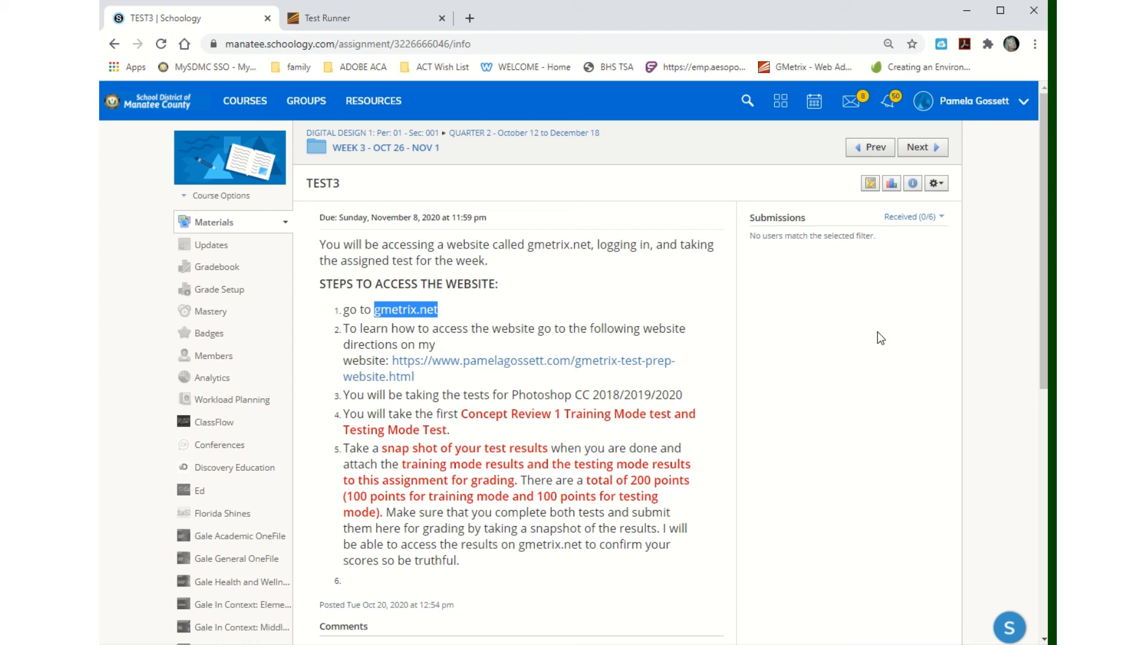
{"action": "mouse_move", "coordinate": [776, 253]}
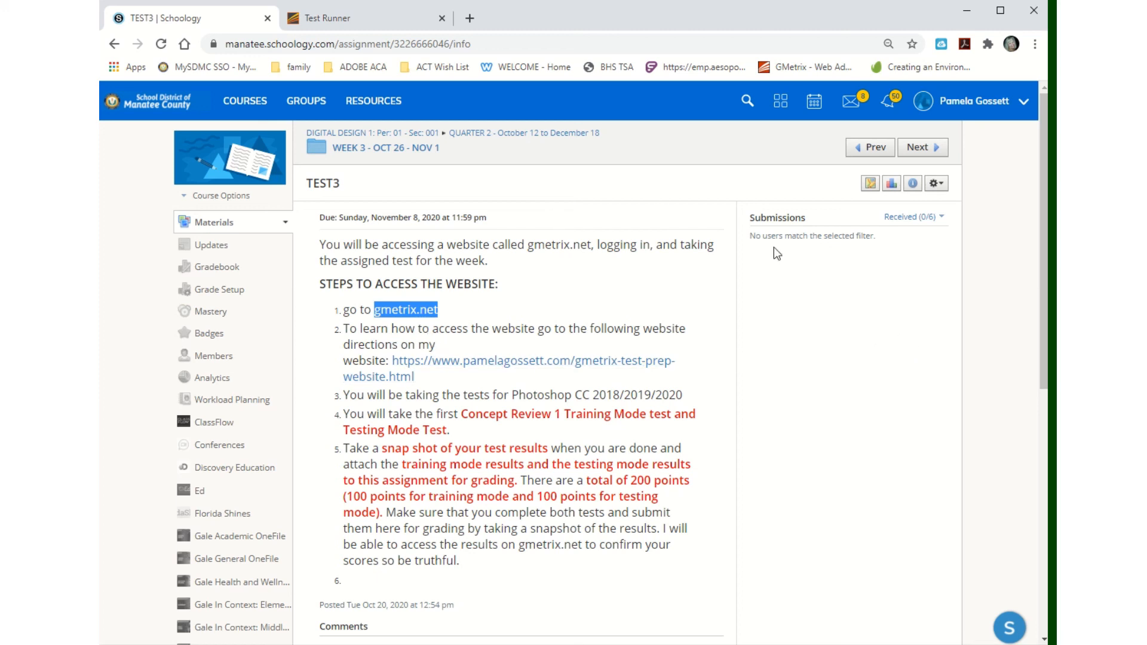
{"action": "mouse_move", "coordinate": [889, 272]}
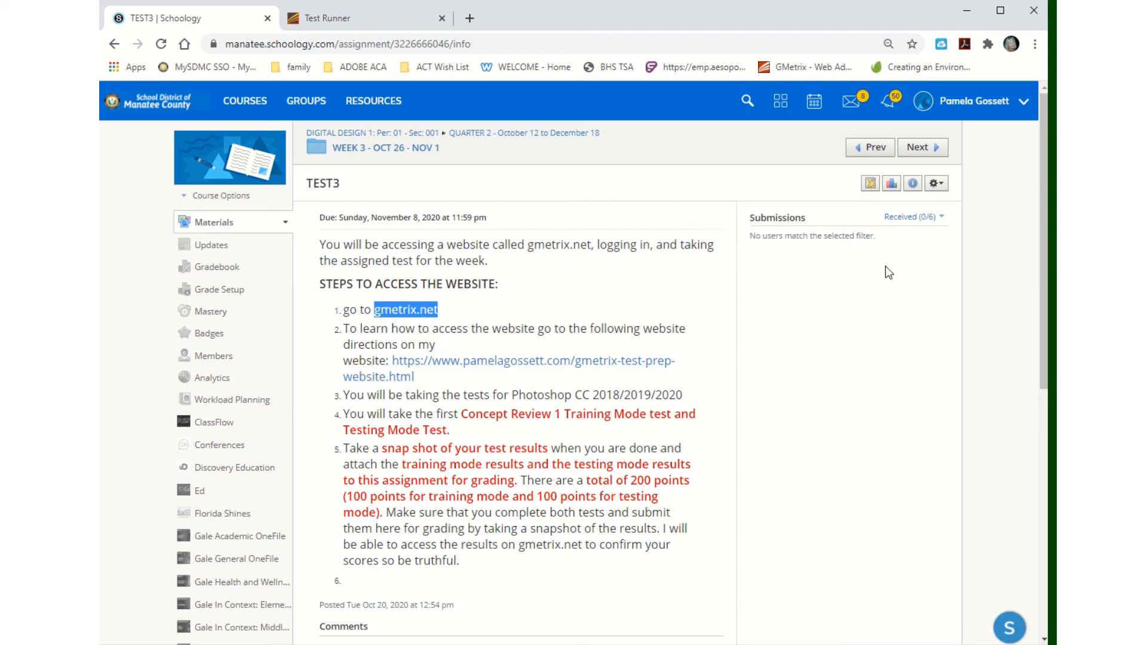
{"action": "mouse_move", "coordinate": [709, 391]}
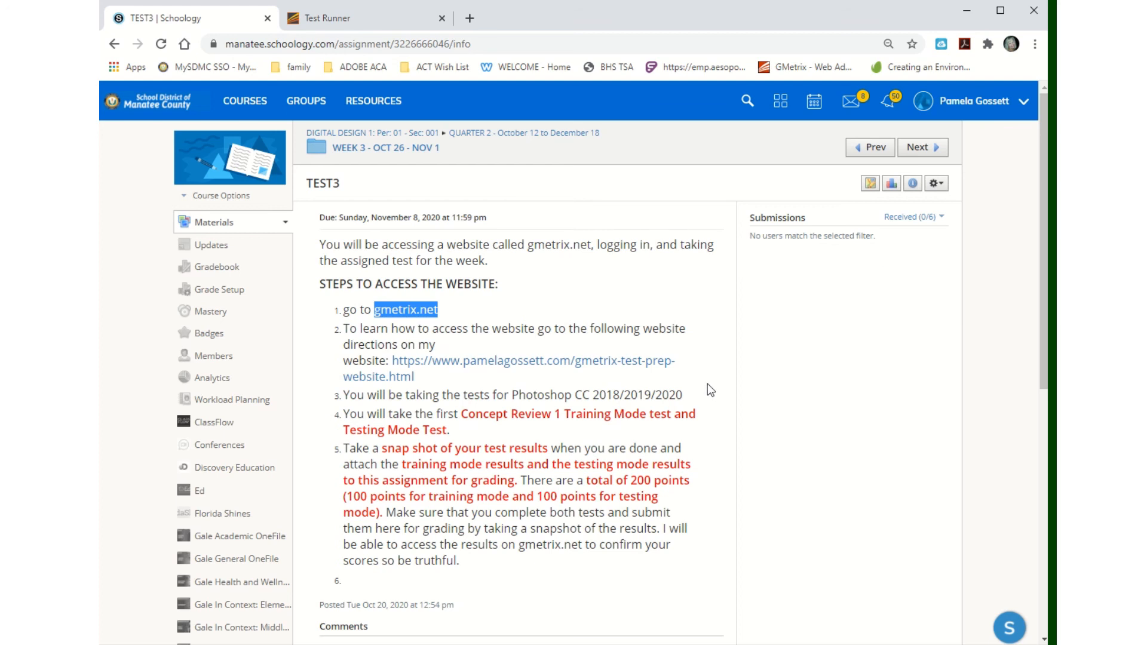
{"action": "mouse_move", "coordinate": [838, 410]}
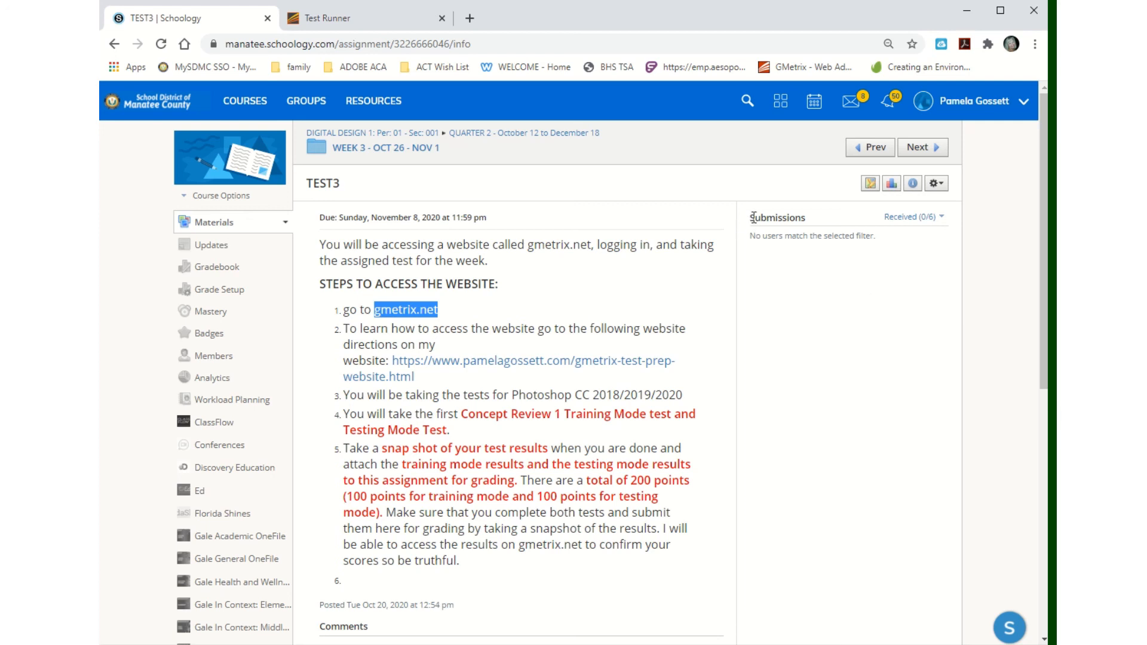
{"action": "double_click", "coordinate": [777, 217]}
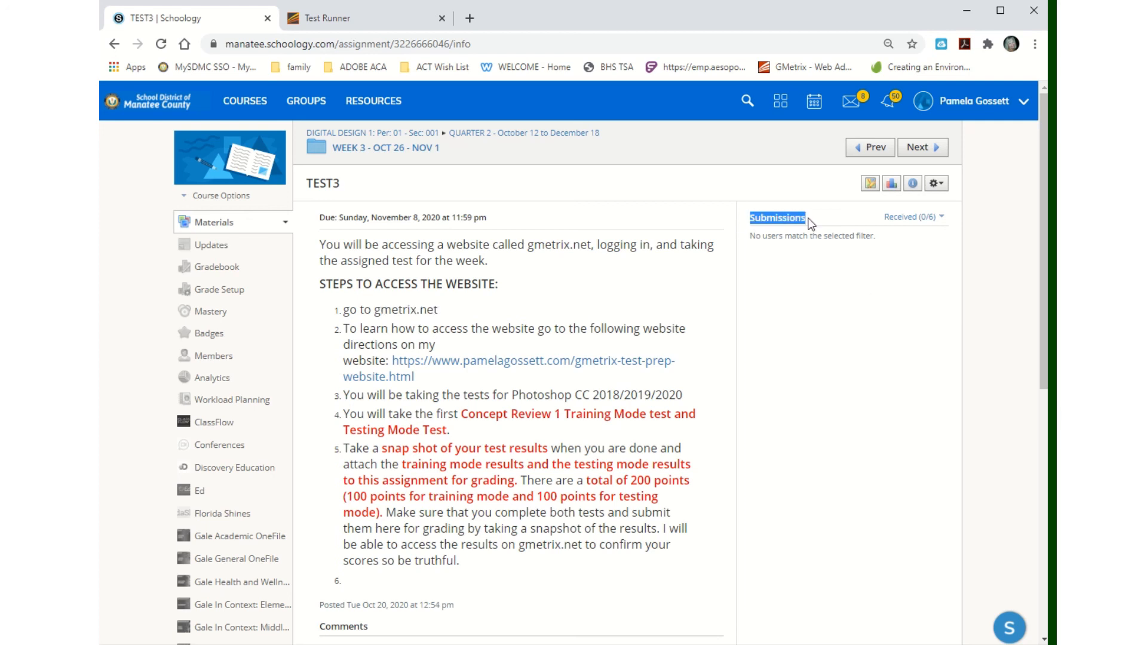
{"action": "mouse_move", "coordinate": [838, 252]}
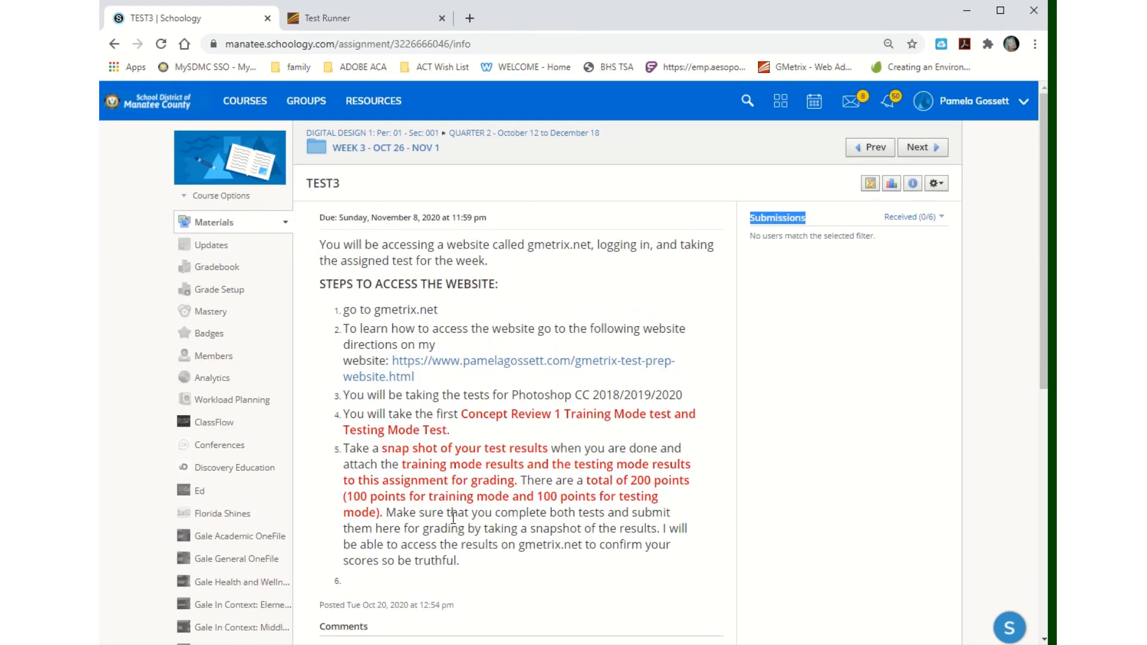
{"action": "left_click", "coordinate": [383, 148]}
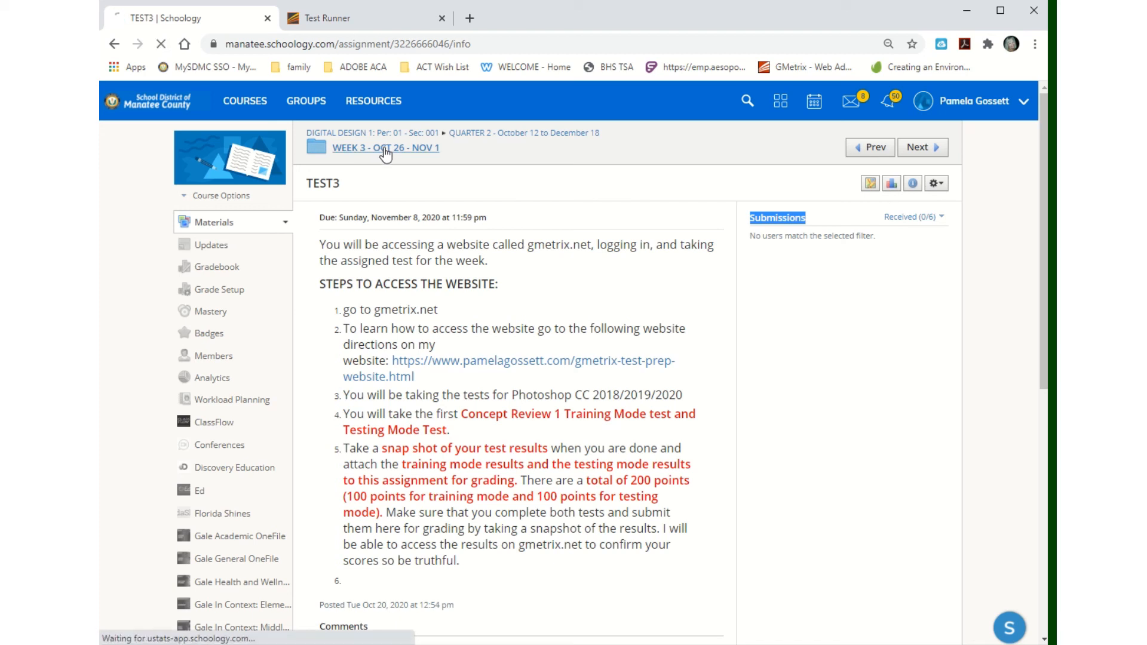
Show the Week 3 – Oct 26 – Nov 1 materials list down to the Accommodations folder.
{"action": "left_click", "coordinate": [384, 148]}
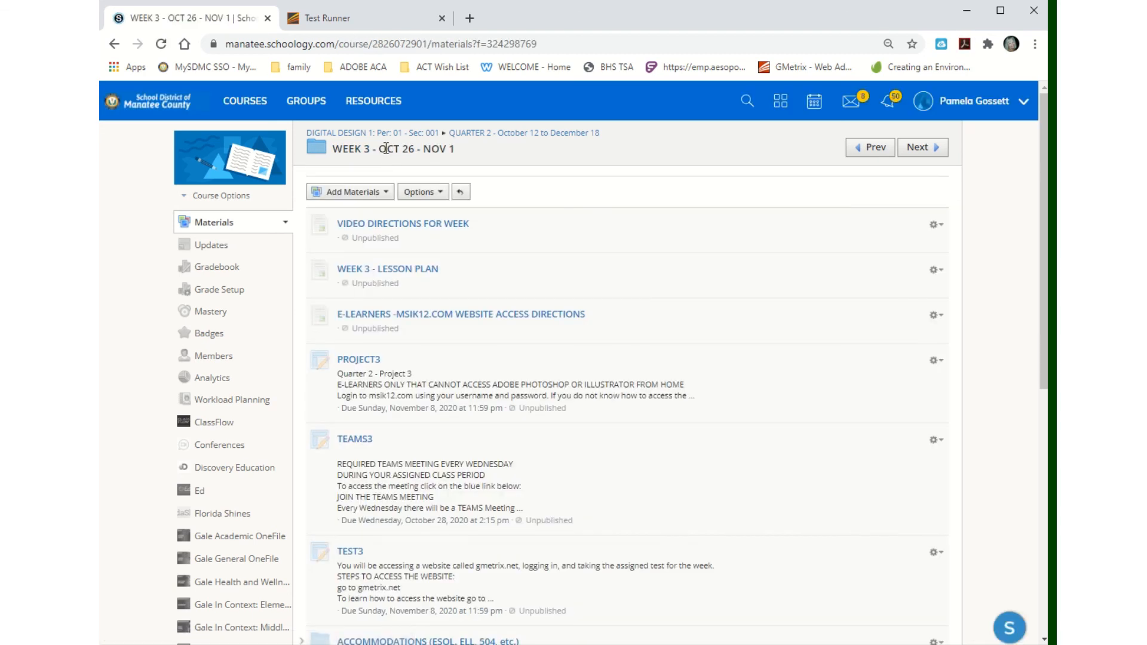
{"action": "mouse_move", "coordinate": [394, 152]}
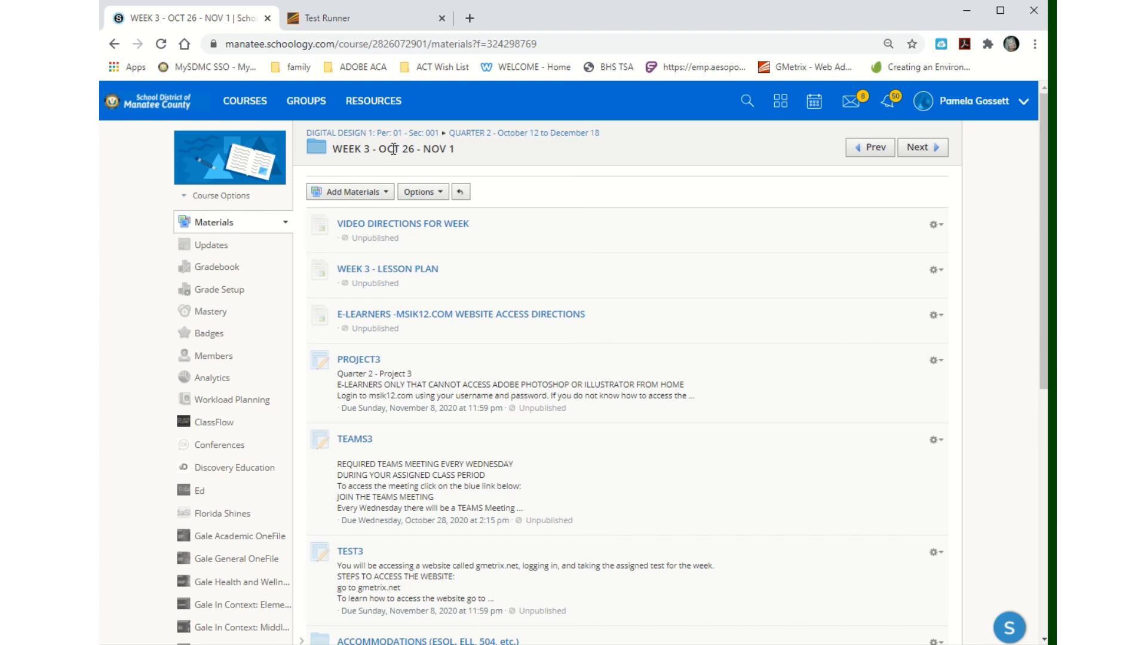
{"action": "mouse_move", "coordinate": [368, 565]}
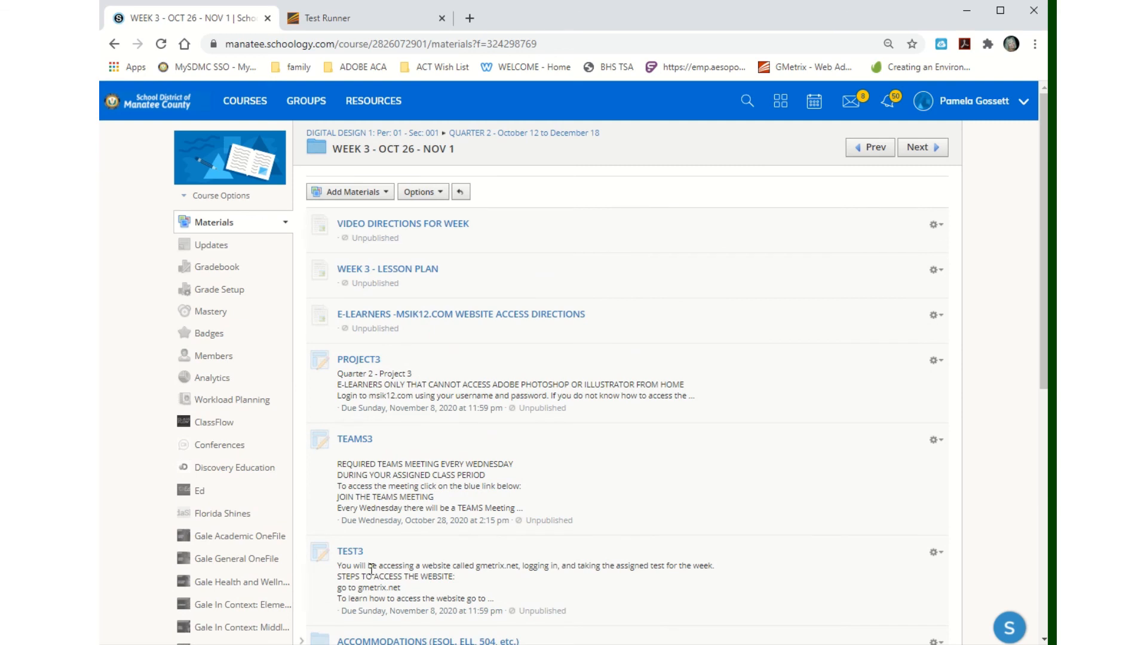
{"action": "mouse_move", "coordinate": [465, 569]}
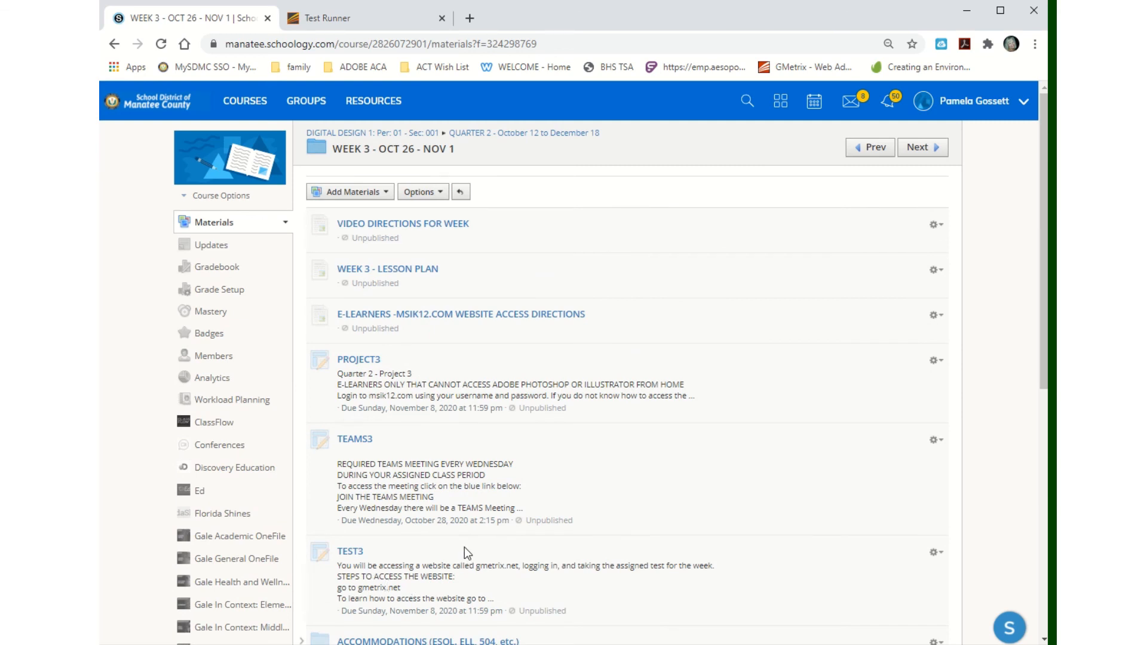
{"action": "scroll", "scroll_direction": "down", "scroll_amount": 3}
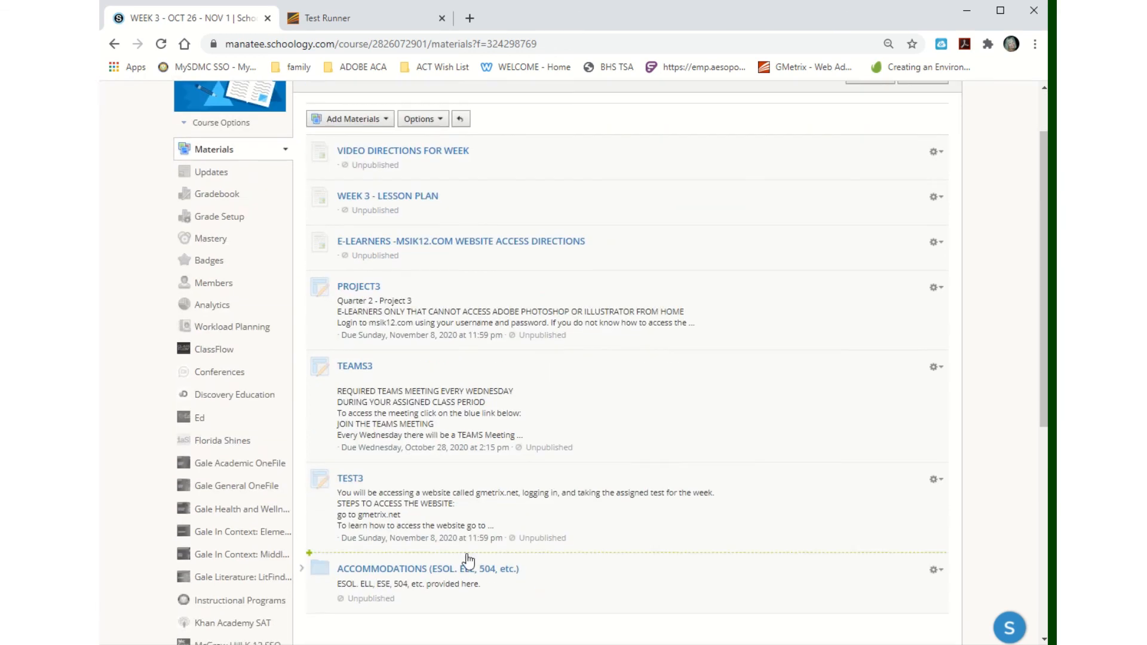